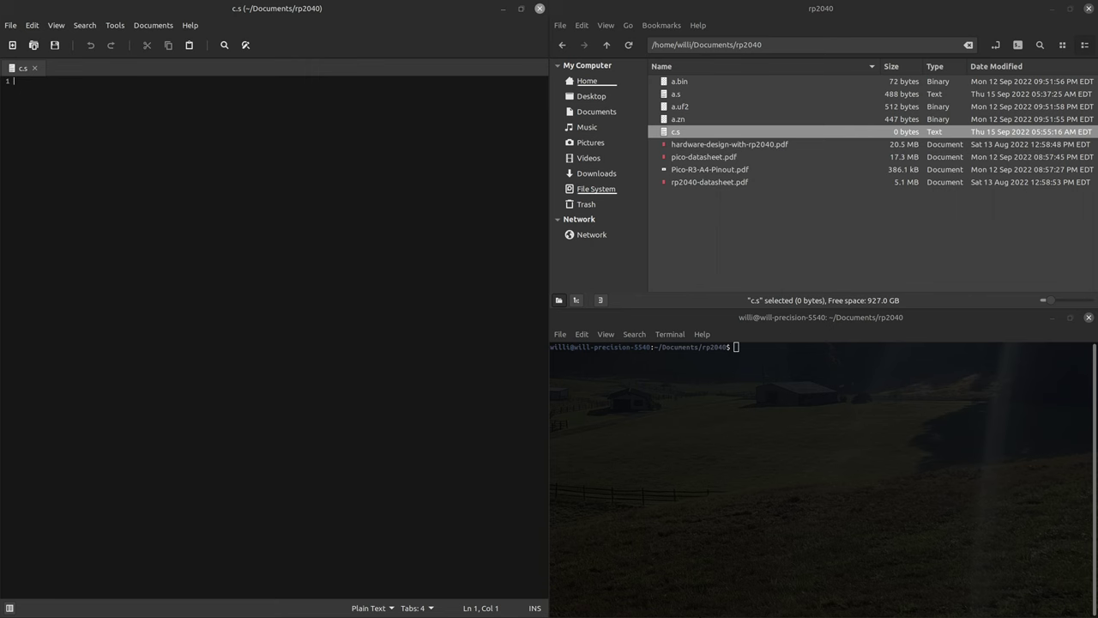
Open rp2040-datasheet.pdf in Xreader at section 2.3 Processor subsystem, page 27.
double_click(711, 182)
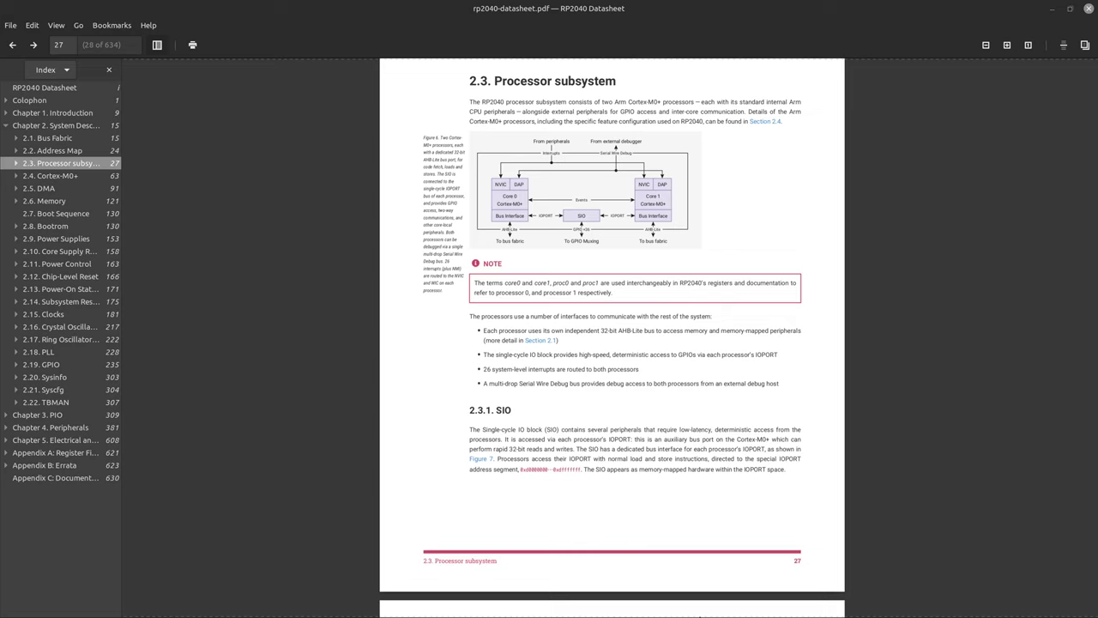
mouse_move(604, 216)
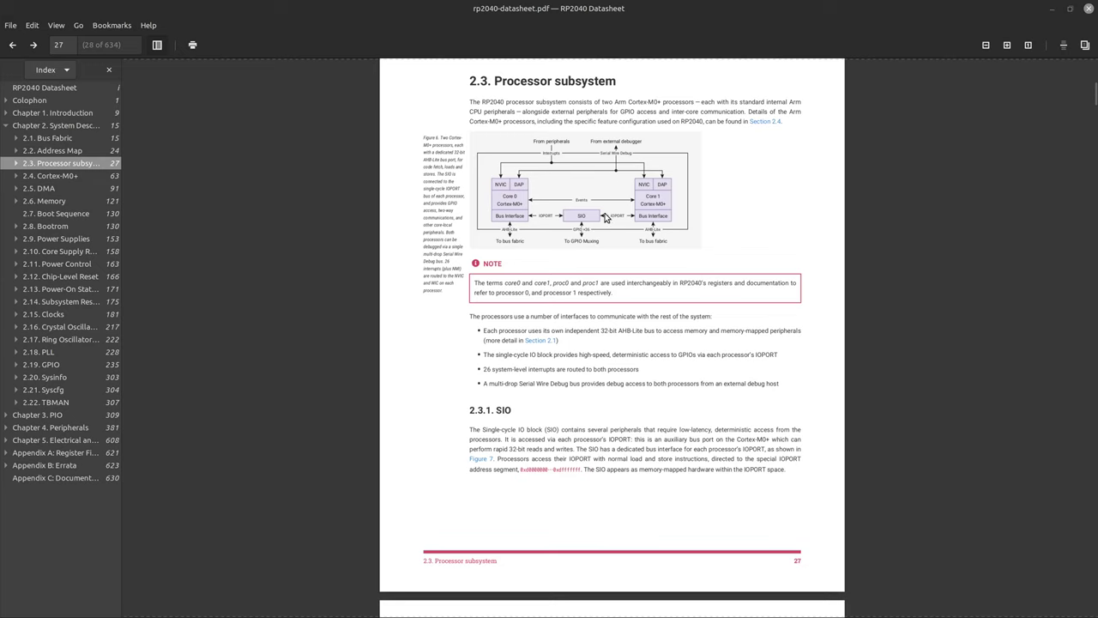
mouse_move(602, 186)
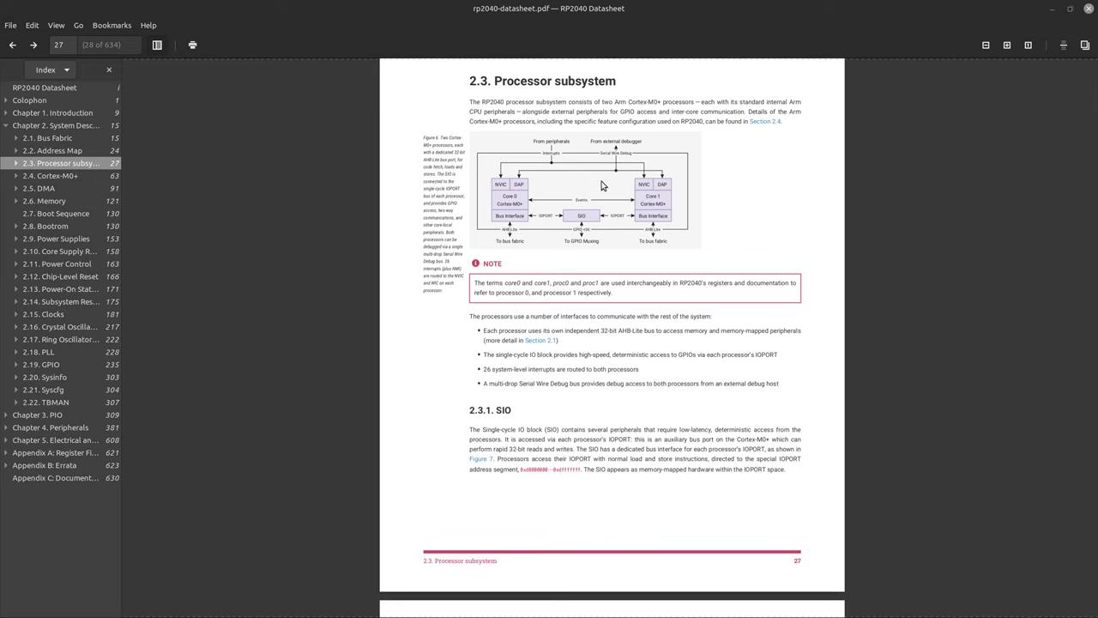
mouse_move(663, 192)
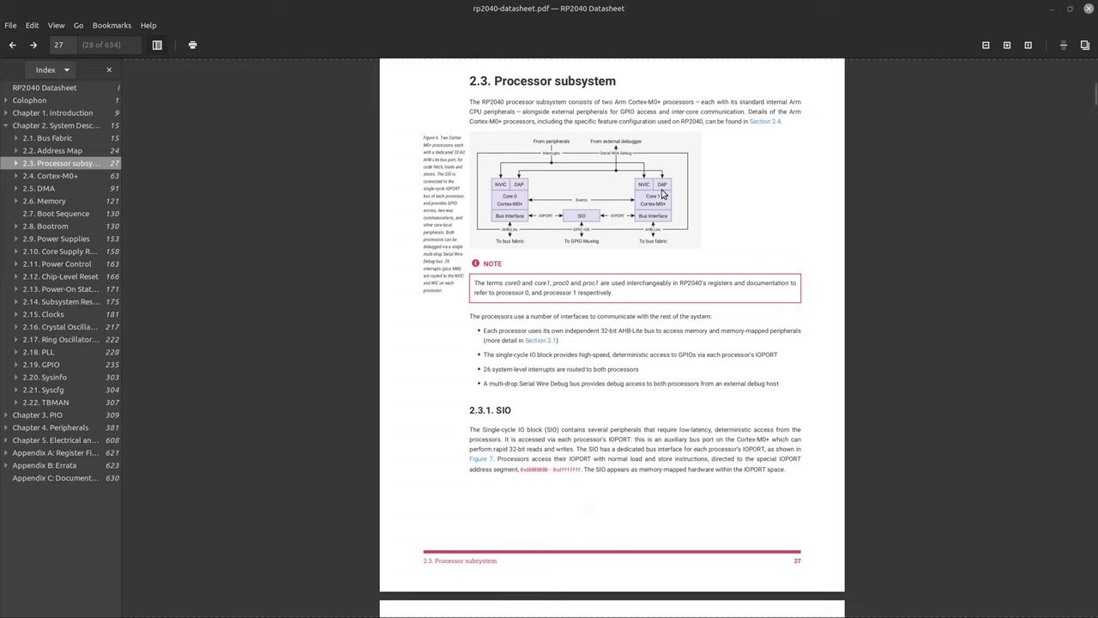
mouse_move(607, 211)
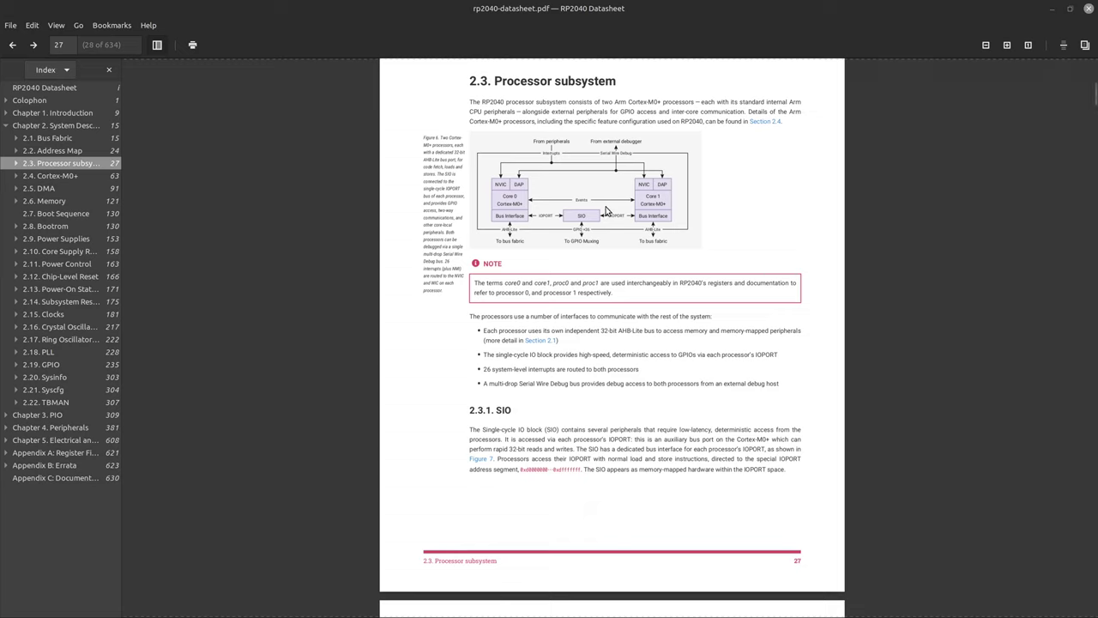
mouse_move(592, 212)
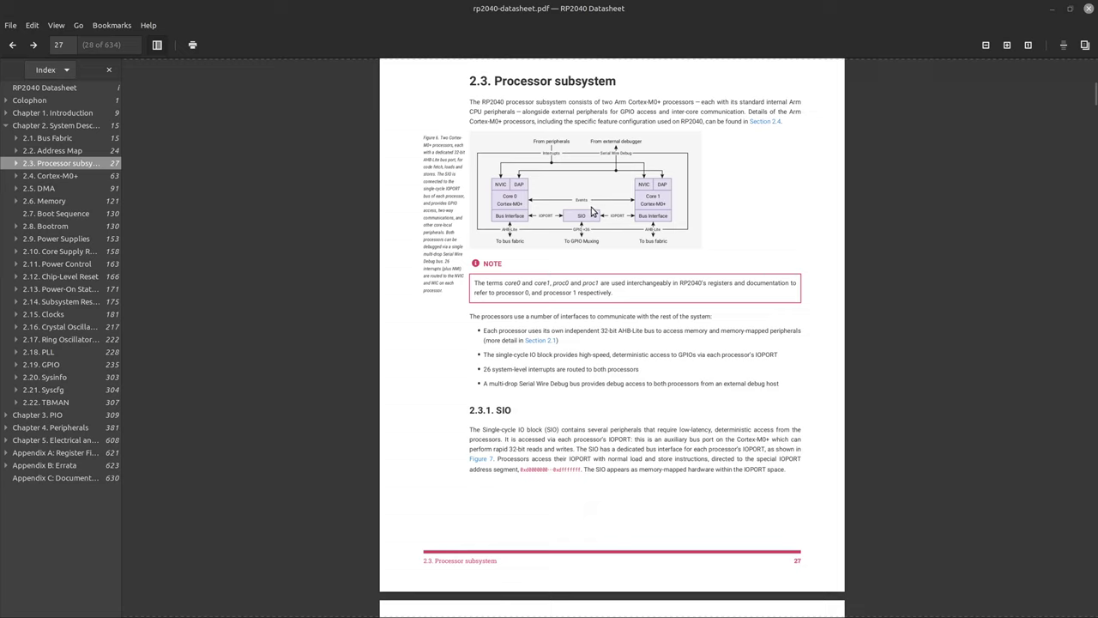
mouse_move(587, 216)
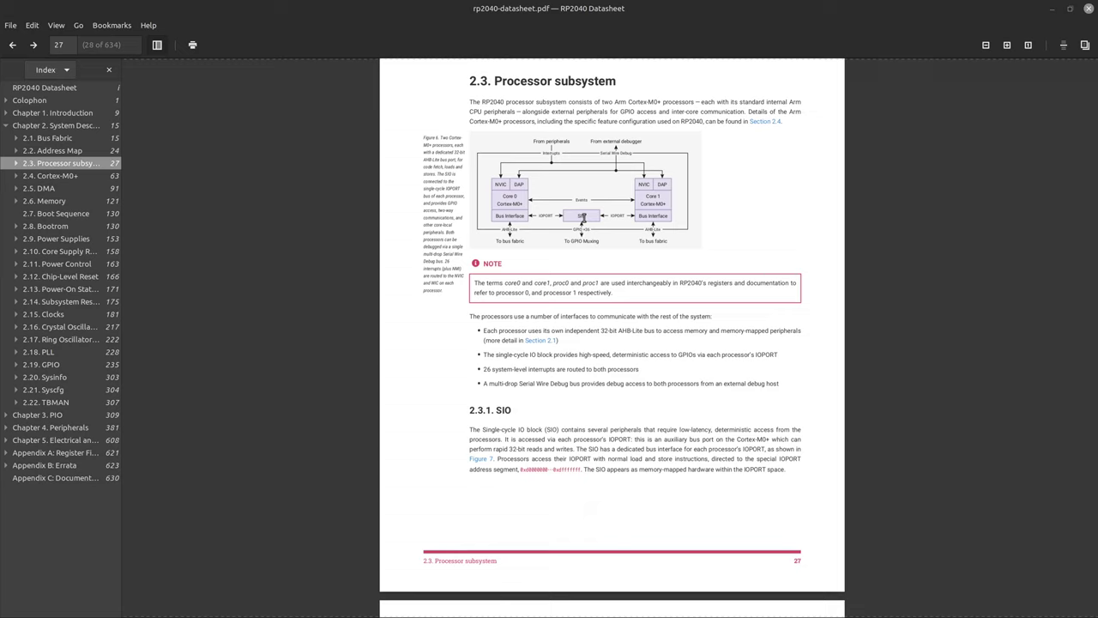
mouse_move(563, 254)
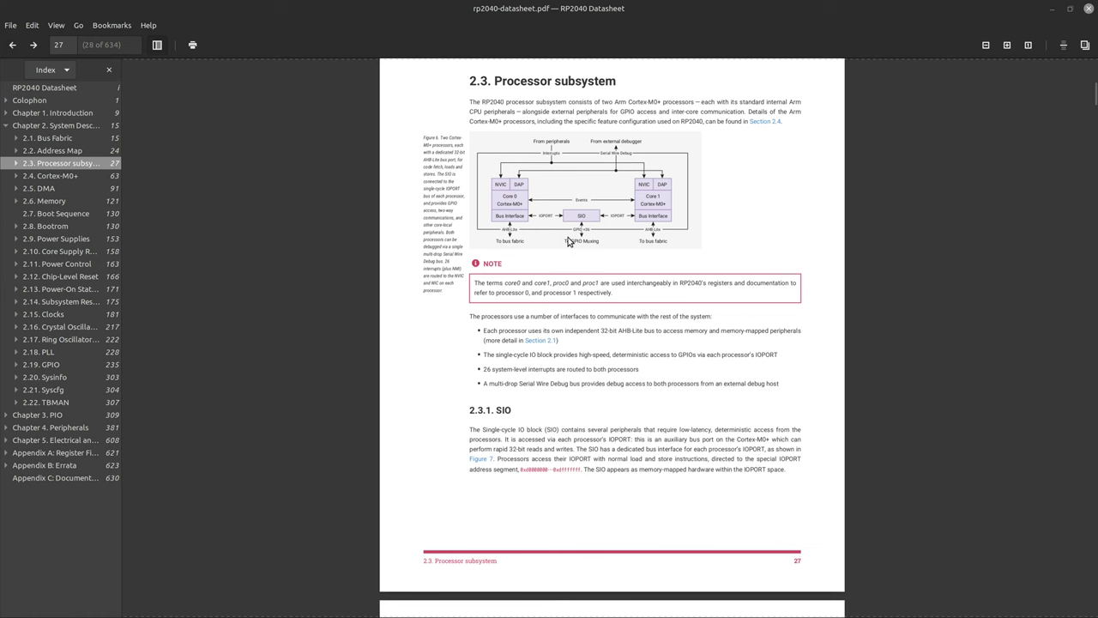
Scroll to page 28 showing the Single-cycle IO block diagram.
scroll("down", 3)
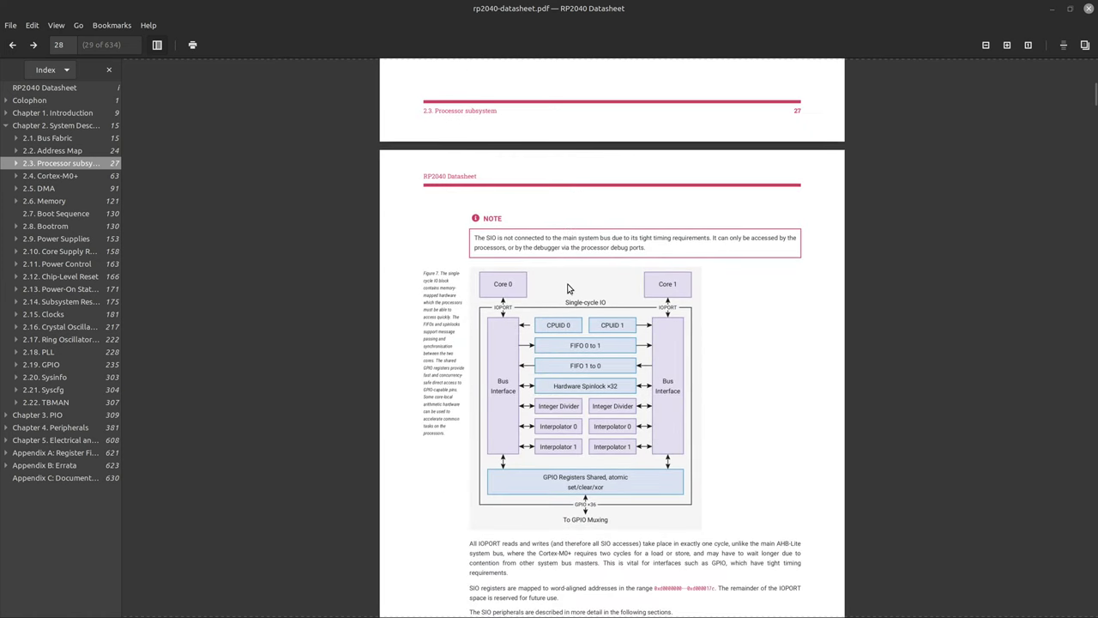
mouse_move(765, 335)
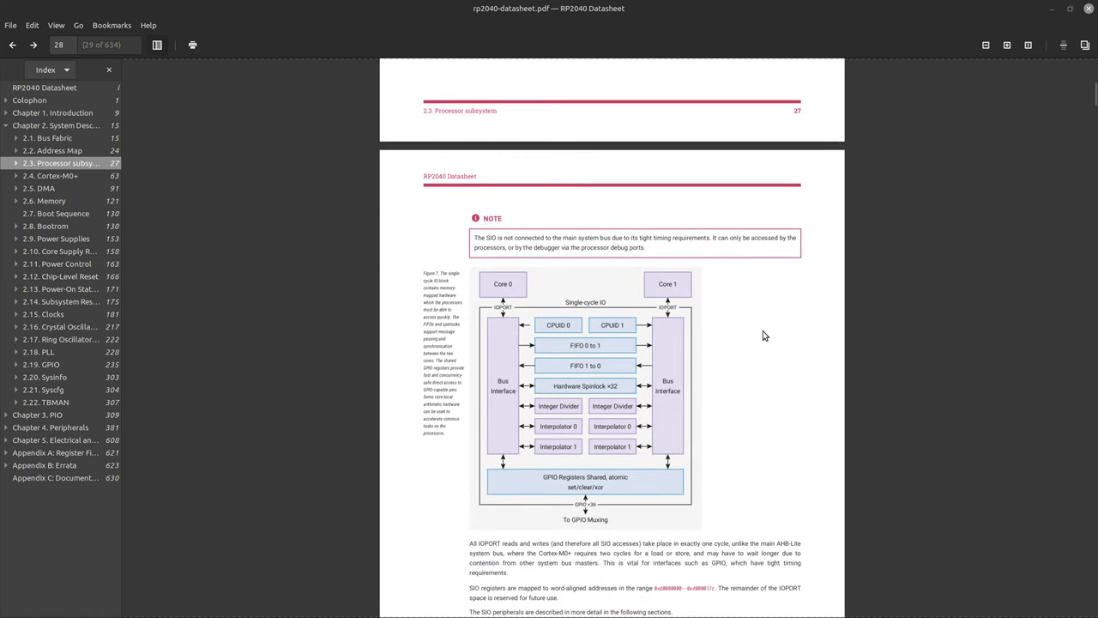
mouse_move(609, 322)
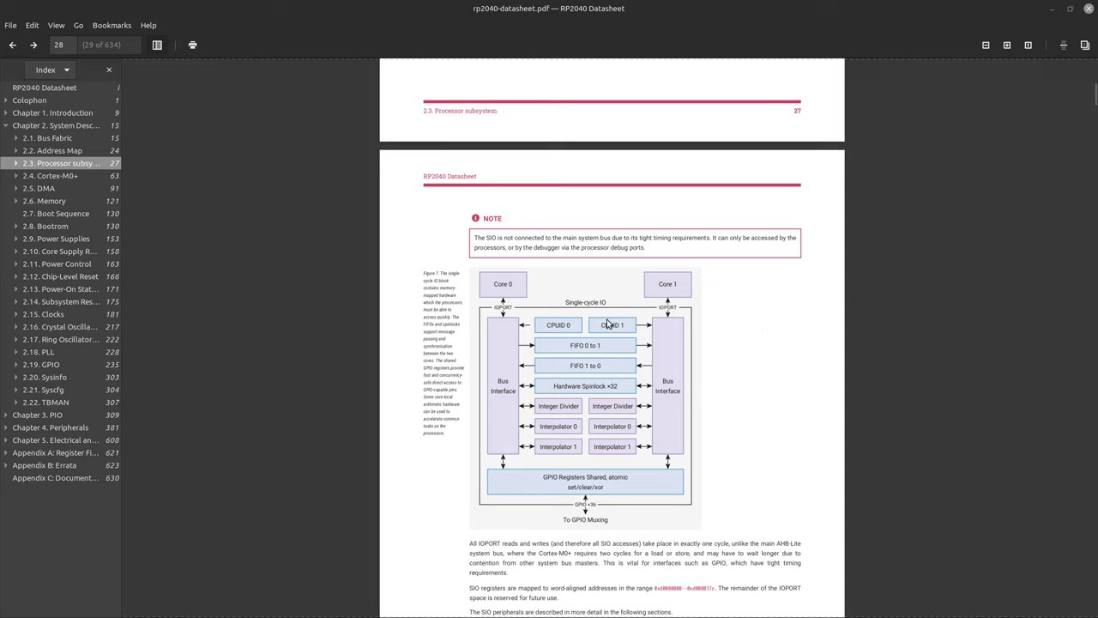
mouse_move(630, 278)
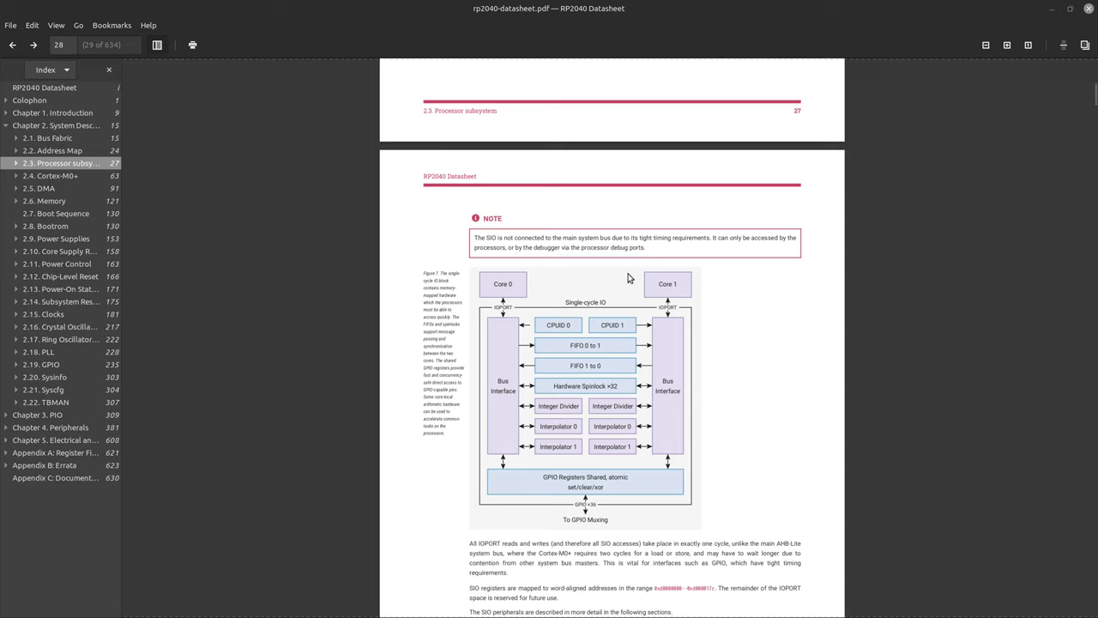
mouse_move(525, 287)
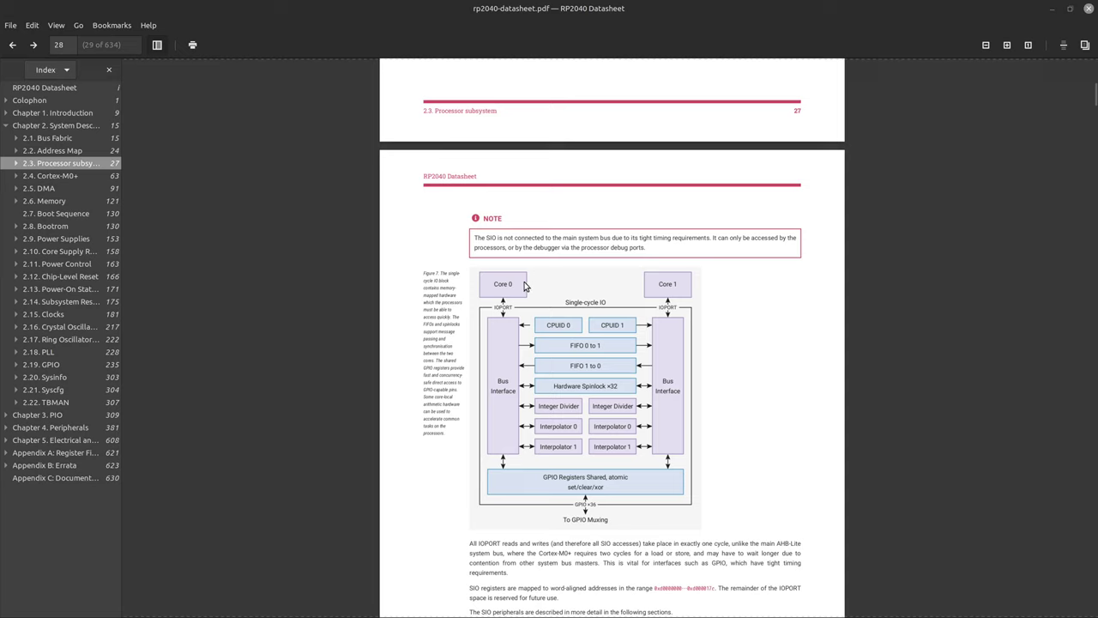
mouse_move(685, 386)
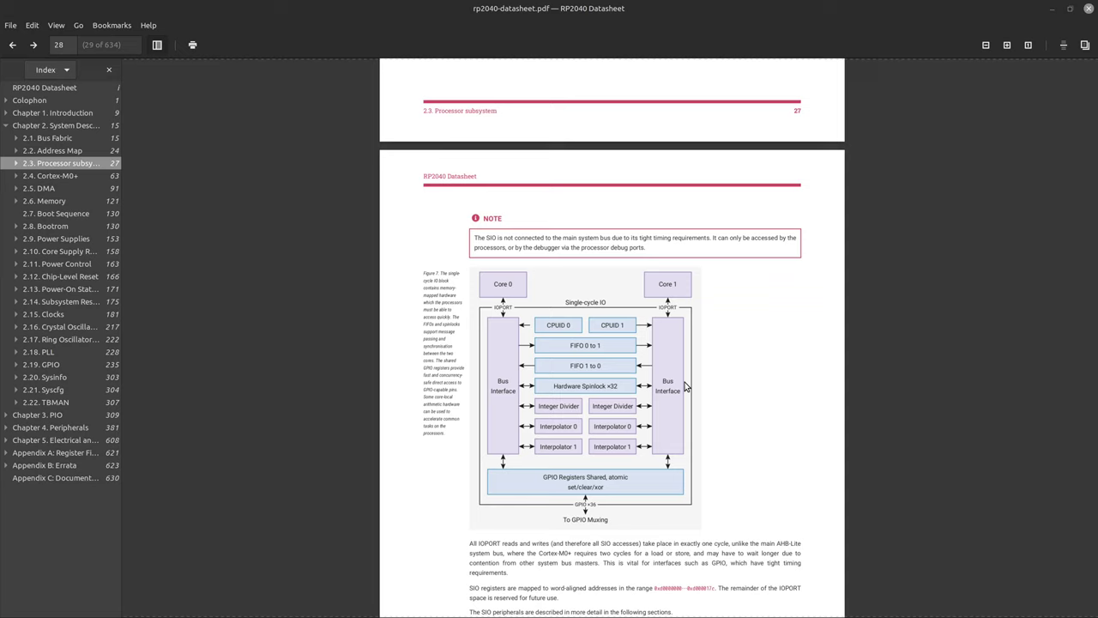
mouse_move(510, 336)
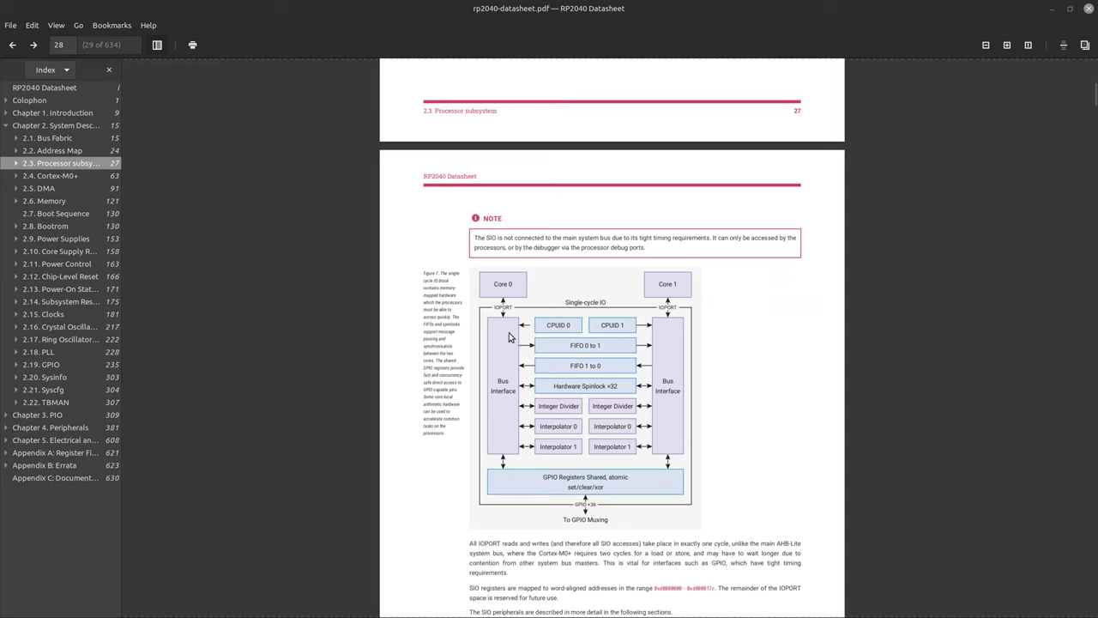
mouse_move(575, 324)
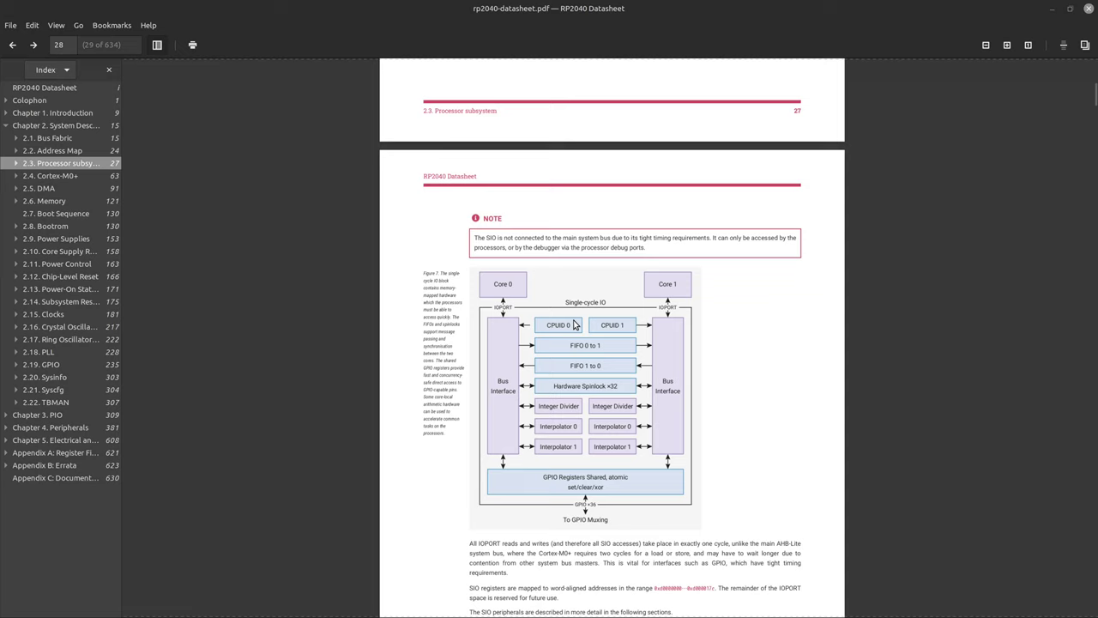
mouse_move(518, 326)
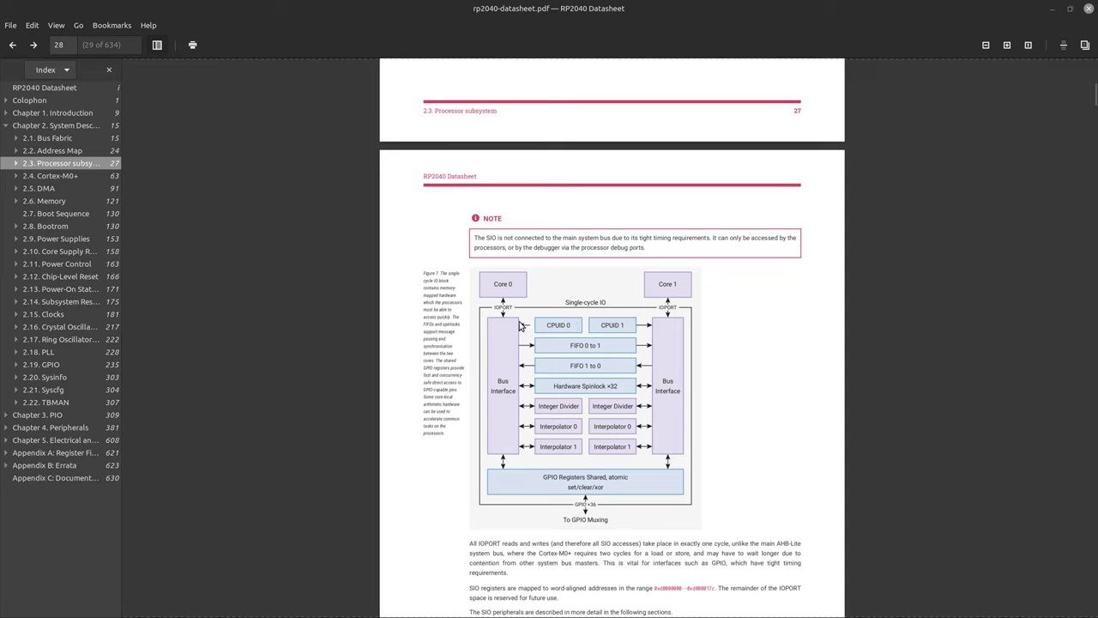
mouse_move(556, 355)
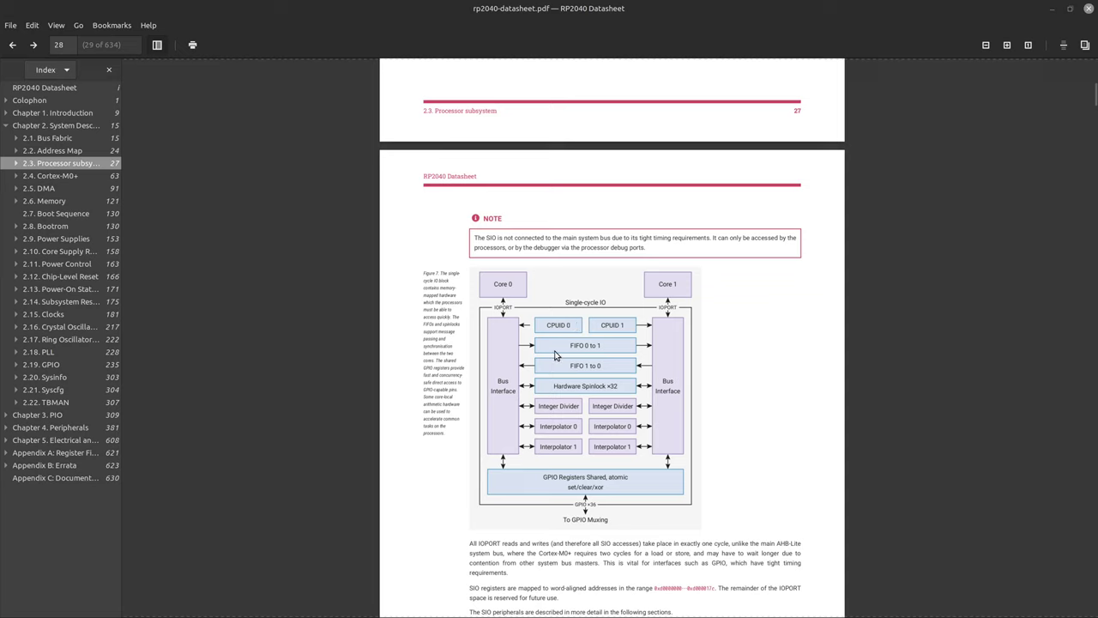
mouse_move(598, 361)
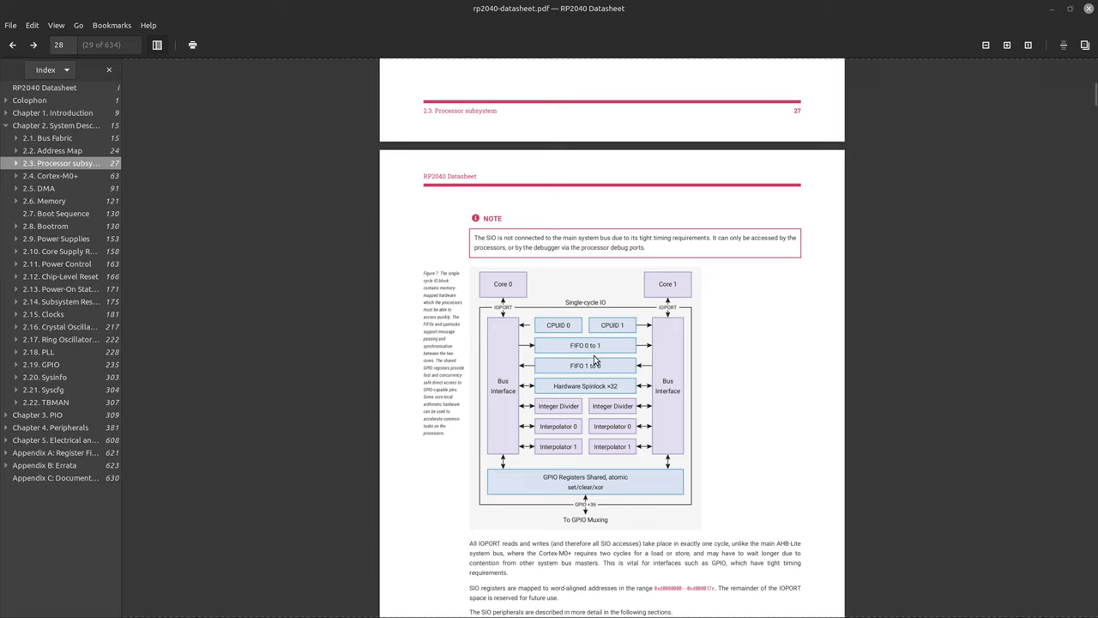
mouse_move(575, 328)
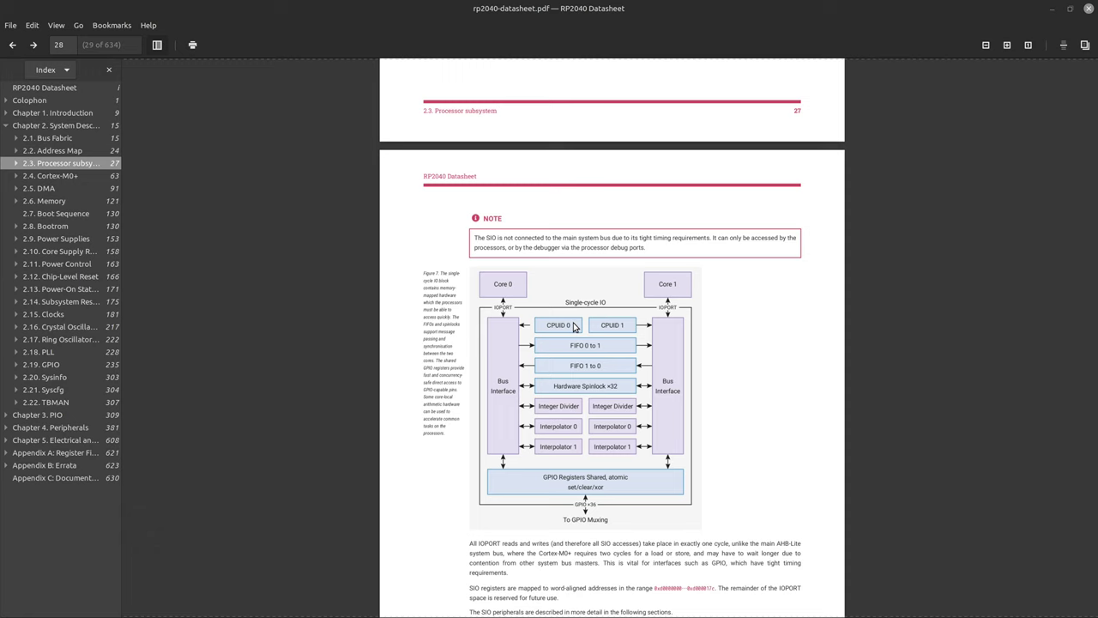
Scroll through the SIO section to the 2.3.1.7 List of Registers table on page 42.
scroll("down", 3)
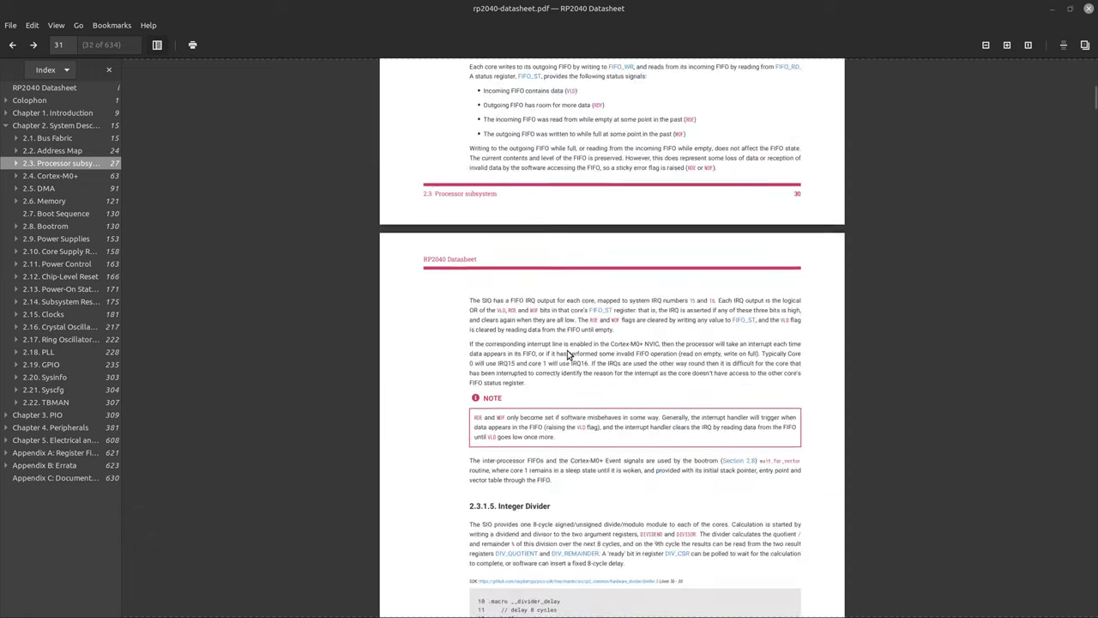
scroll("down", 3)
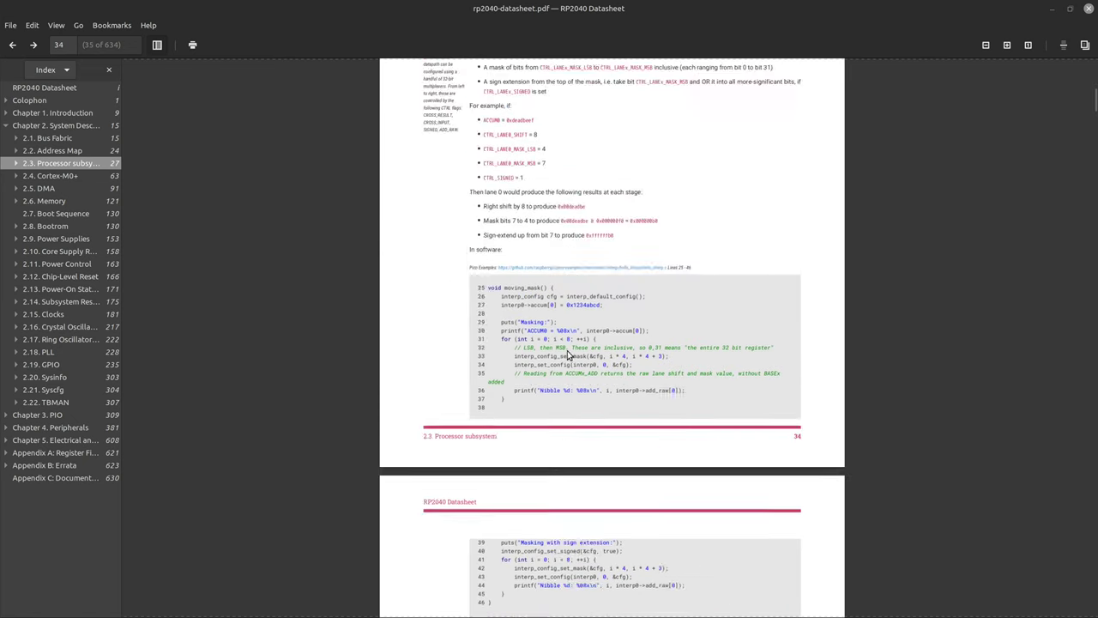
scroll("down", 3)
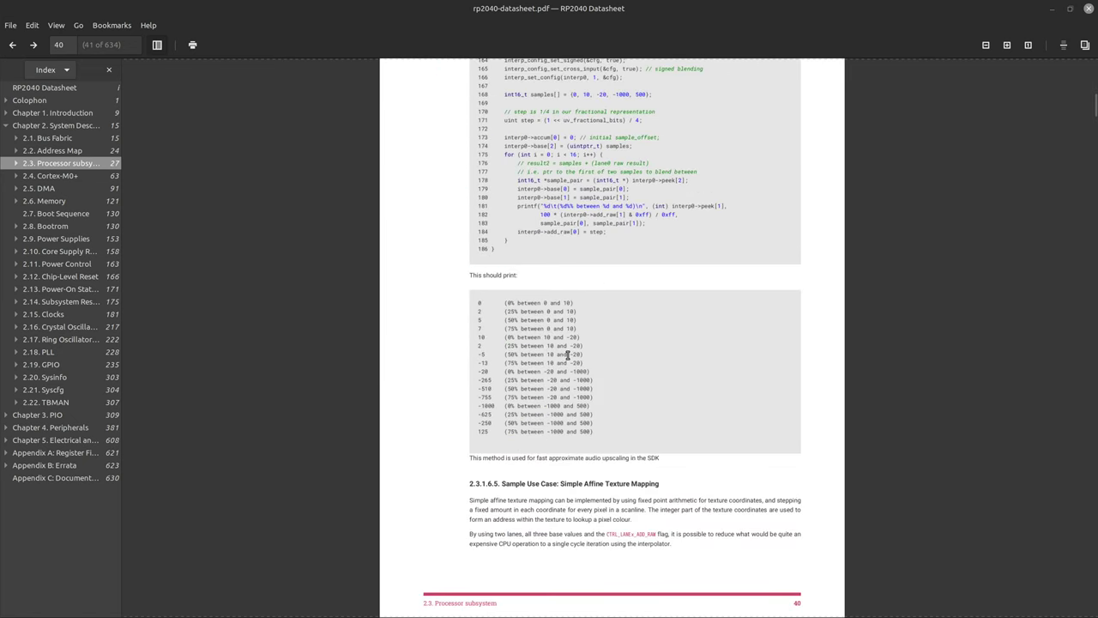
scroll("down", 3)
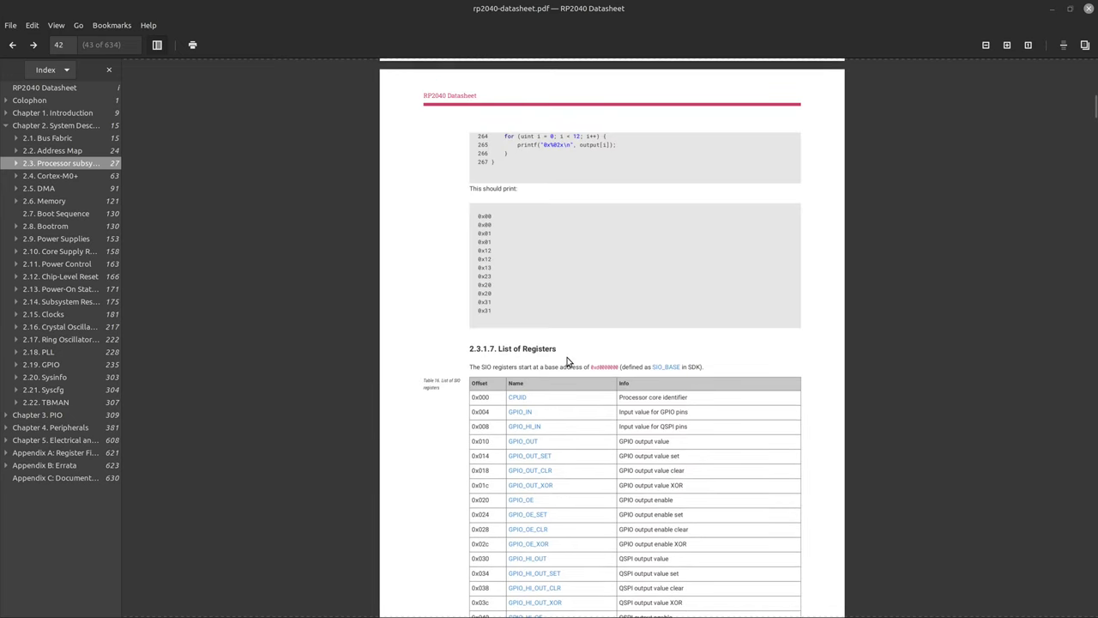
scroll("down", 3)
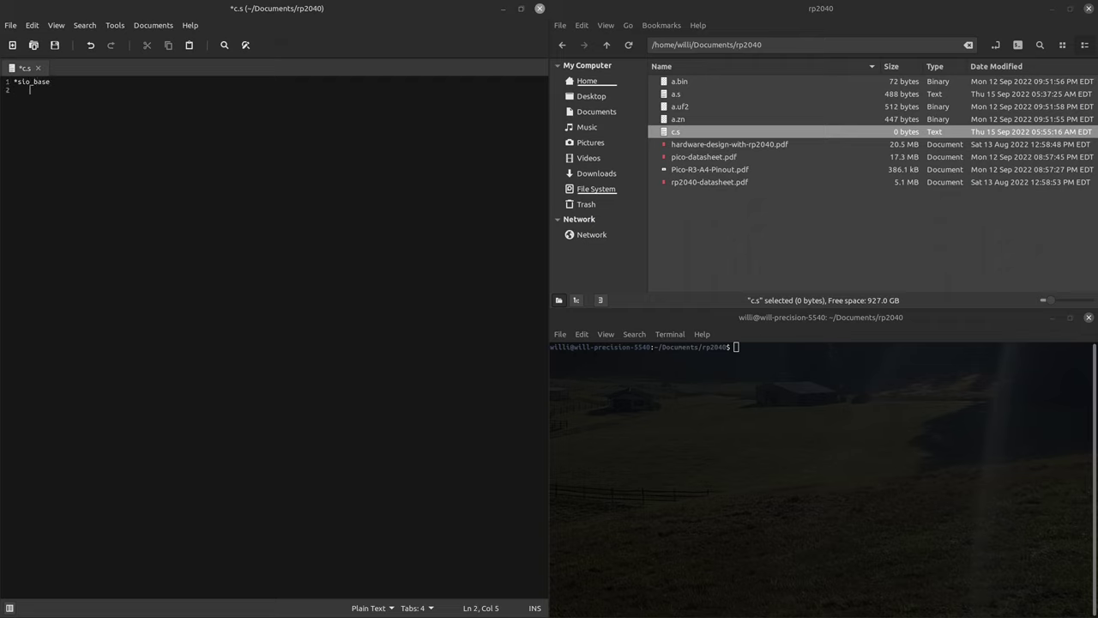
Define the sio_base constant as ~byte 0xd0000000.
type("byte")
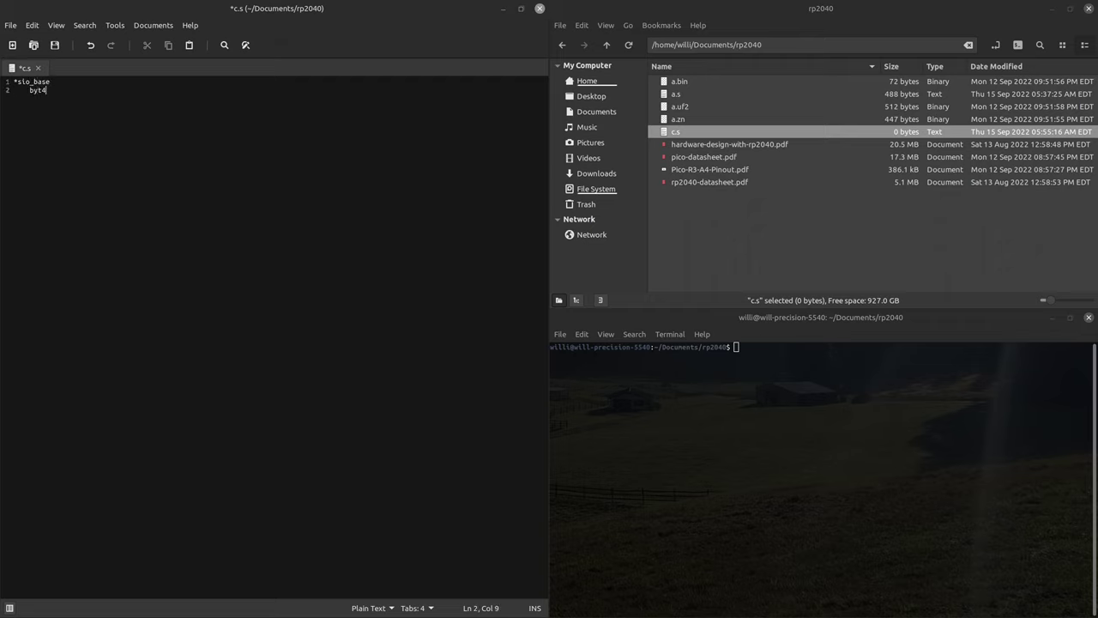
type("~")
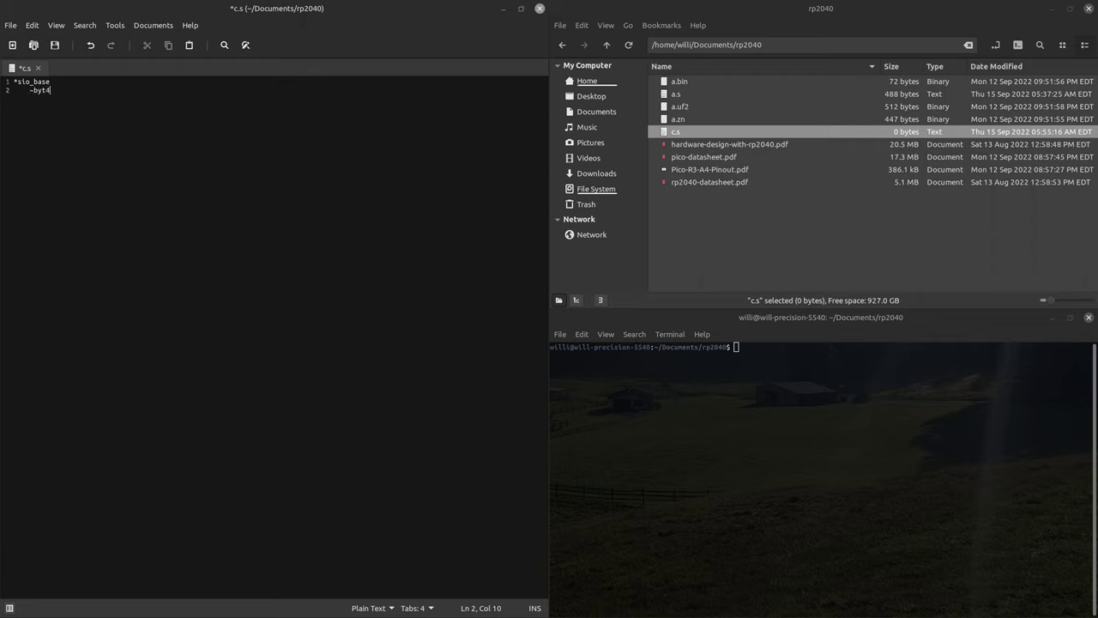
type("0x")
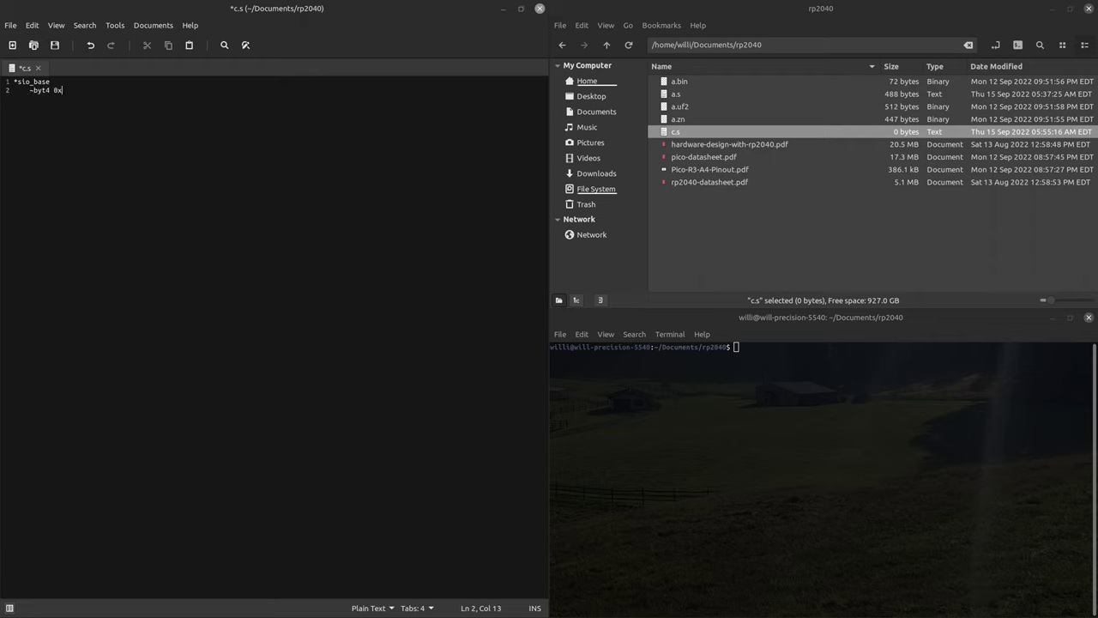
type("d0000000")
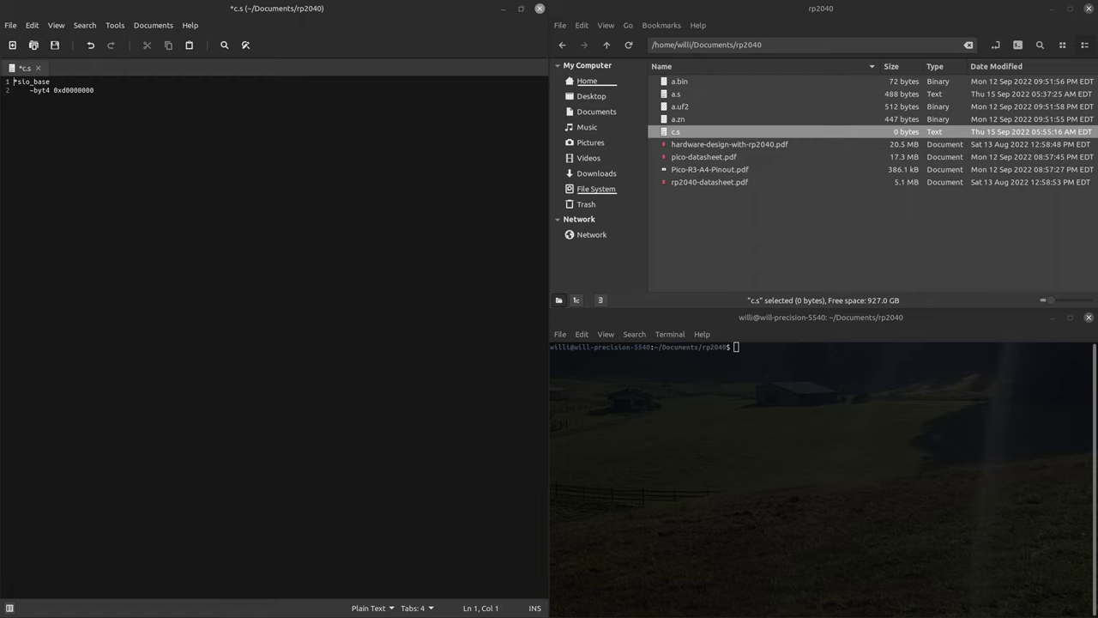
Add ldr r0, *sio_base and ldr r1, r0, 0 above the constant.
key("Return")
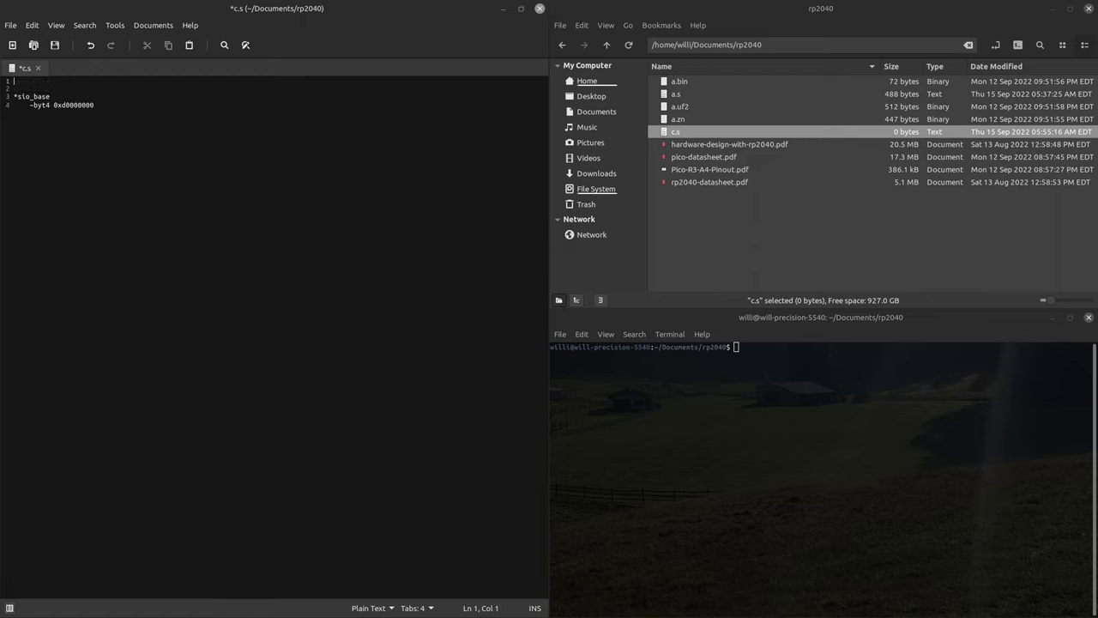
type("ld")
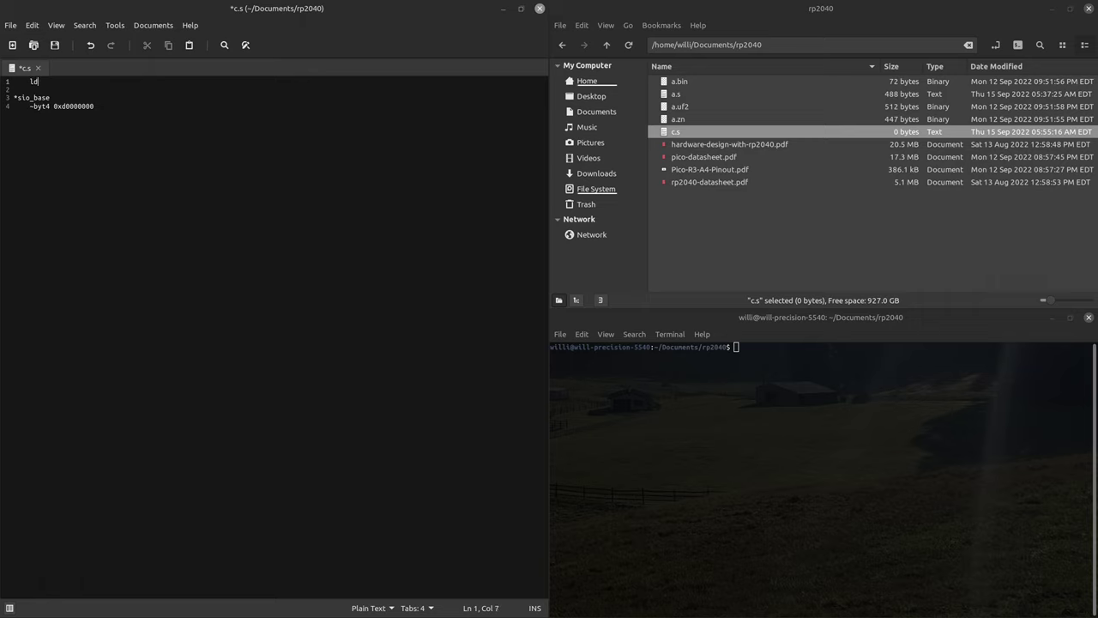
type("r r0,")
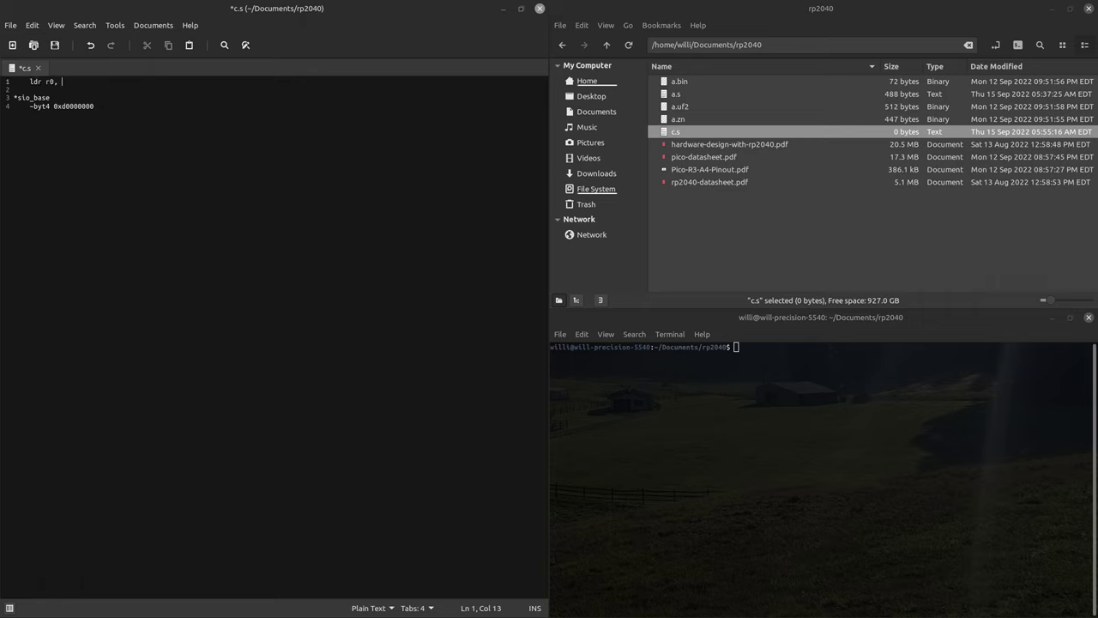
type("*sio_base")
type("ld")
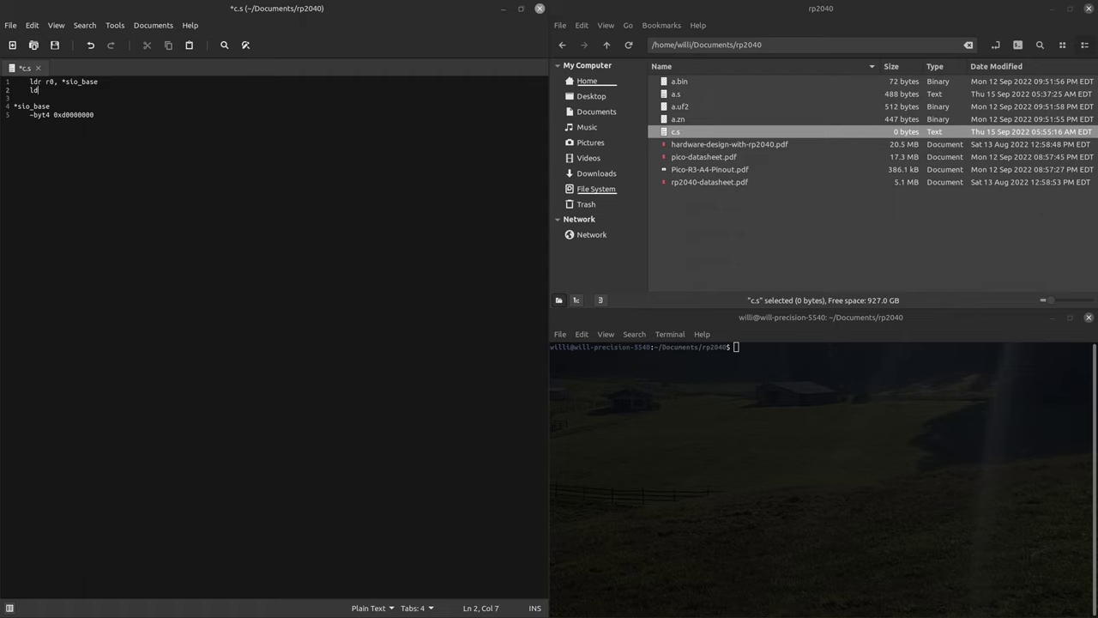
type("r r1,")
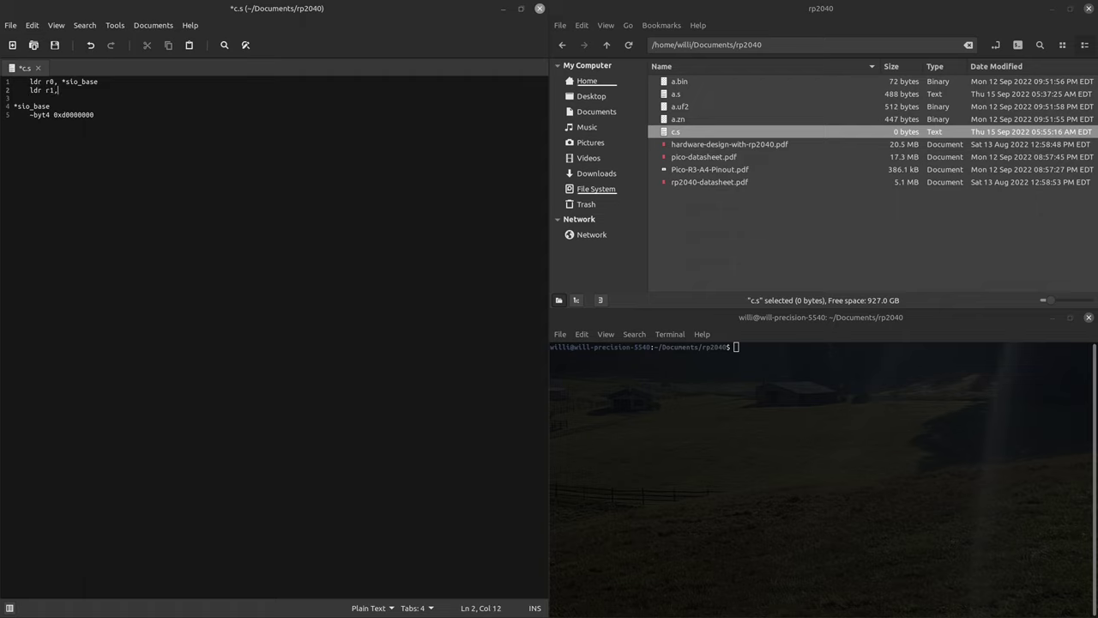
type("r0, 0")
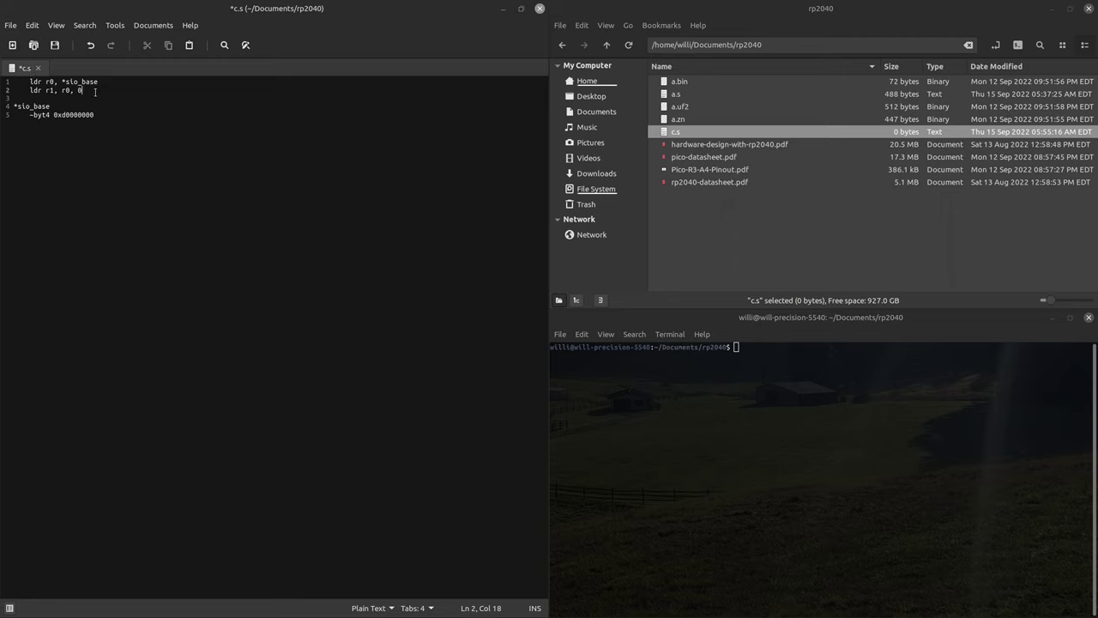
key("Return")
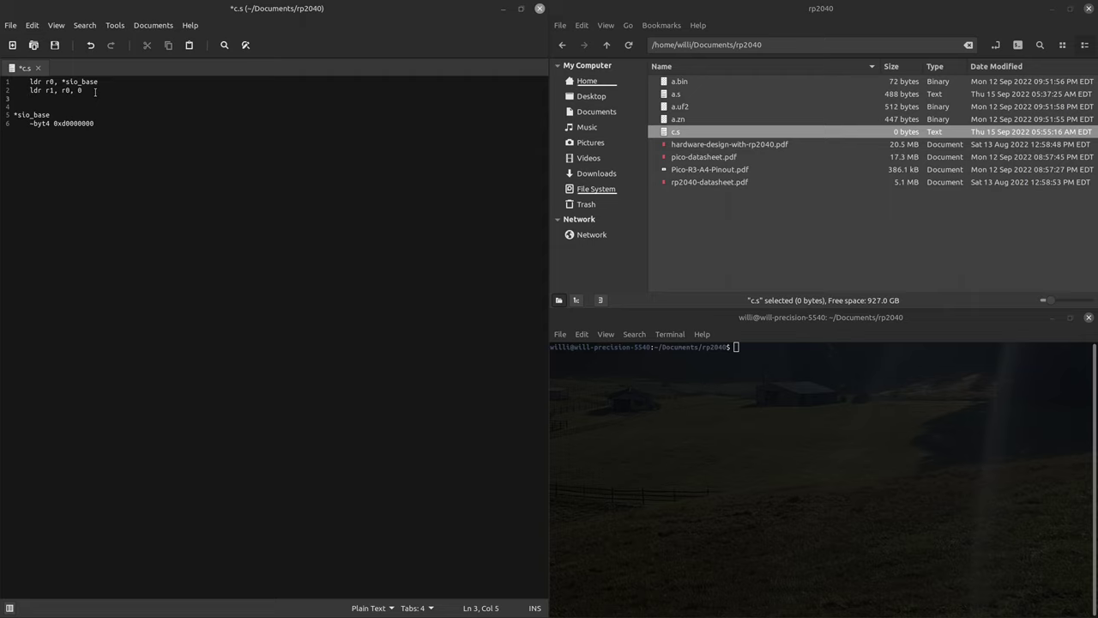
Add cmp r1, 0 and beq *led, then bring up a.s from the project folder.
type("cmp")
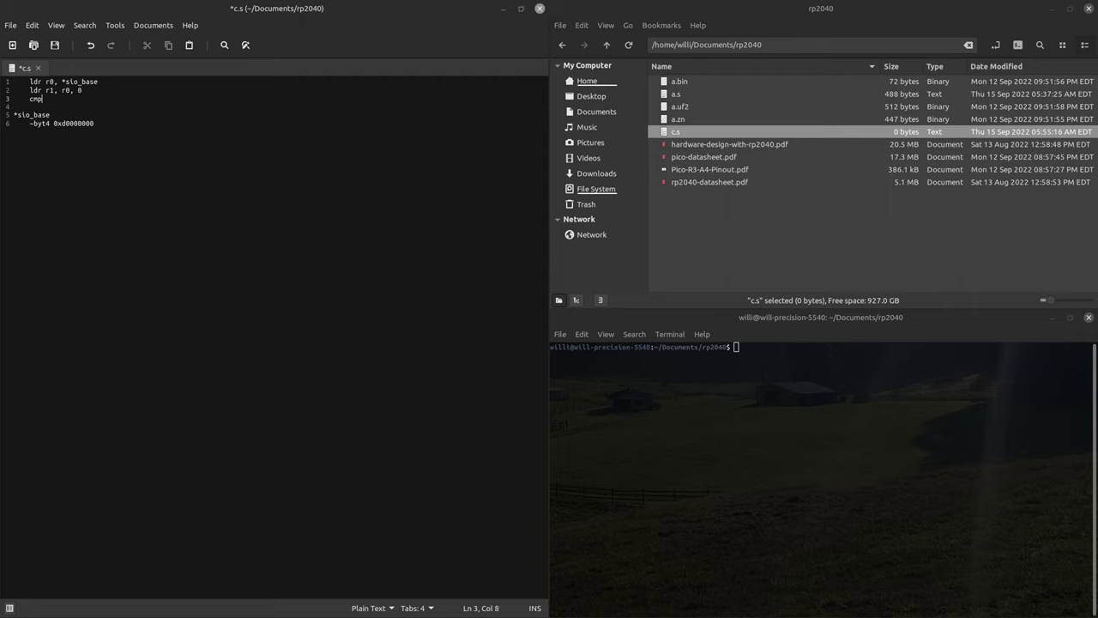
type("r1, 0")
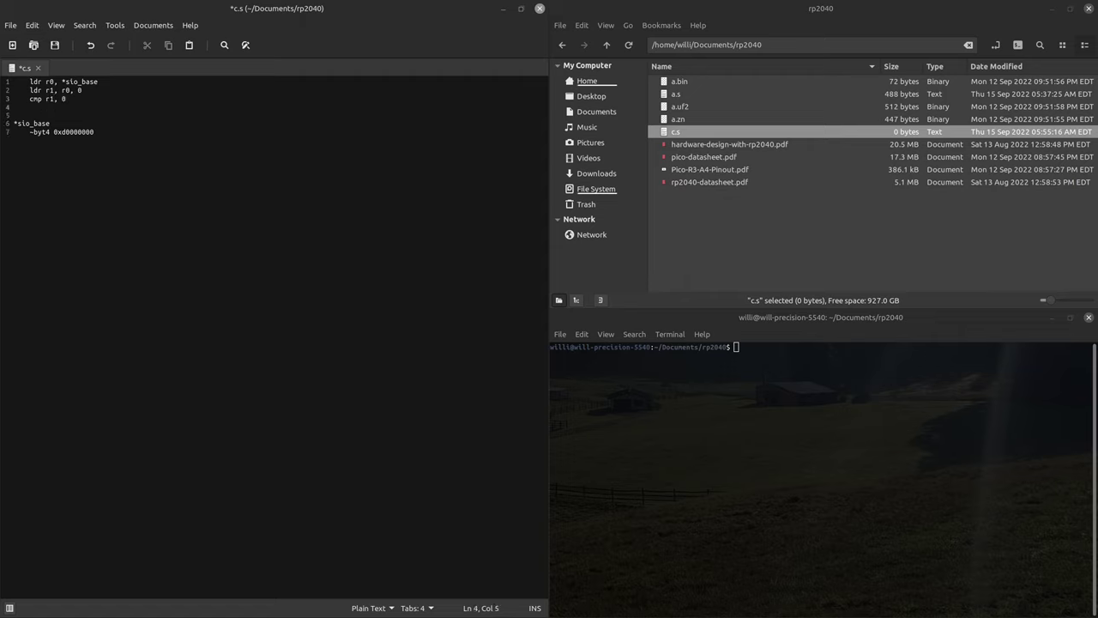
type("beq")
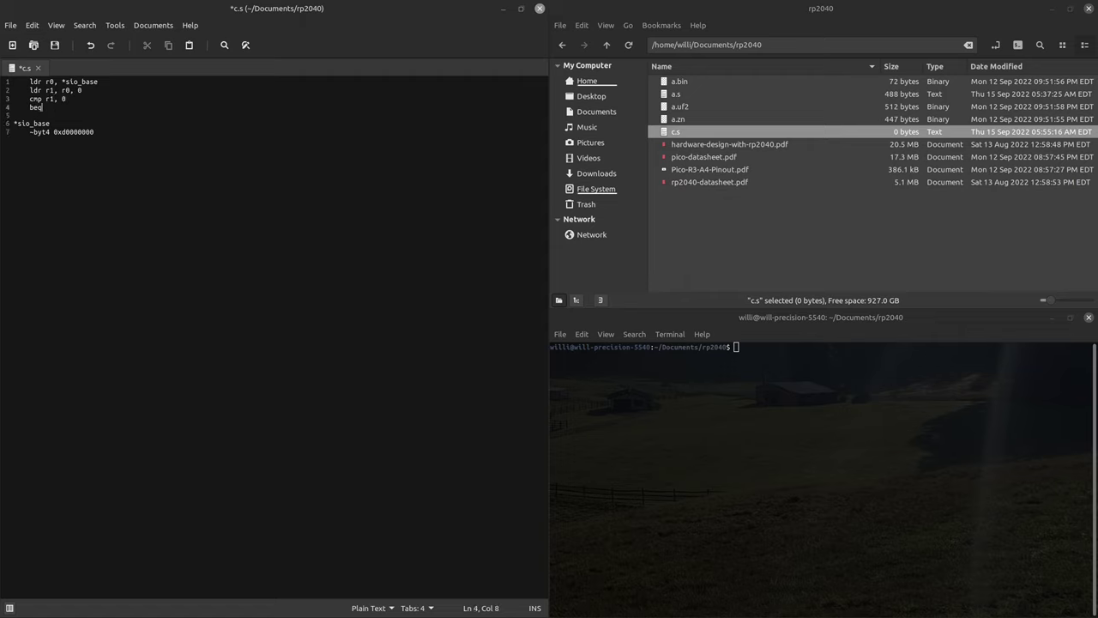
type("*le")
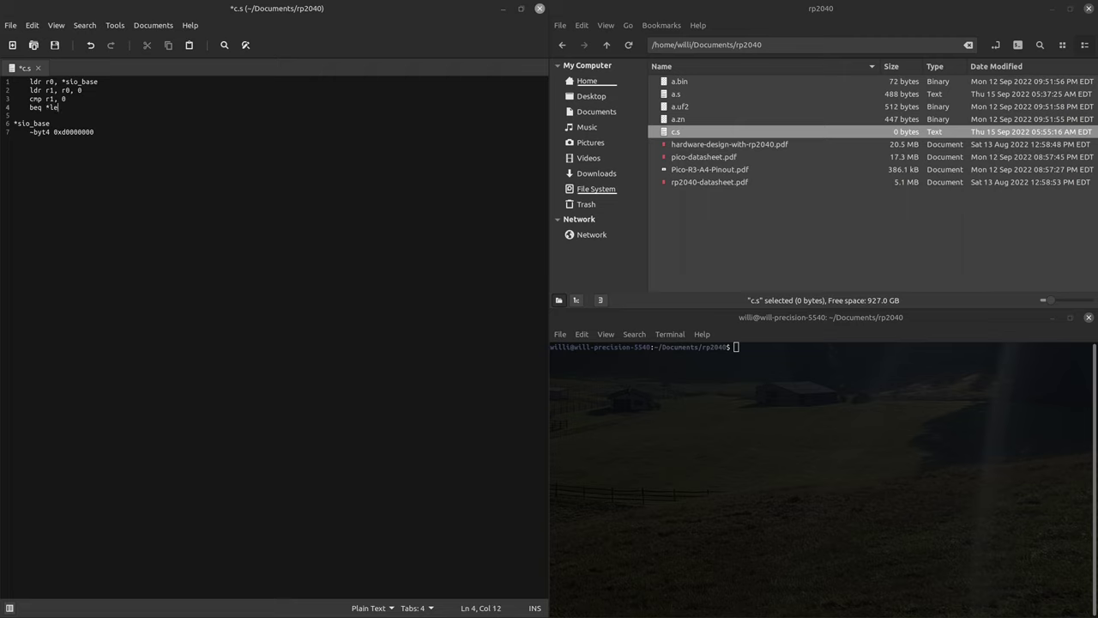
type("d")
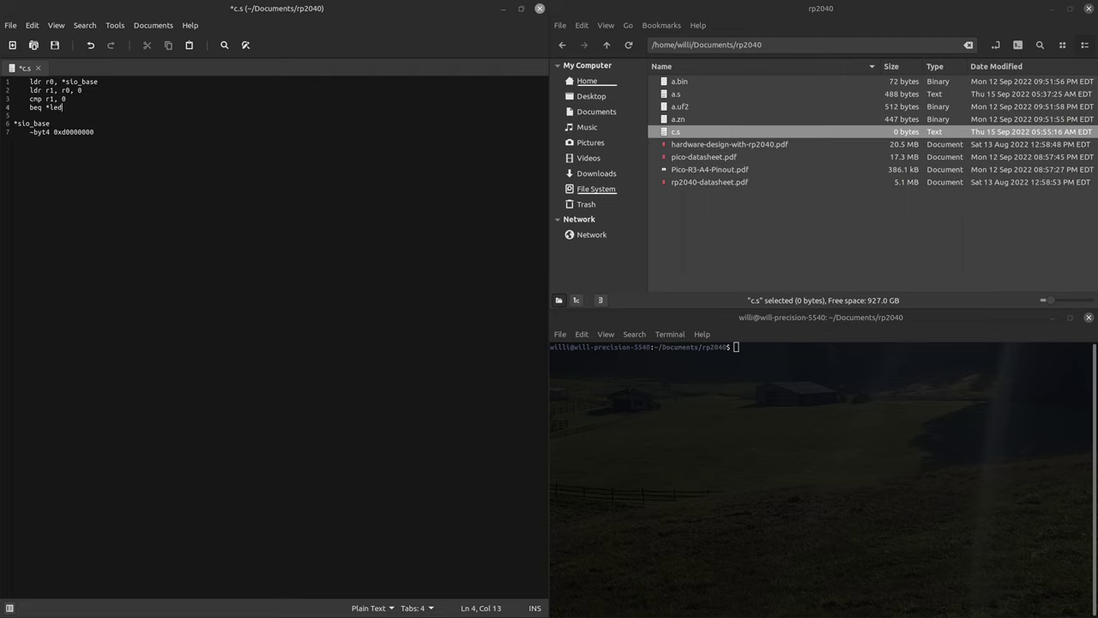
double_click(677, 93)
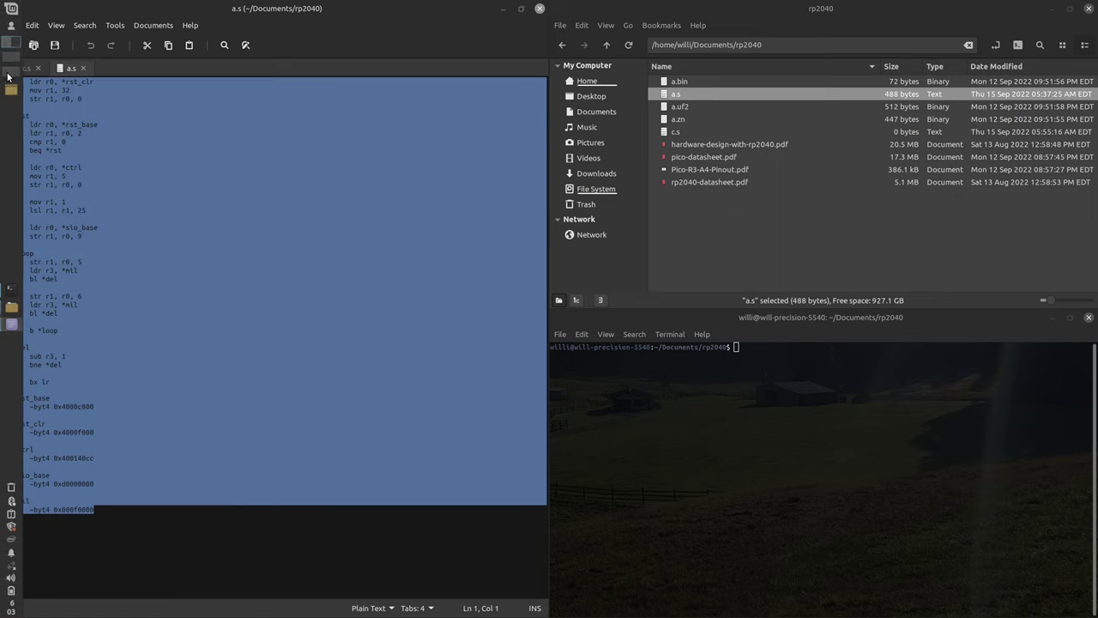
Paste a.s into c.s, replace the delay/blink code with *loop and b *loop, and save.
left_click(26, 69)
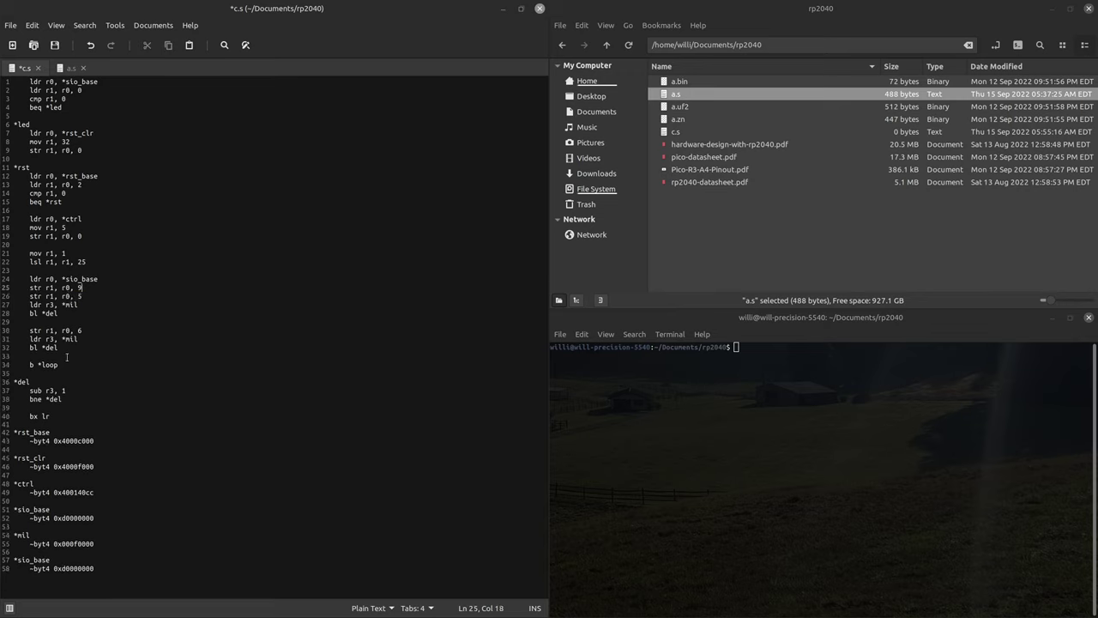
left_click_drag(77, 306, 60, 364)
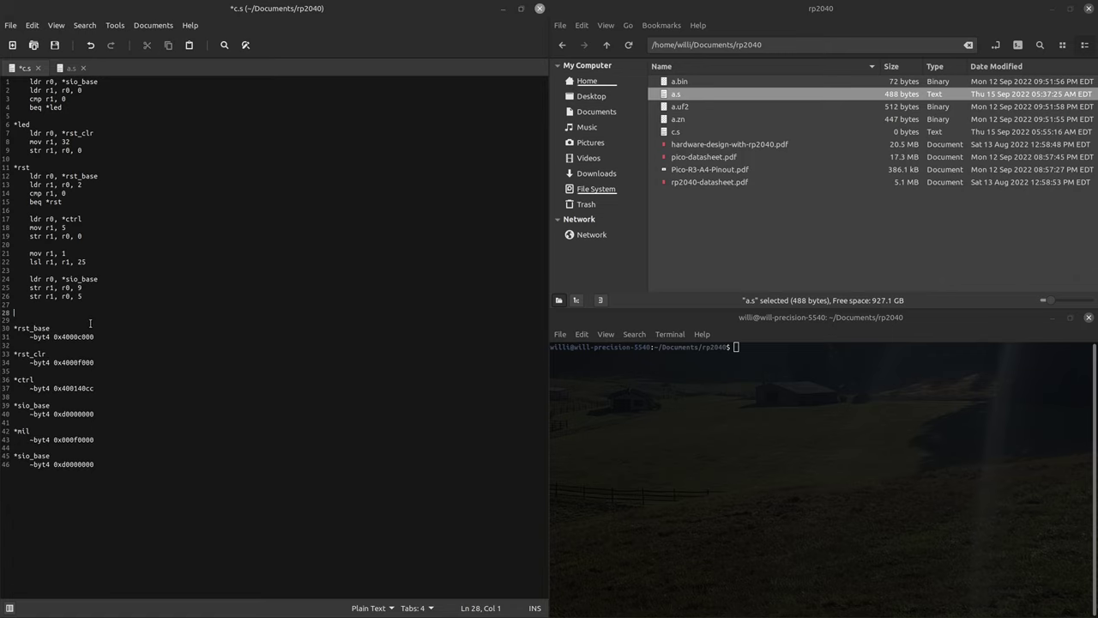
type("*le")
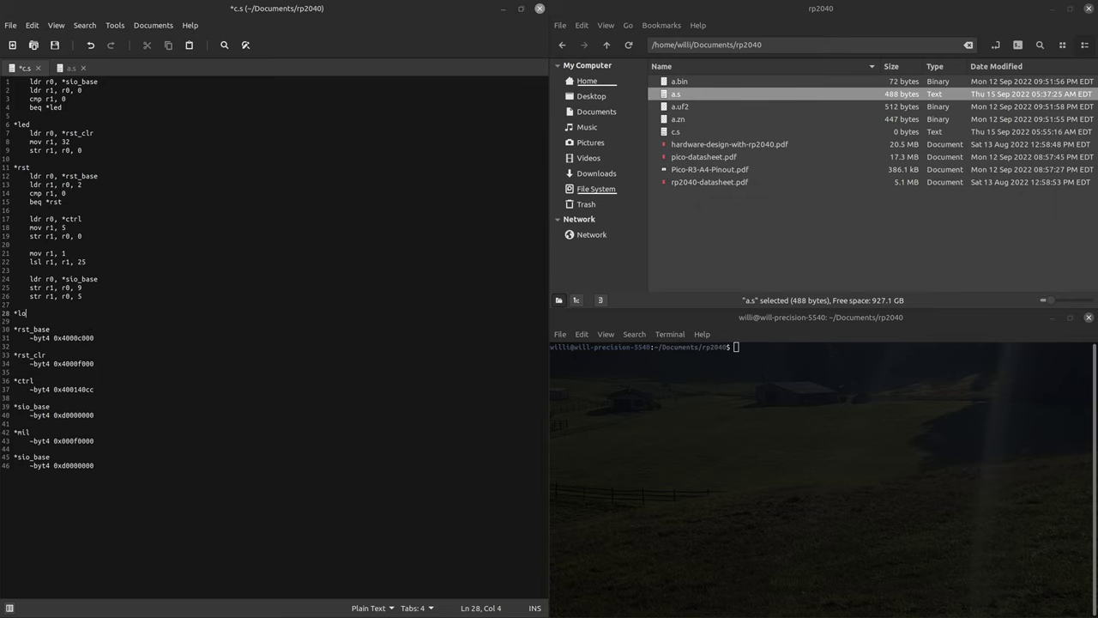
type("op")
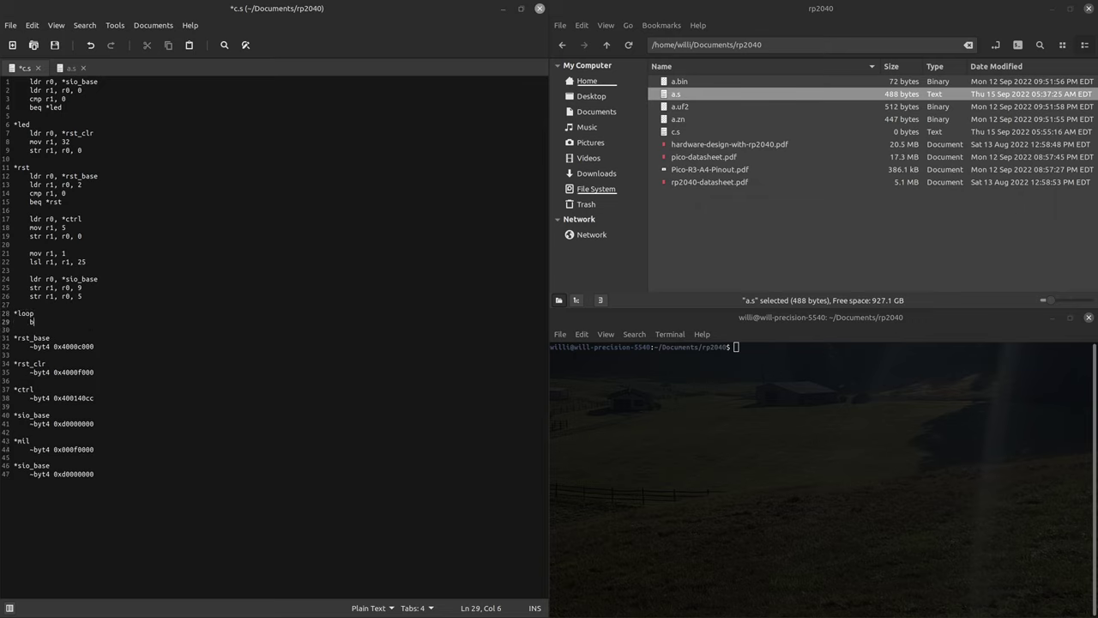
type("*loop")
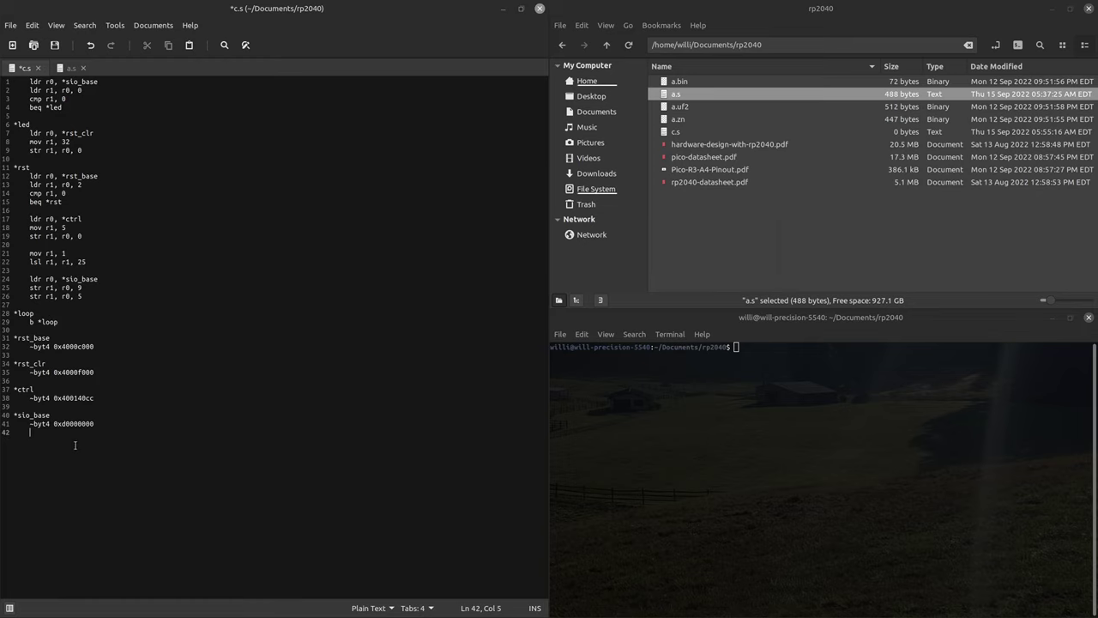
key("BackSpace")
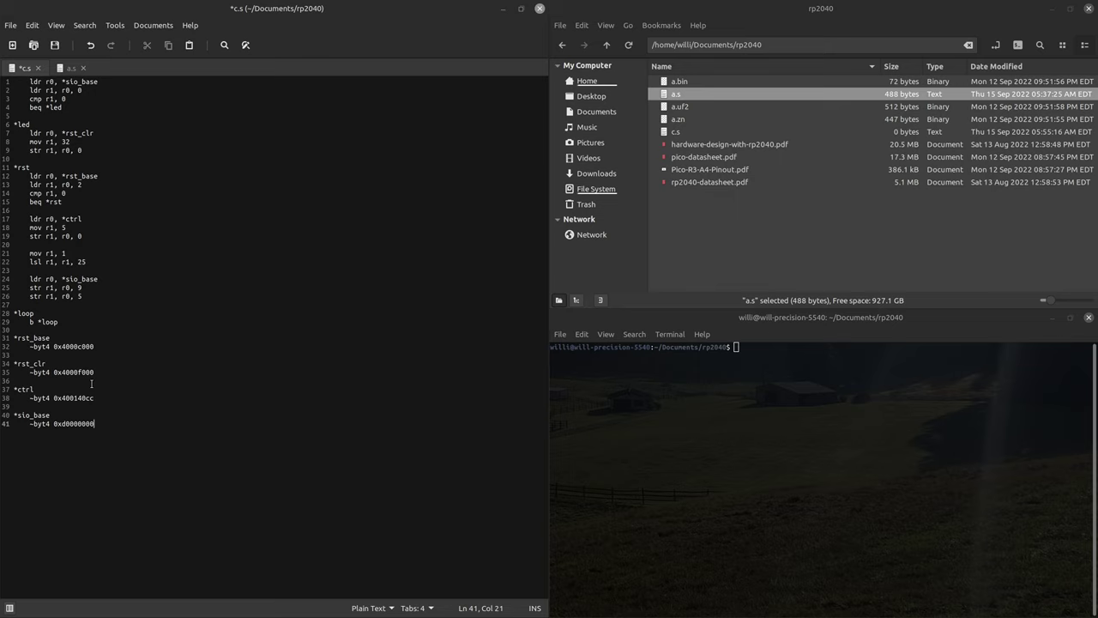
key("ctrl+s")
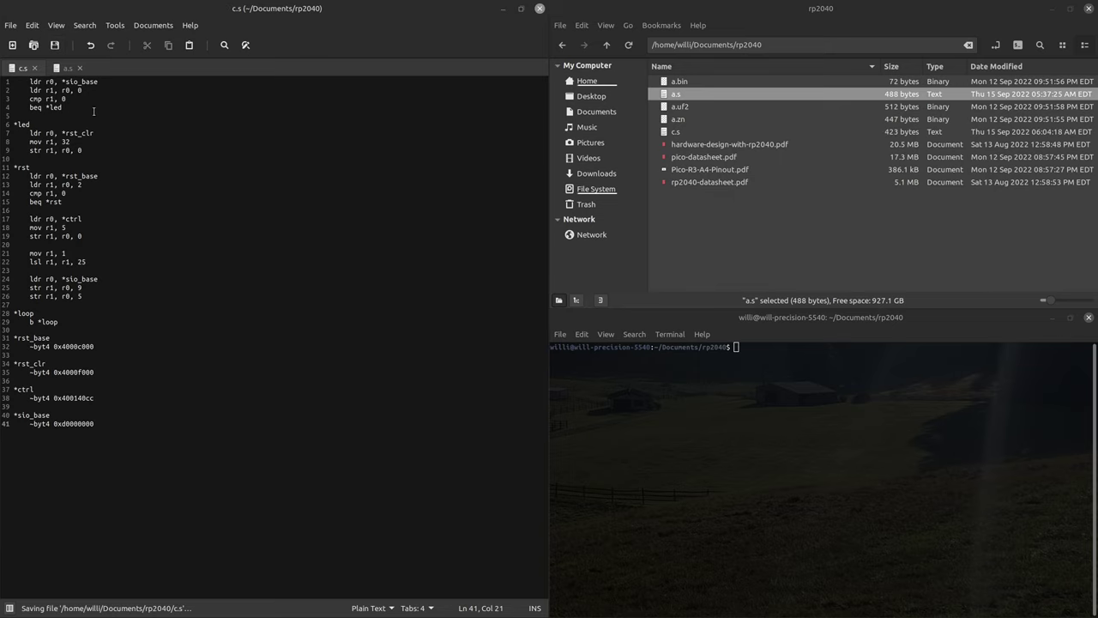
Add b *loop right after the beq *led check and save c.s.
key("Return")
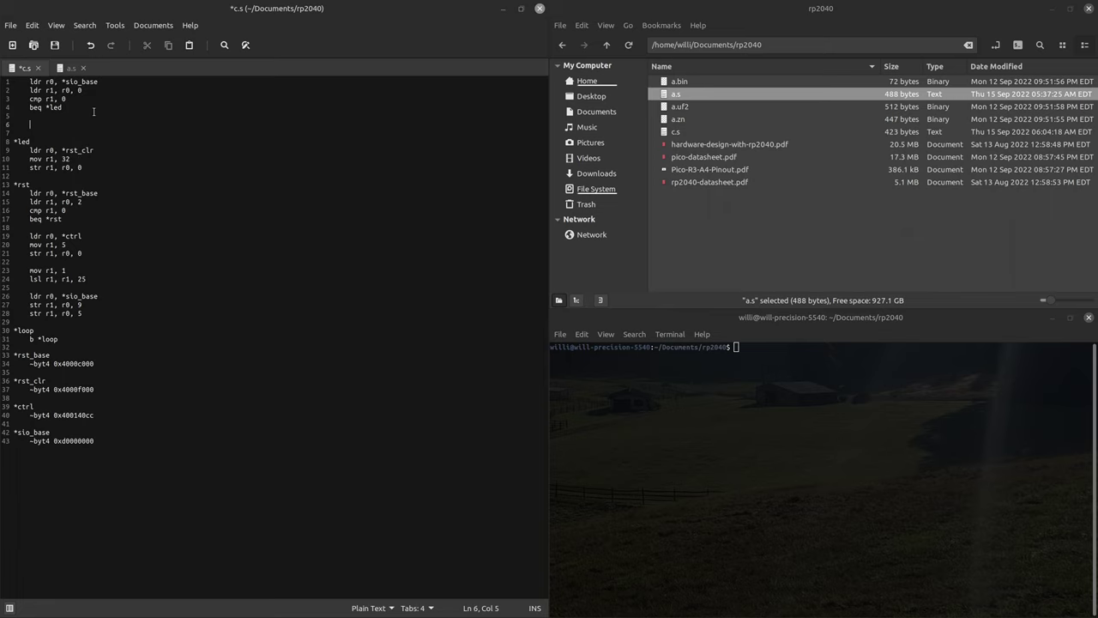
type("b *loo")
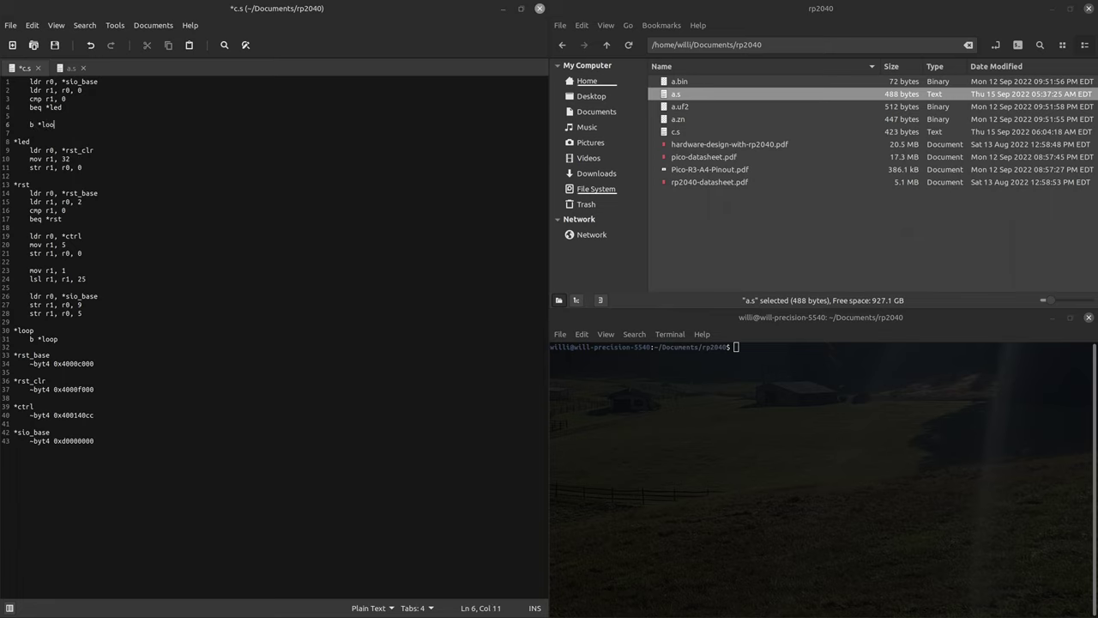
type("p")
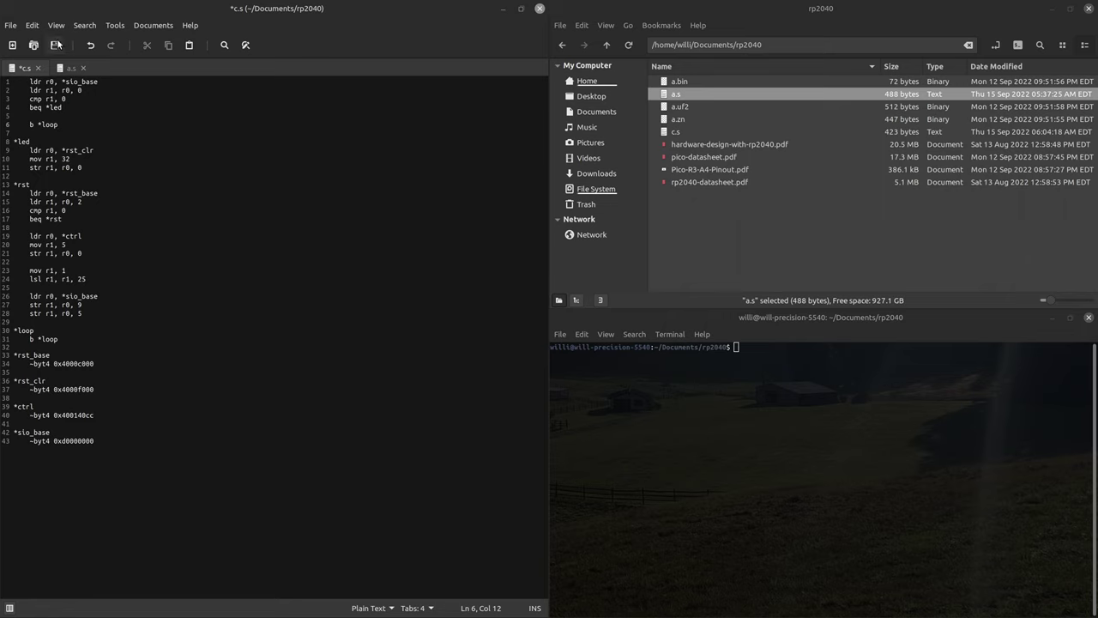
key("ctrl+s")
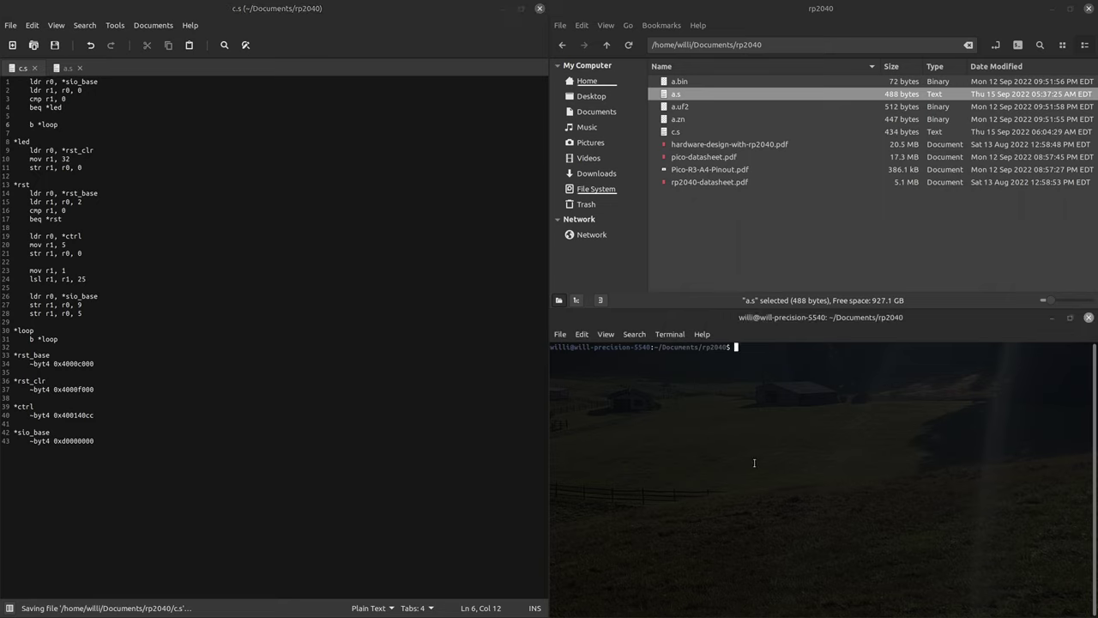
Begin a ~byt2 line after the str r1, r0, 5 reset write.
left_click(676, 131)
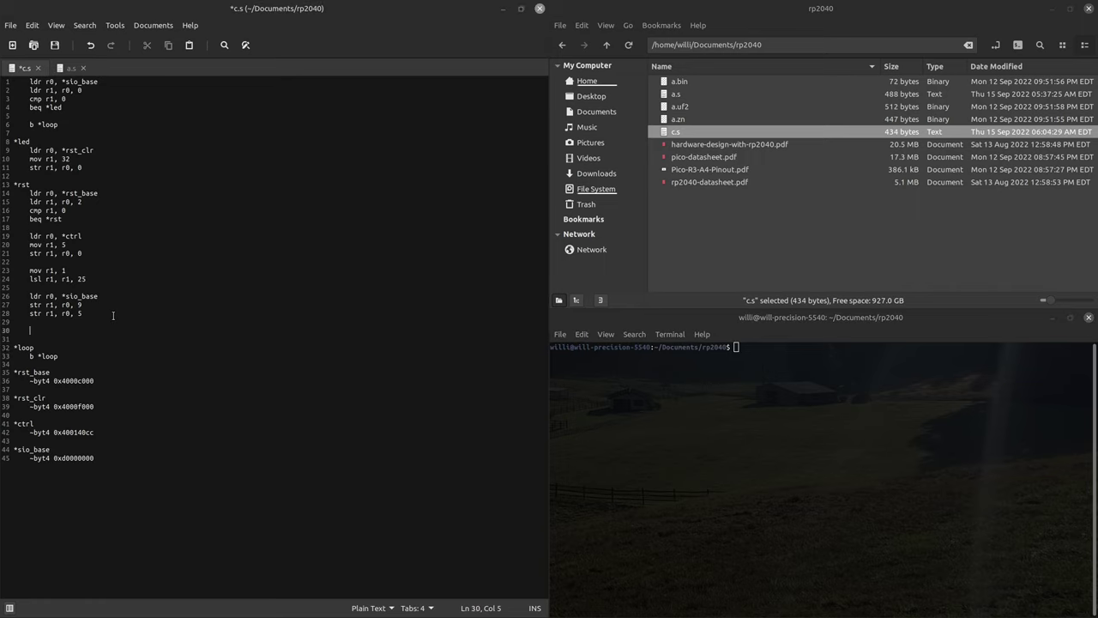
type("~byt2")
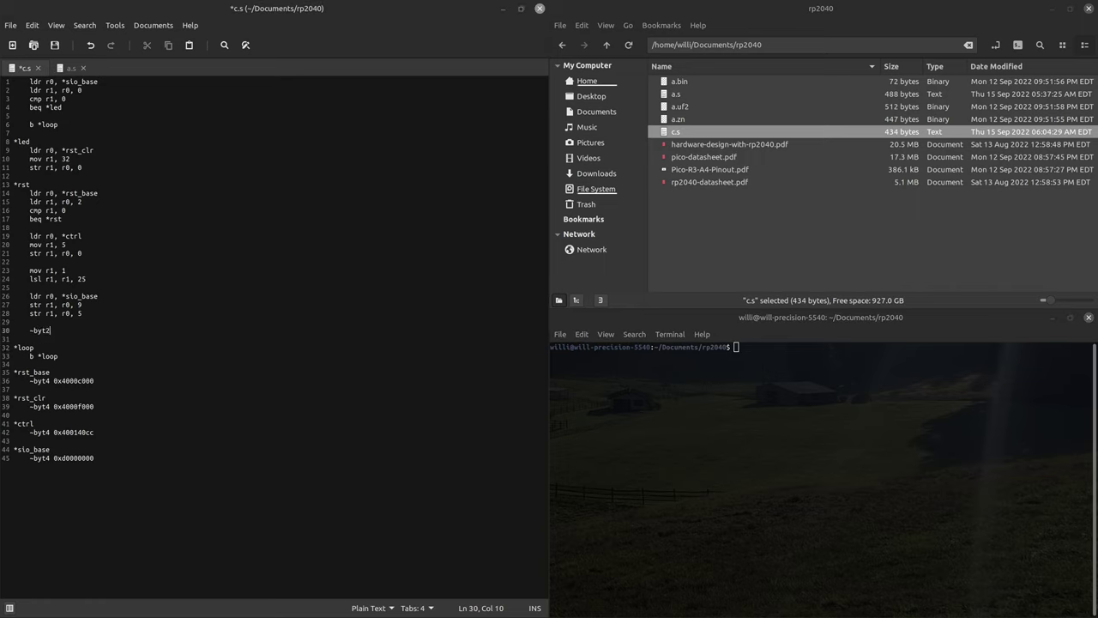
type(" 0")
key("Return")
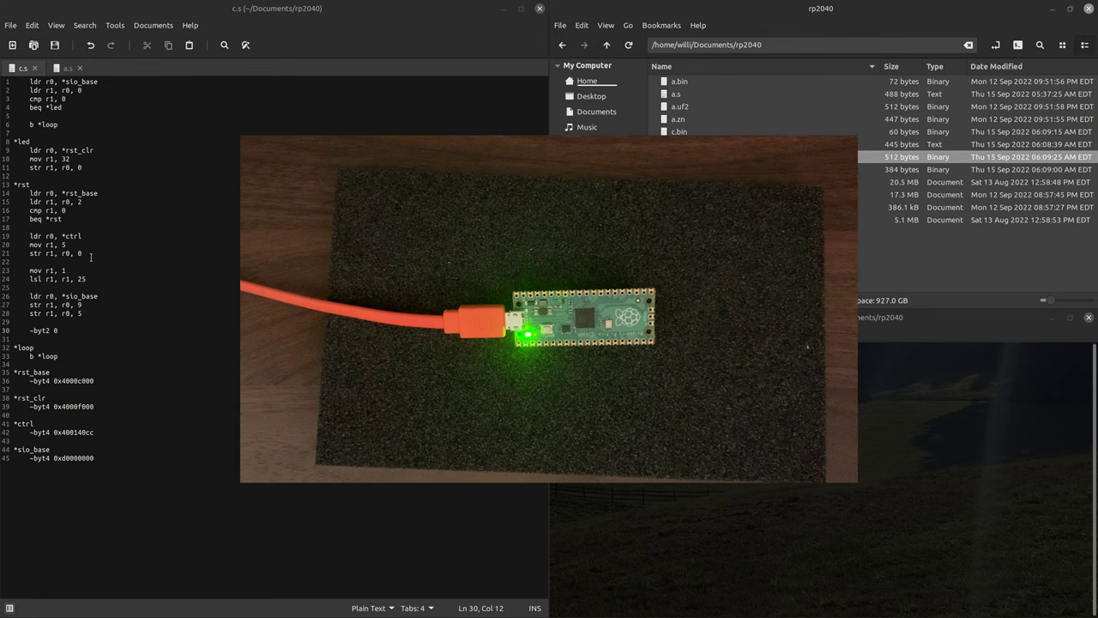
Open rp2040-datasheet.pdf from the rp2040 project folder in the document viewer.
left_click(78, 98)
type("1")
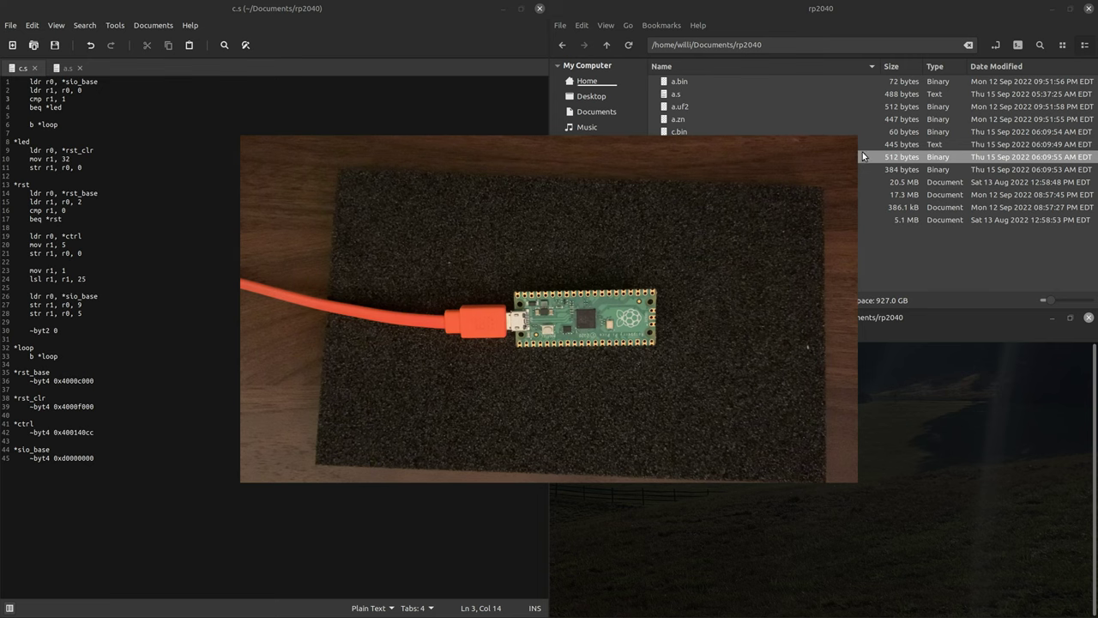
mouse_move(908, 162)
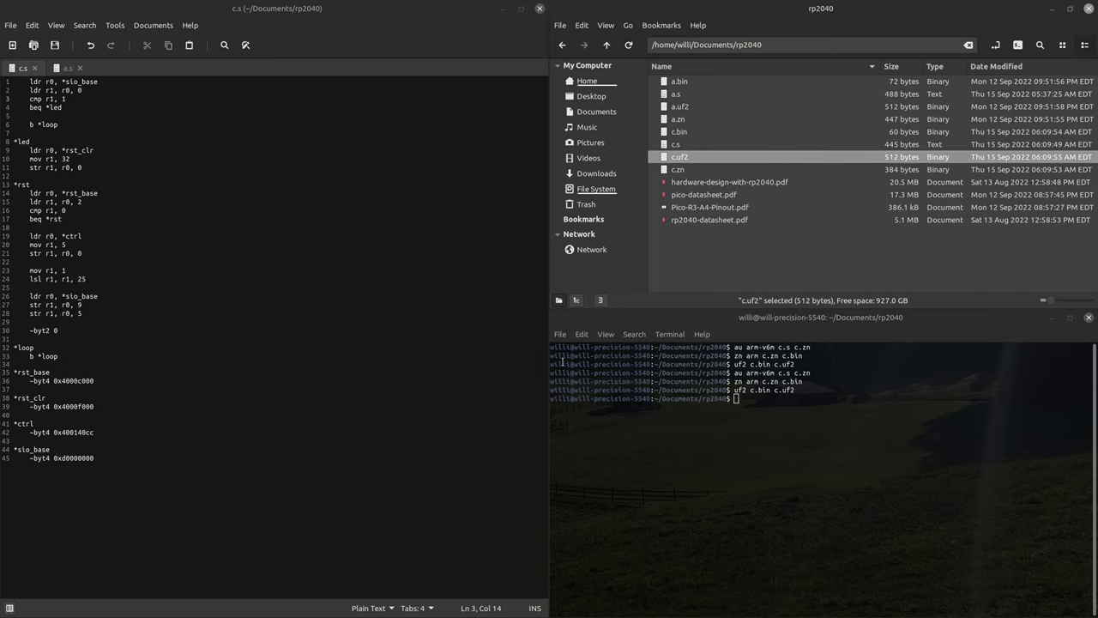
double_click(709, 219)
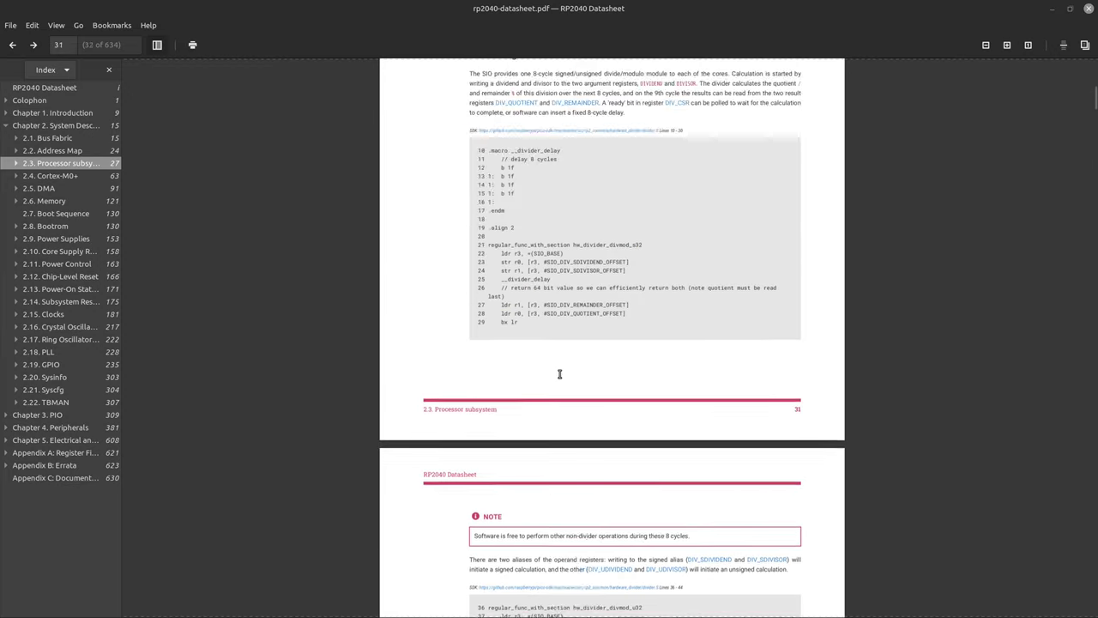
Scroll to the SIO block diagram with the FIFOs between core 0 and core 1, then on to page 31.
scroll("up", 3)
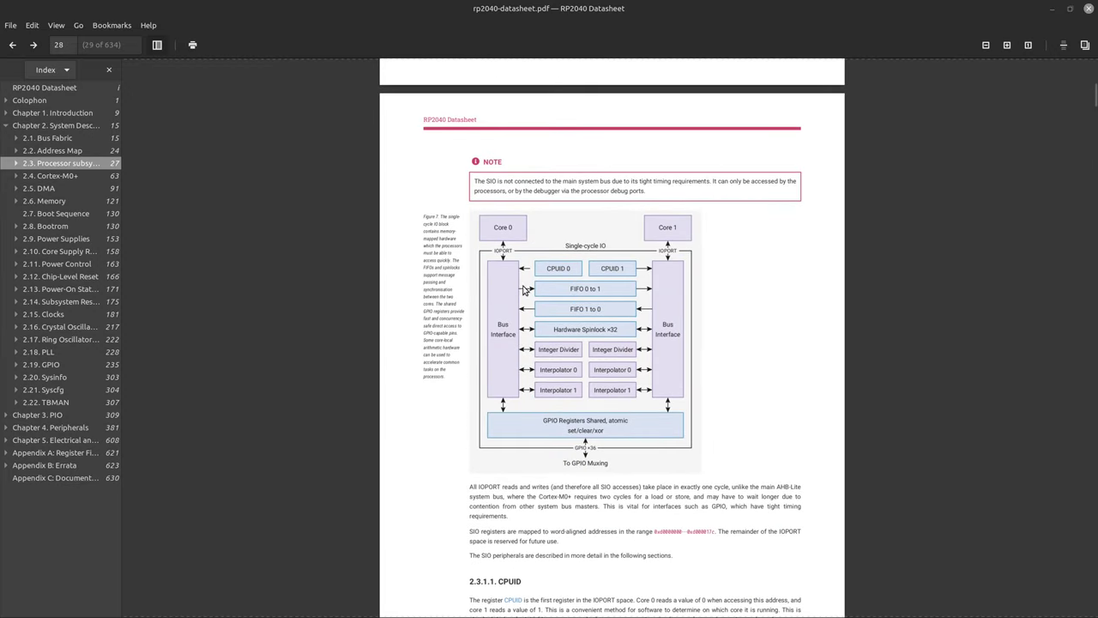
mouse_move(577, 289)
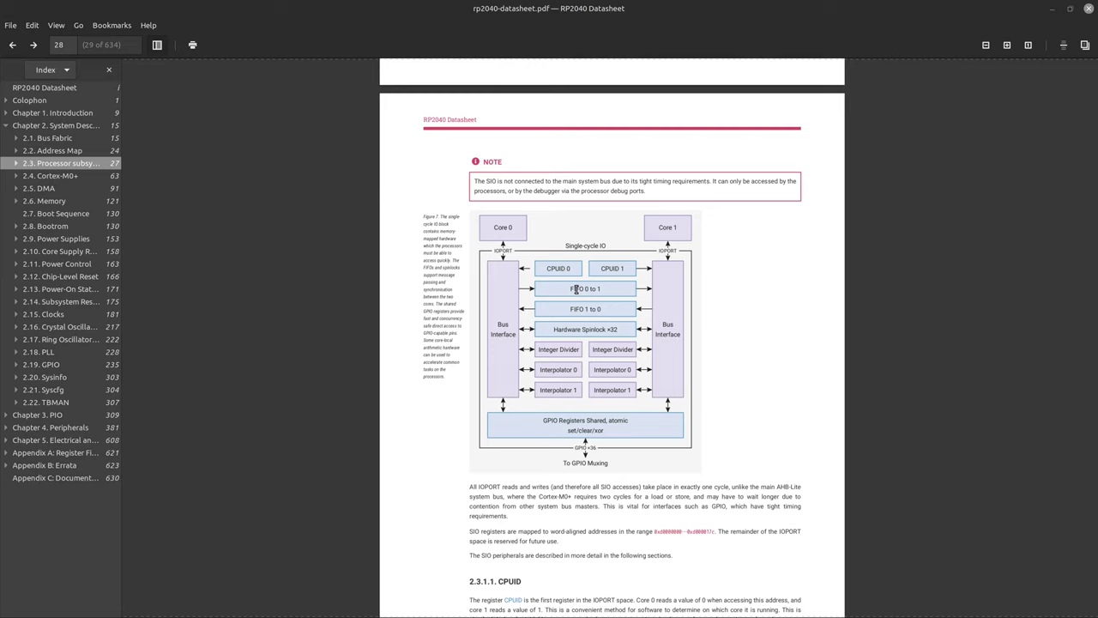
mouse_move(506, 288)
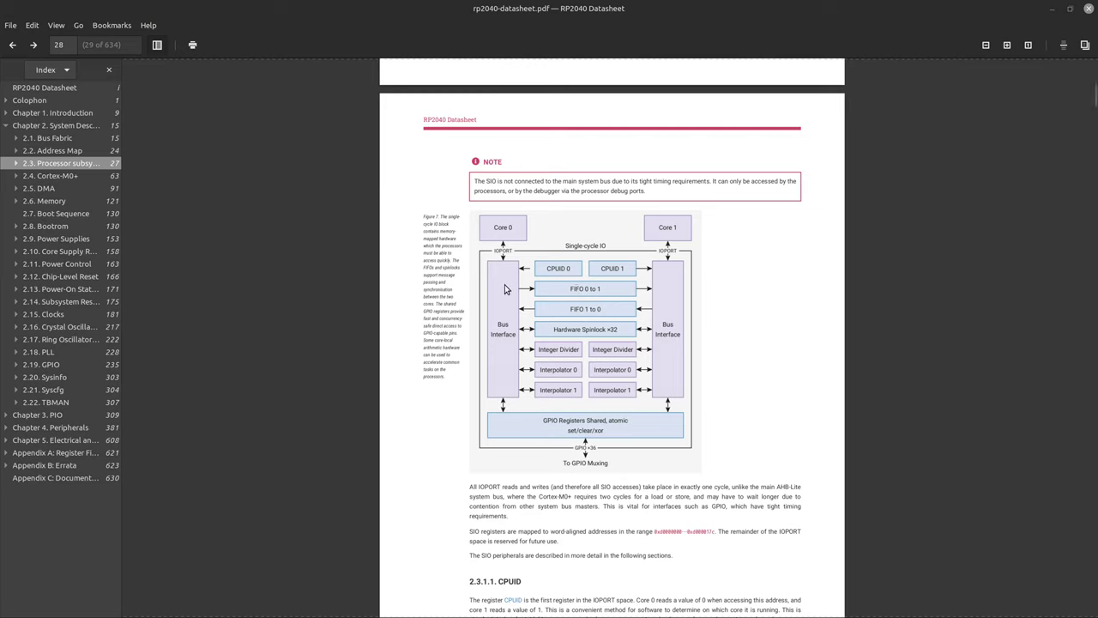
mouse_move(583, 288)
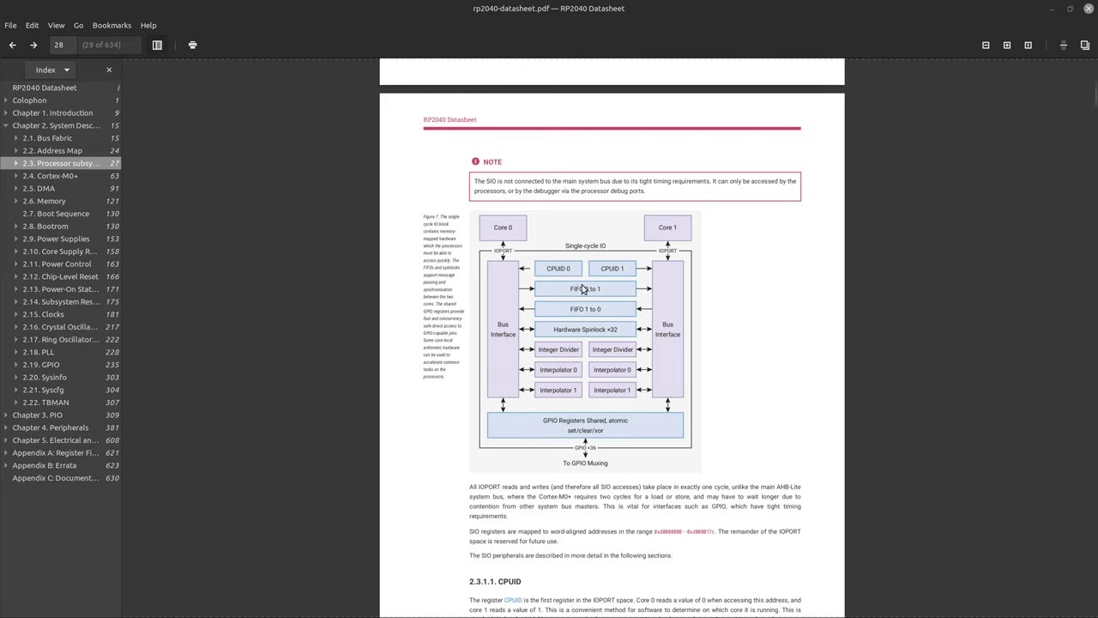
mouse_move(687, 227)
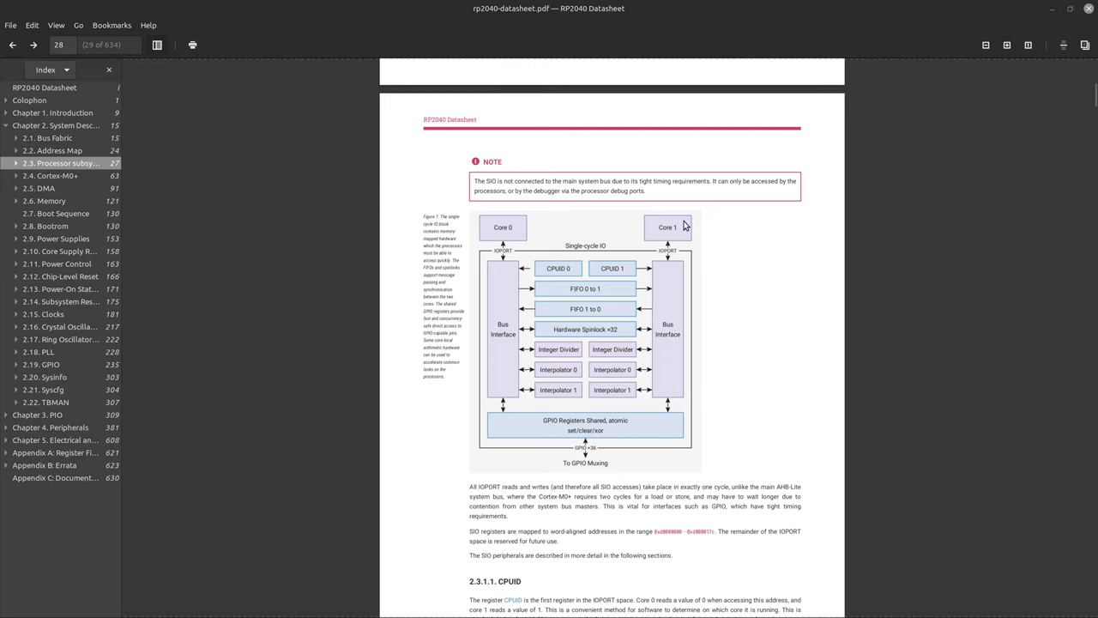
mouse_move(573, 322)
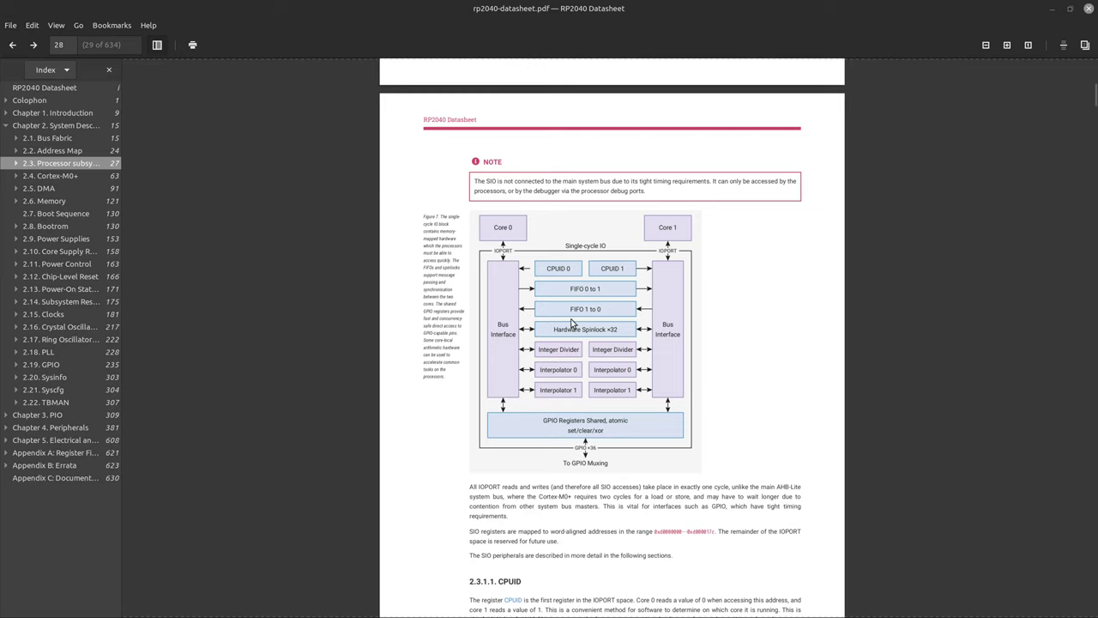
mouse_move(683, 230)
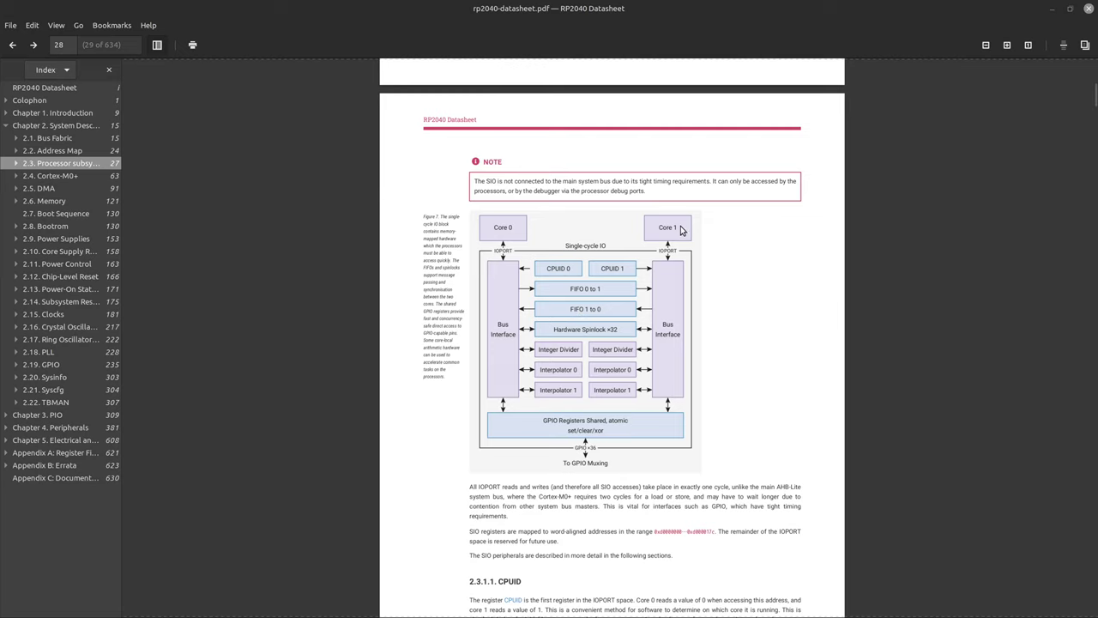
mouse_move(501, 250)
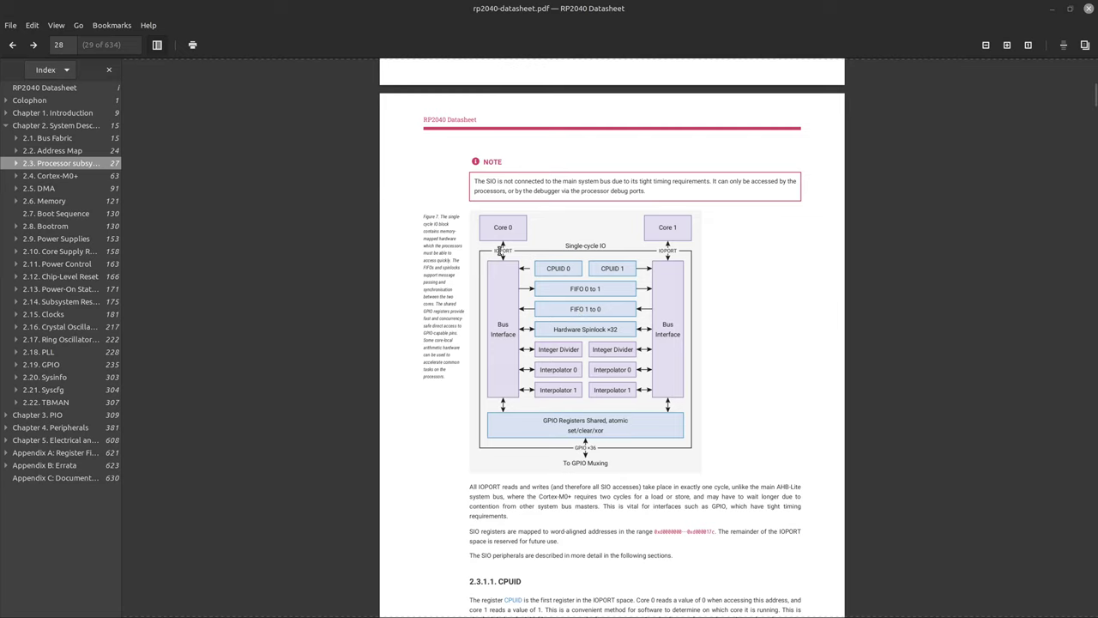
mouse_move(519, 296)
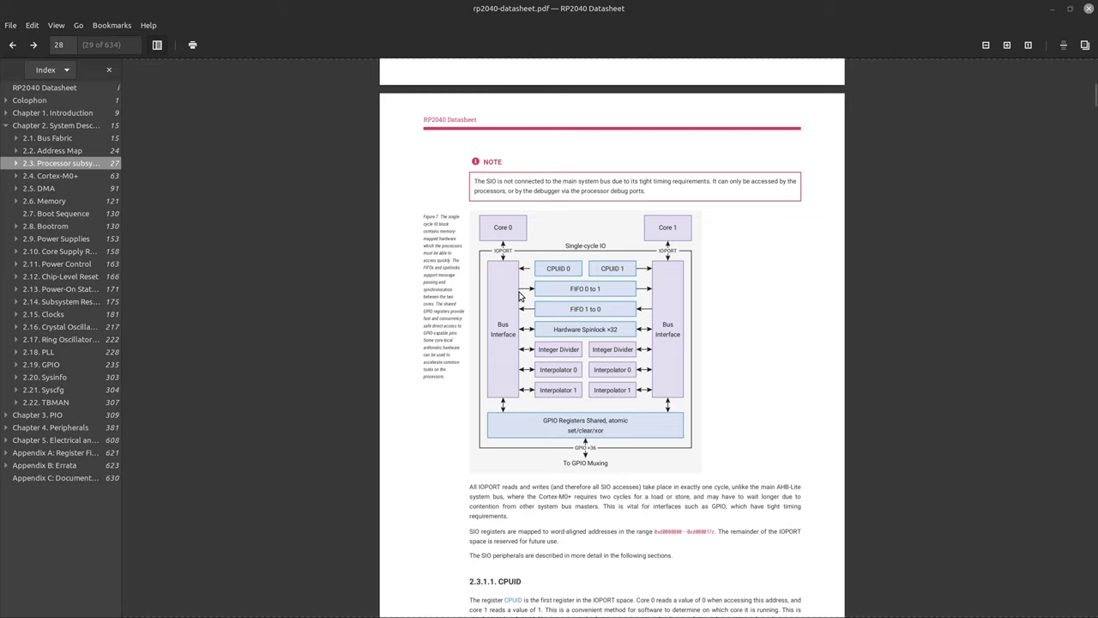
mouse_move(502, 292)
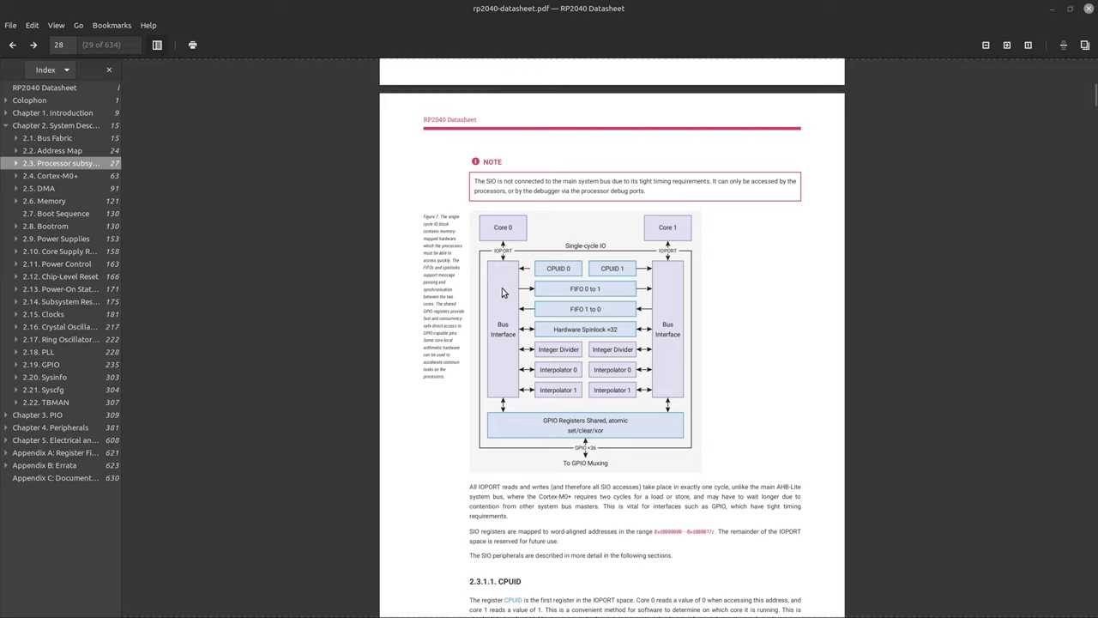
mouse_move(497, 292)
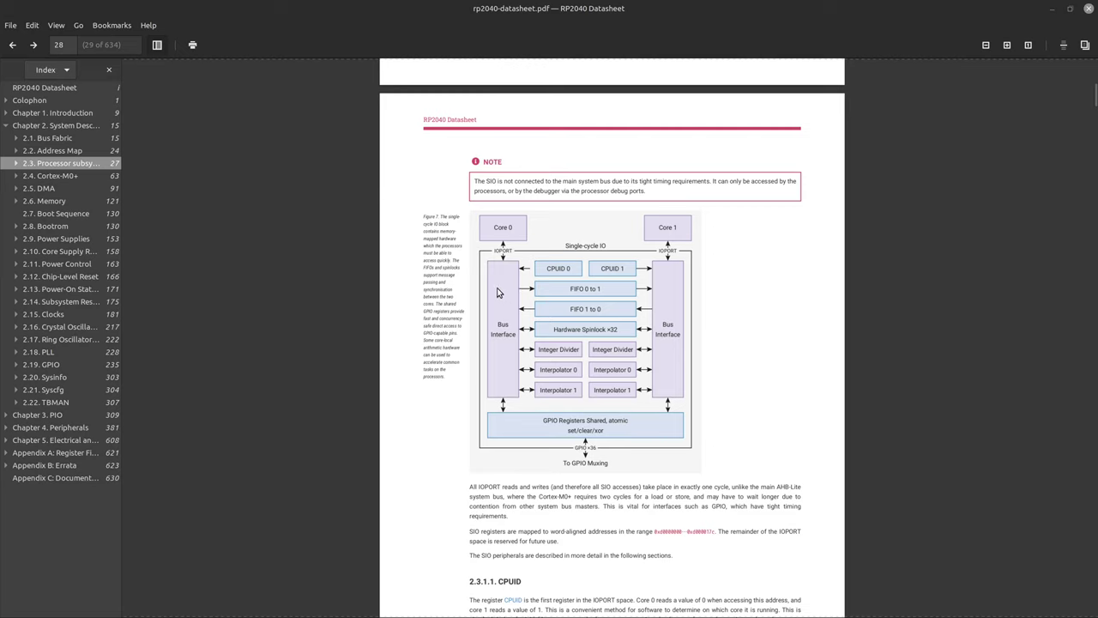
mouse_move(721, 317)
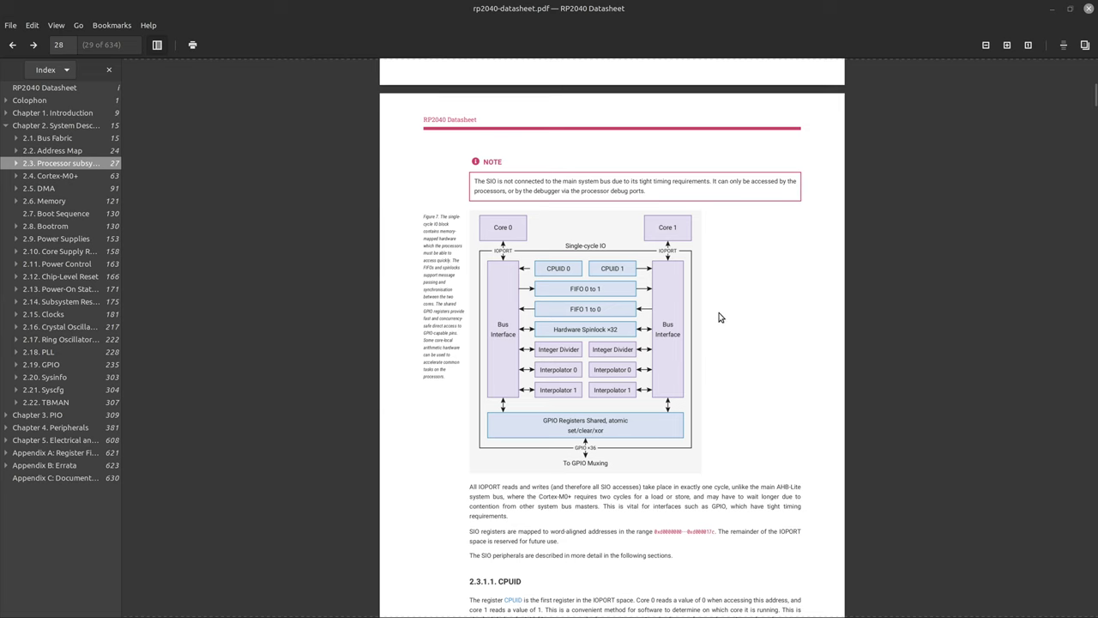
scroll("down", 3)
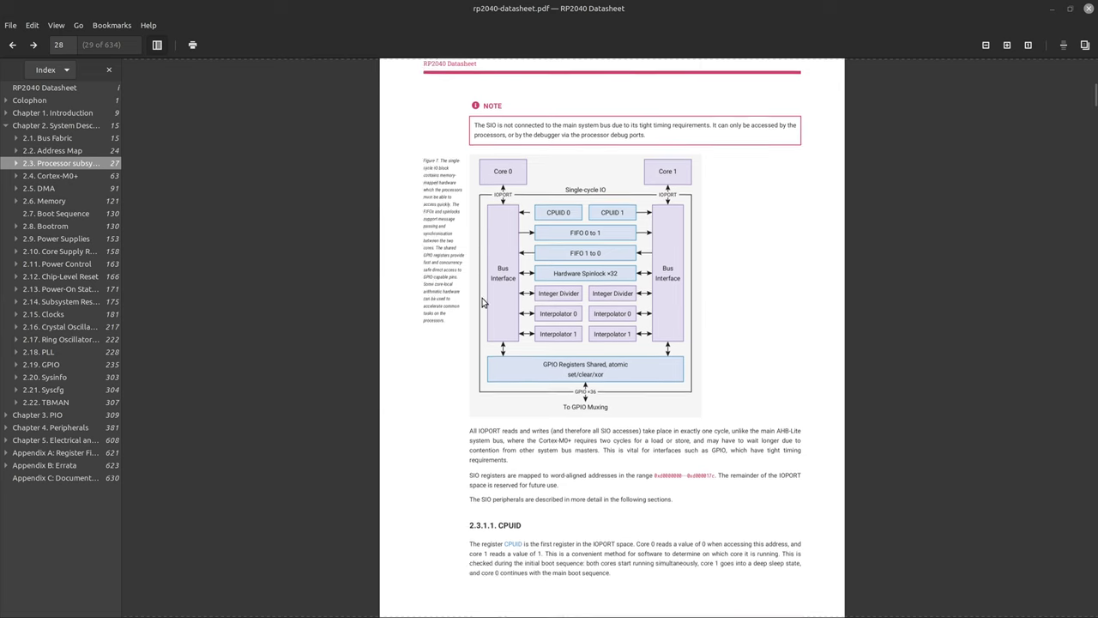
scroll("down", 3)
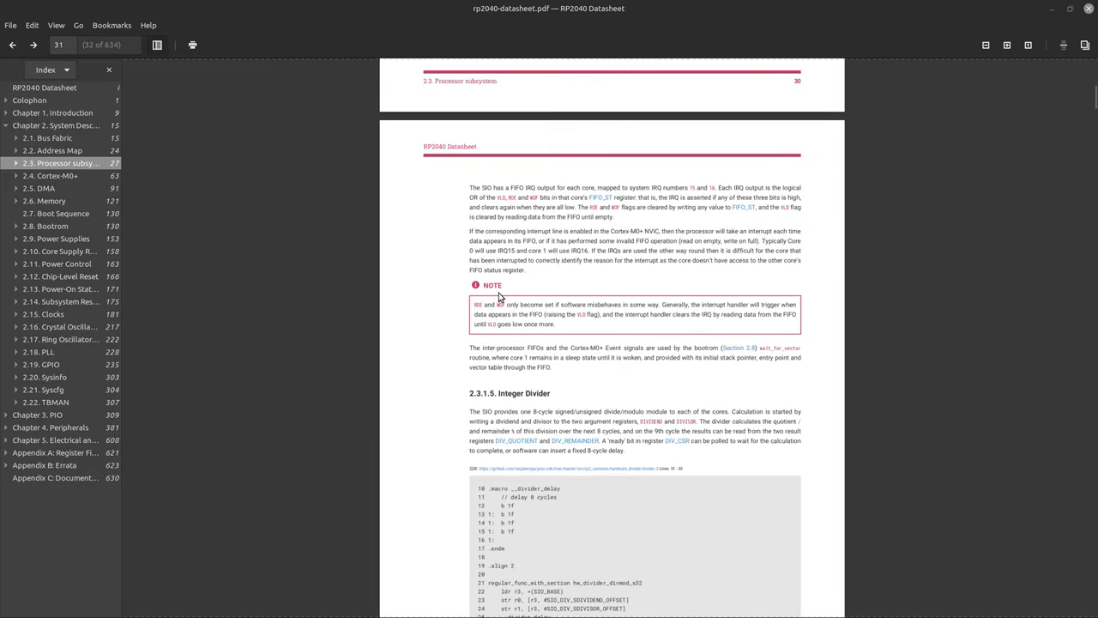
Scroll to the SIO register table and jump to the FIFO_ST register bit fields on page 44.
scroll("up", 3)
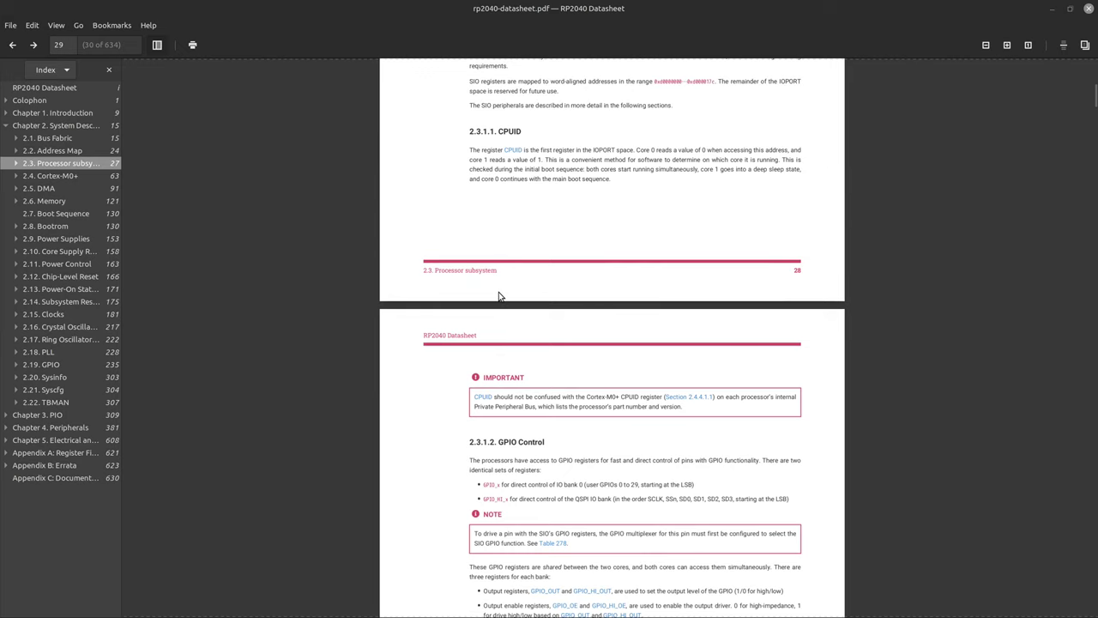
scroll("down", 3)
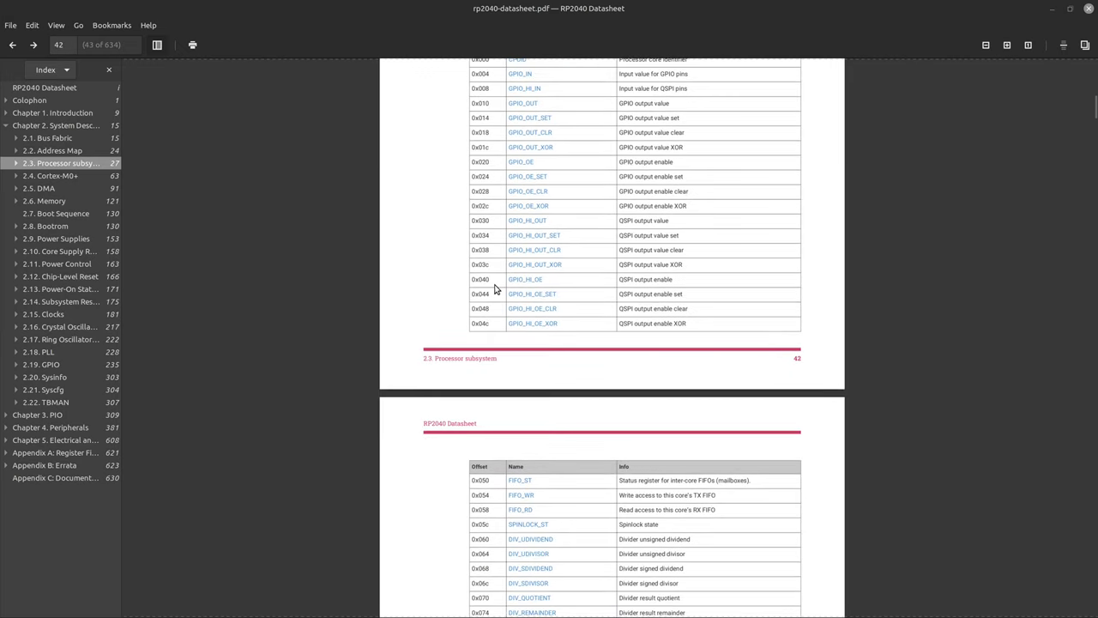
scroll("down", 3)
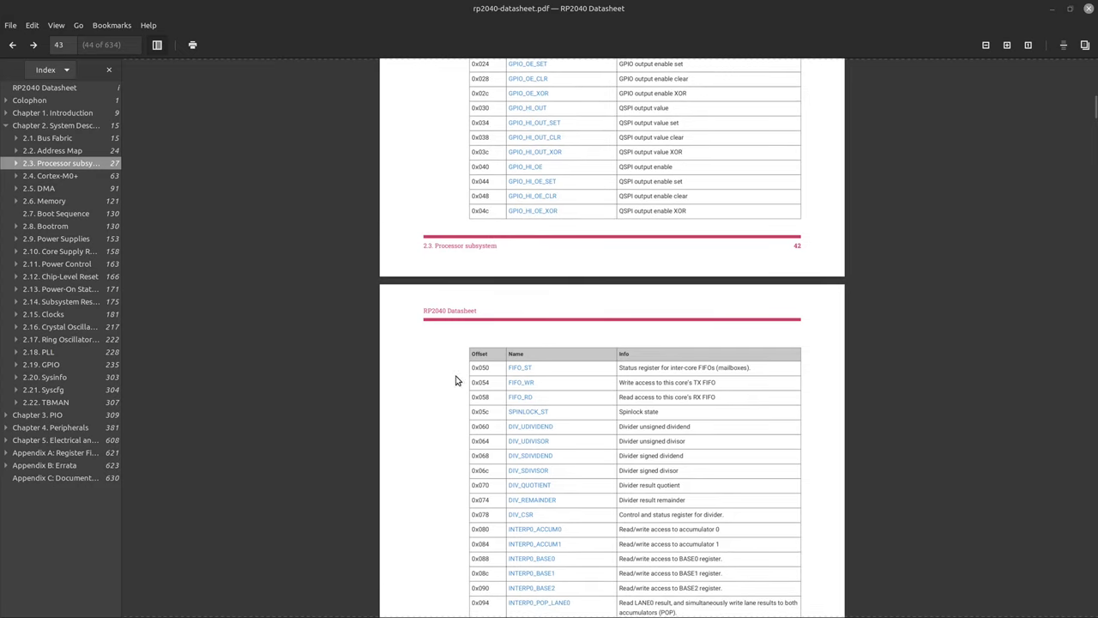
mouse_move(599, 377)
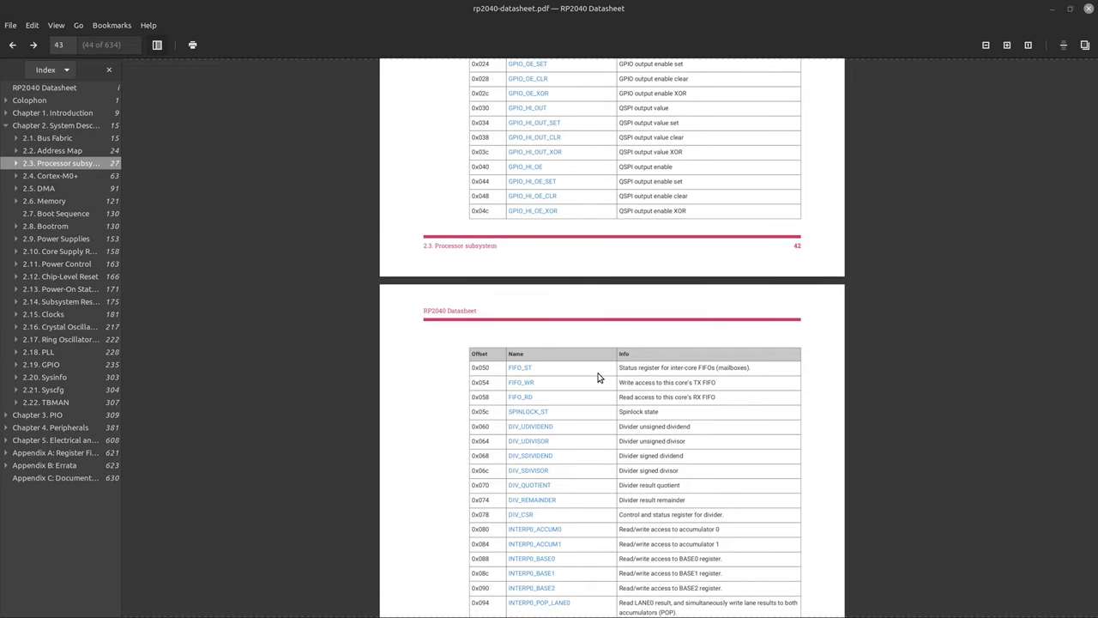
mouse_move(568, 379)
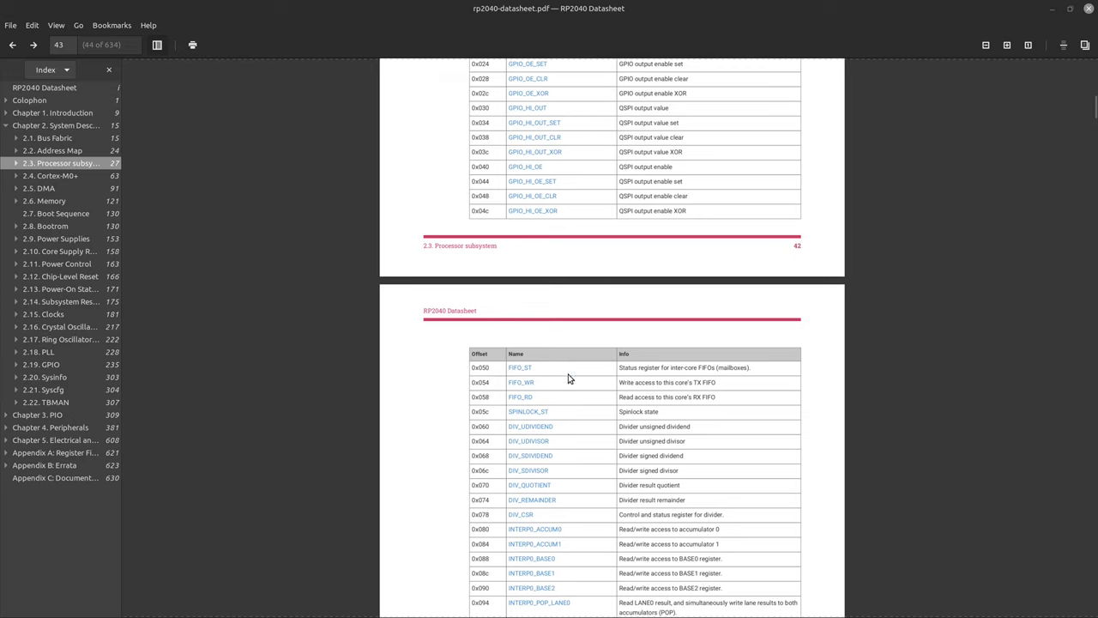
mouse_move(545, 374)
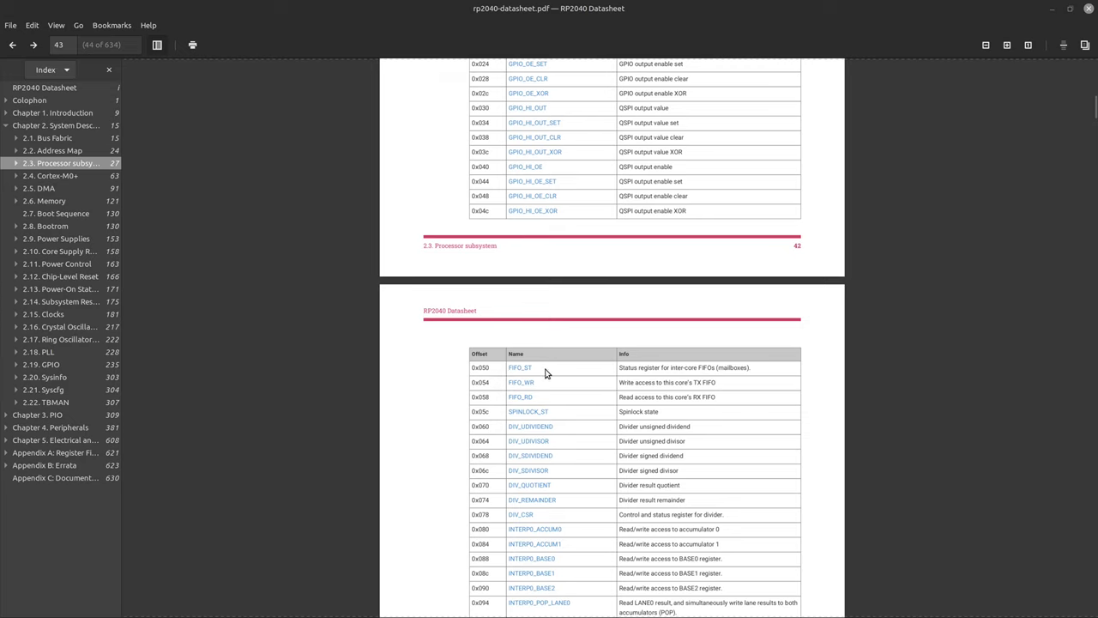
mouse_move(547, 374)
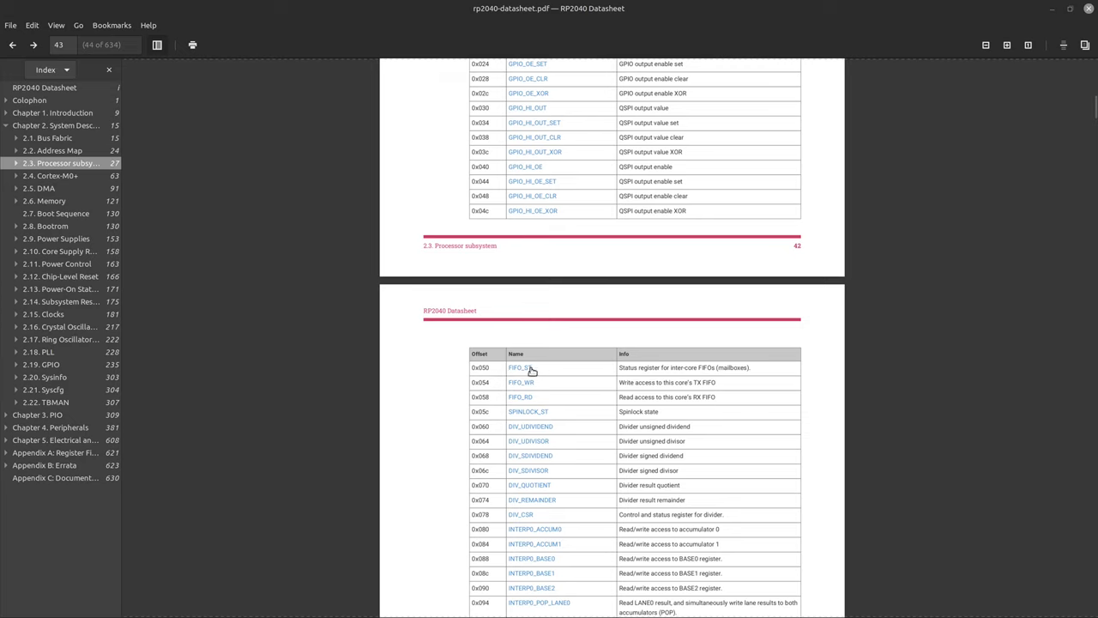
left_click(518, 367)
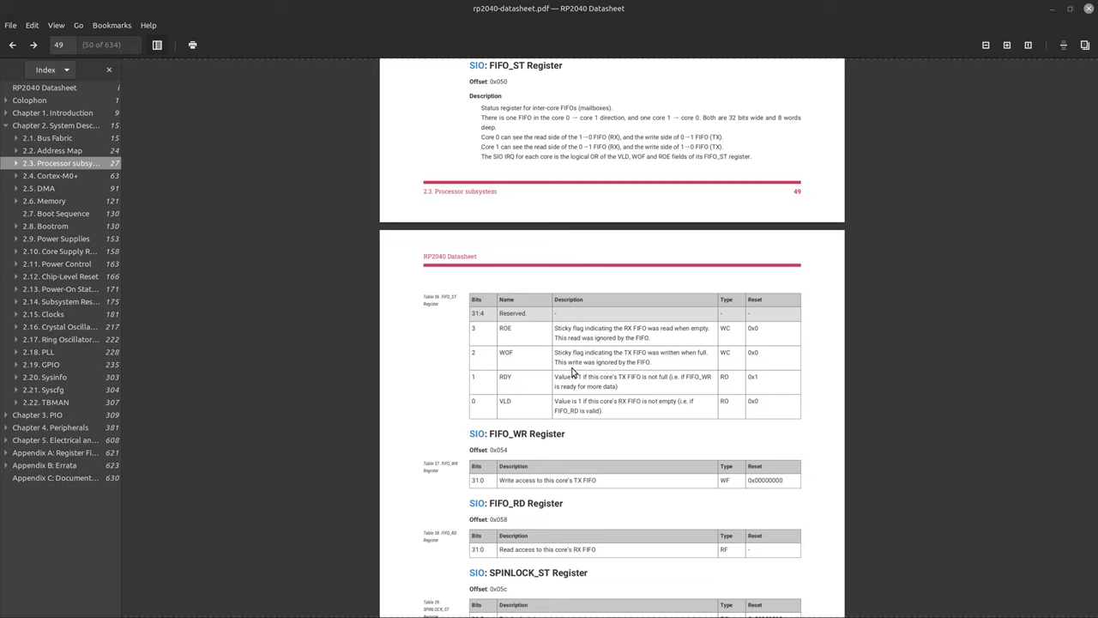
mouse_move(531, 347)
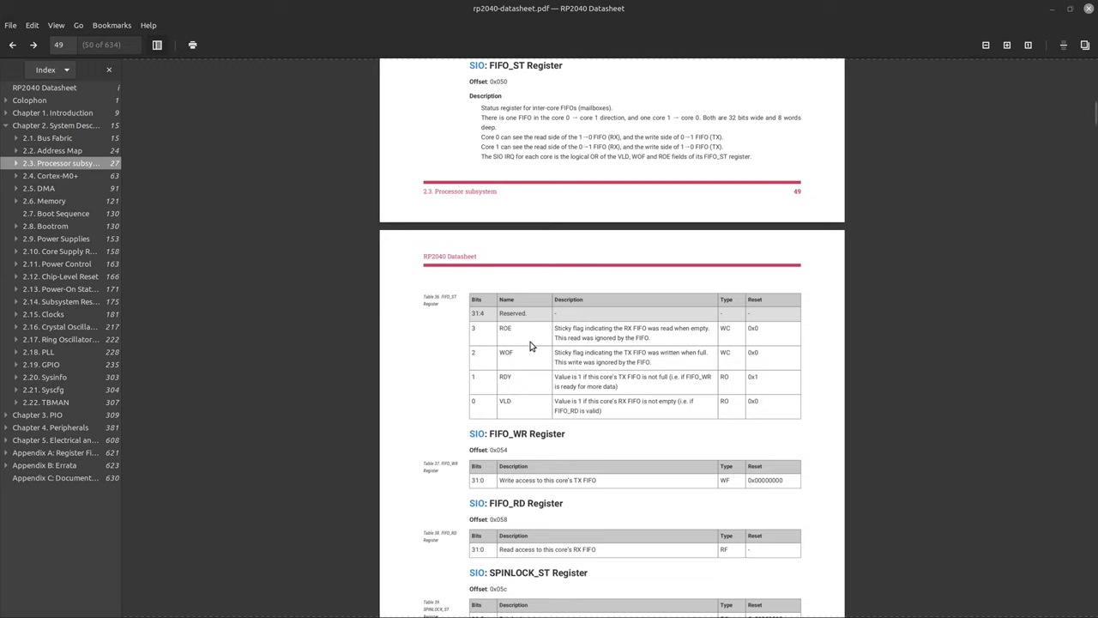
mouse_move(660, 419)
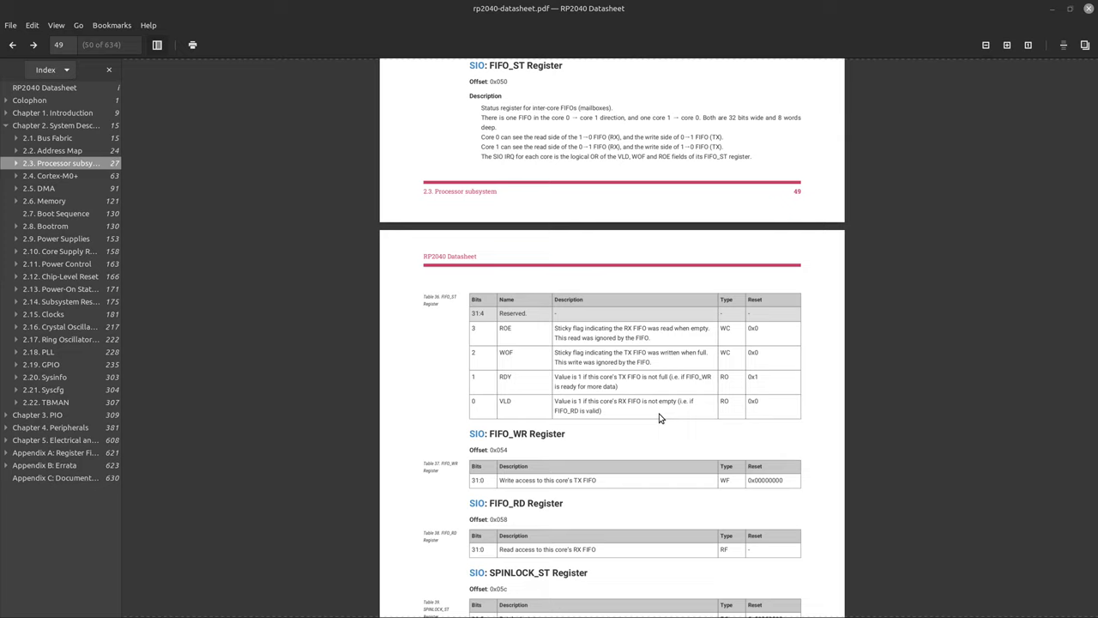
mouse_move(592, 381)
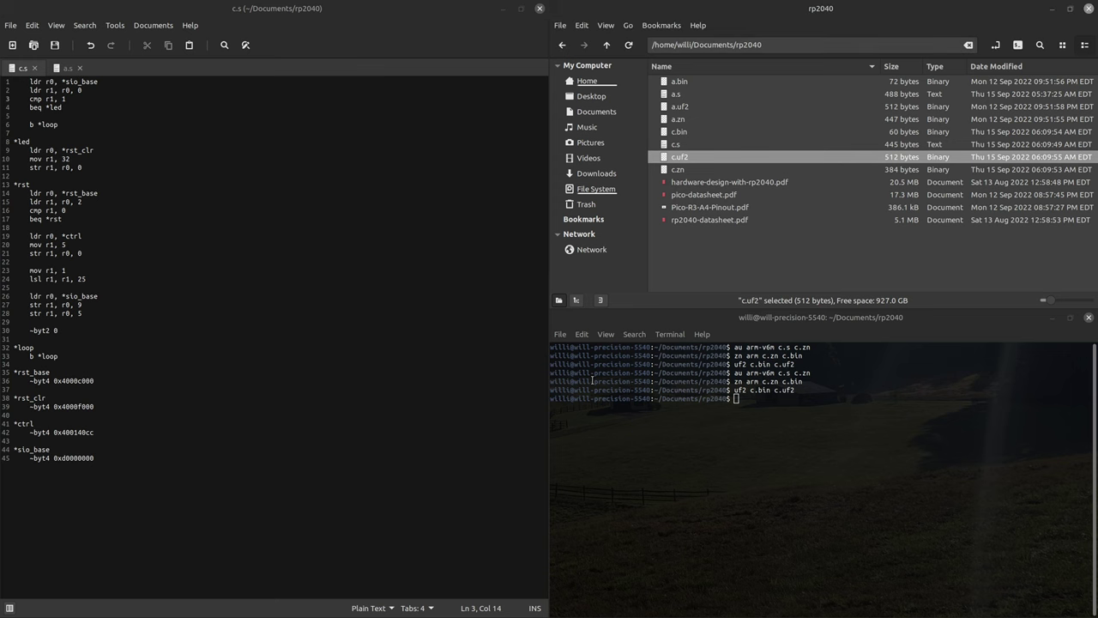
Start the *fifo_writ routine with ldr r0, *sio_base and a status read into r3.
left_click(59, 123)
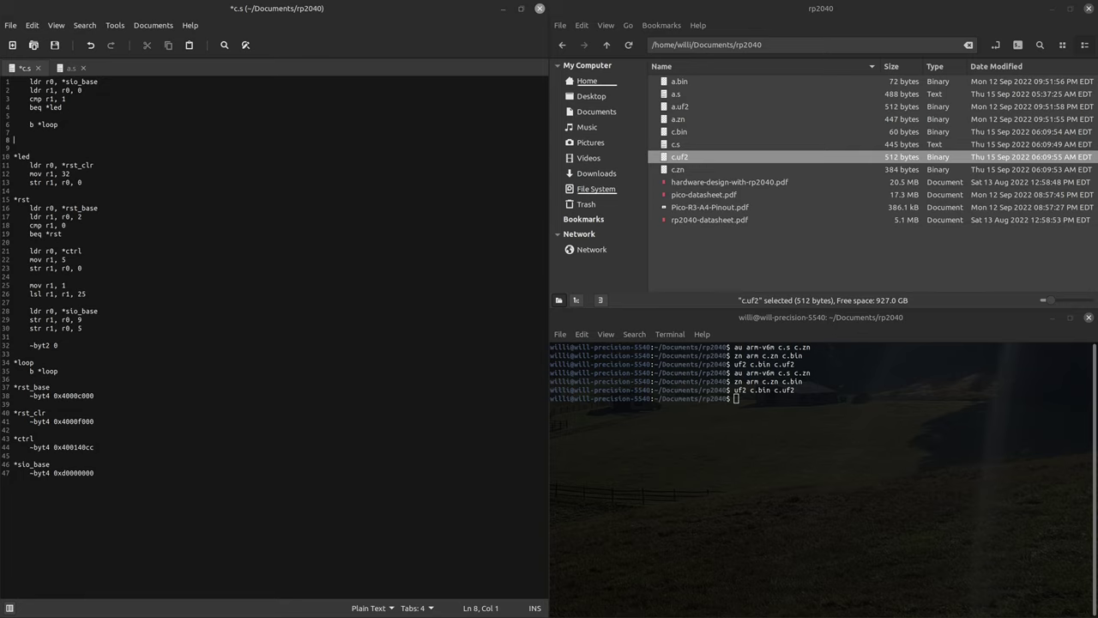
type("fifo_writ")
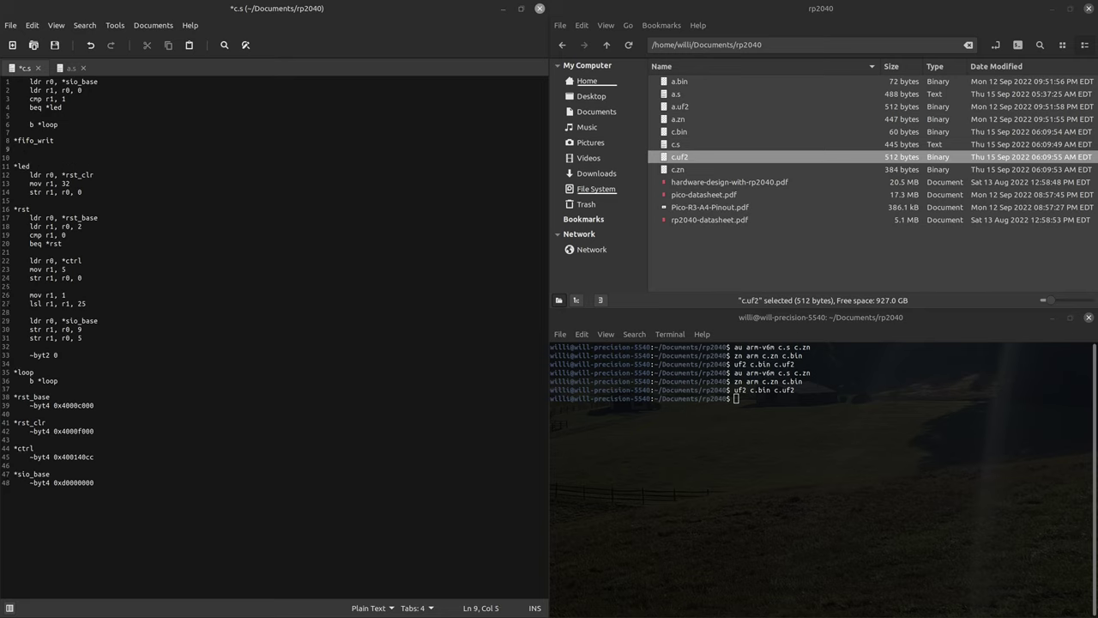
type("ldr")
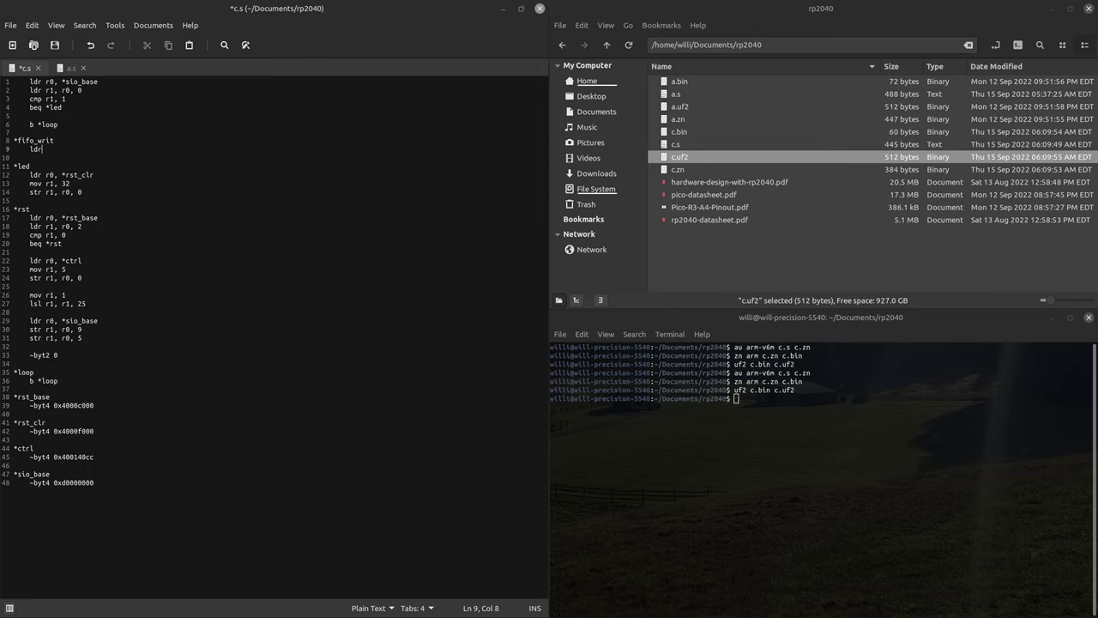
type("0")
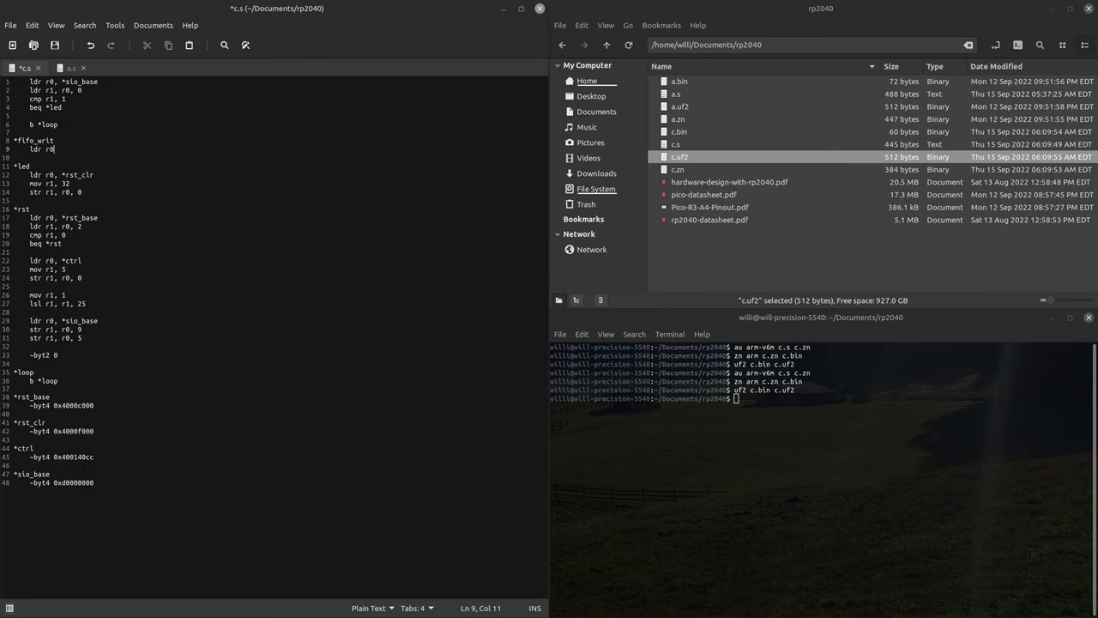
type(", *sio_base")
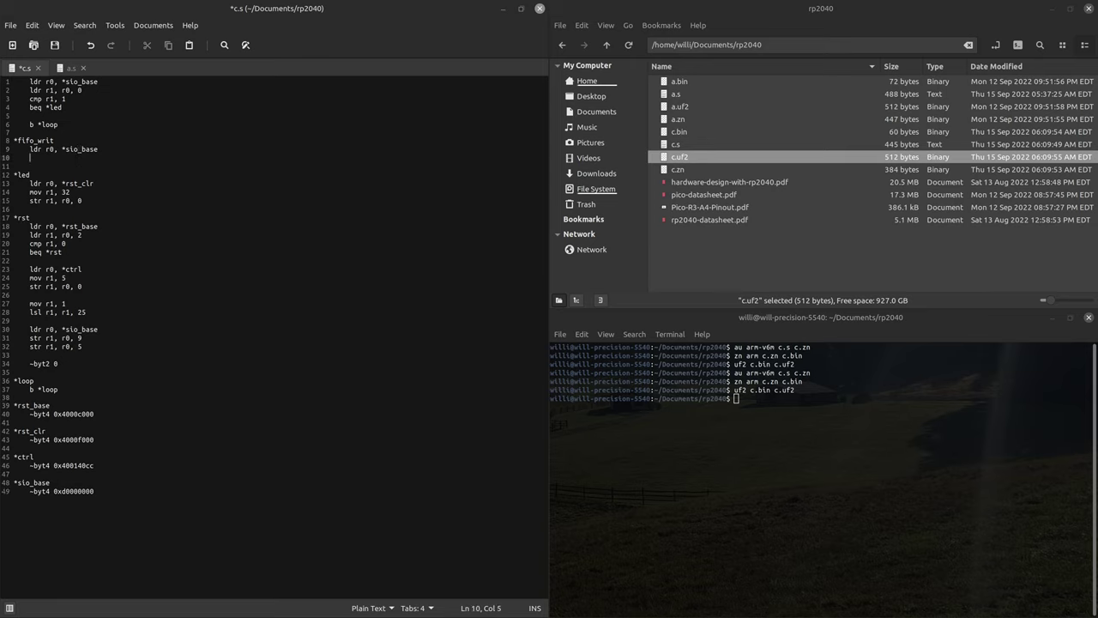
type("ldr")
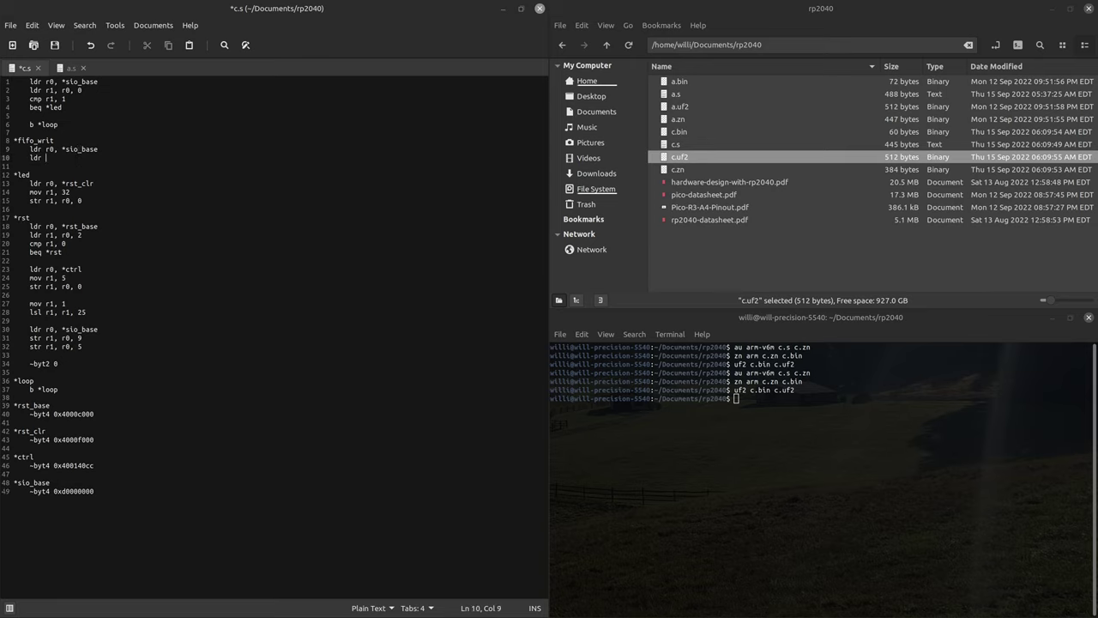
type("r3")
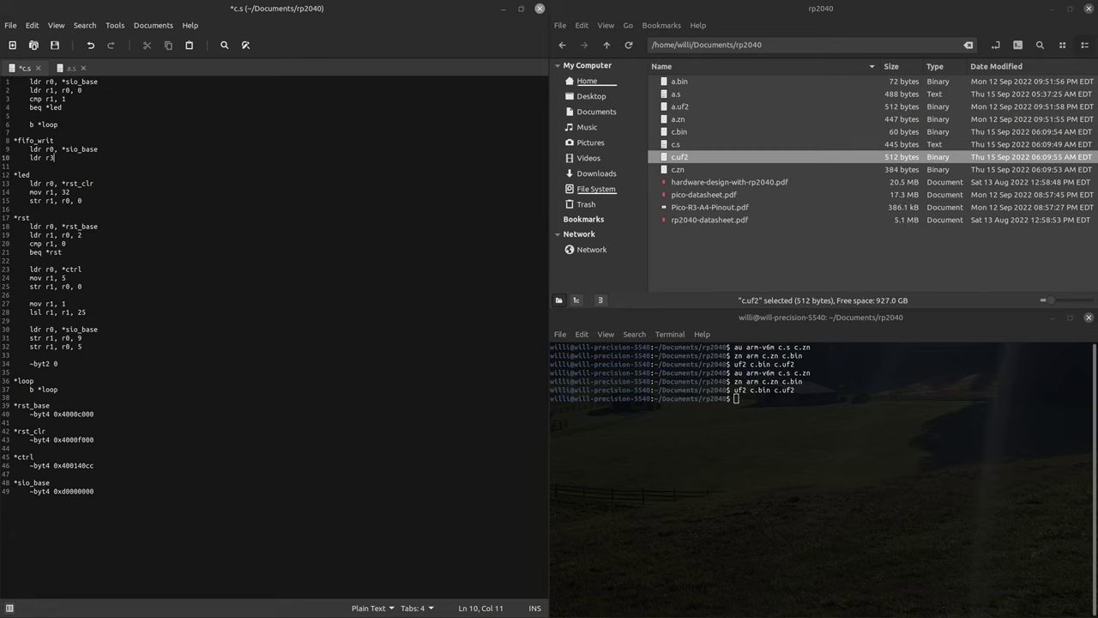
type(", r0,")
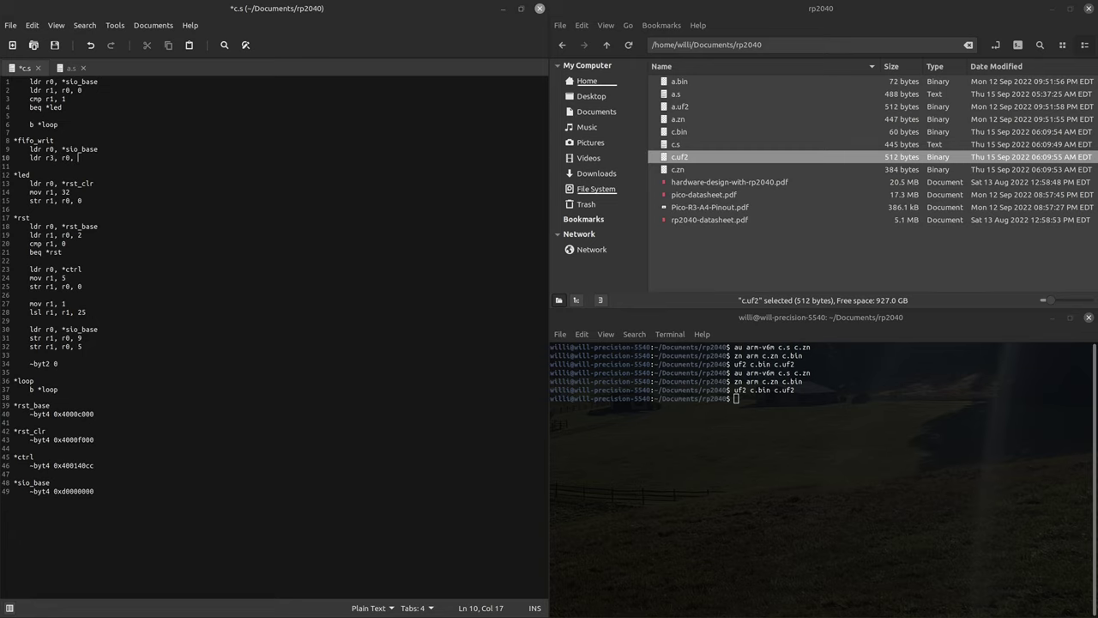
Read FIFO_ST at offset 20, mask it with and r2, and beq back to *fifo_writ while busy.
double_click(710, 220)
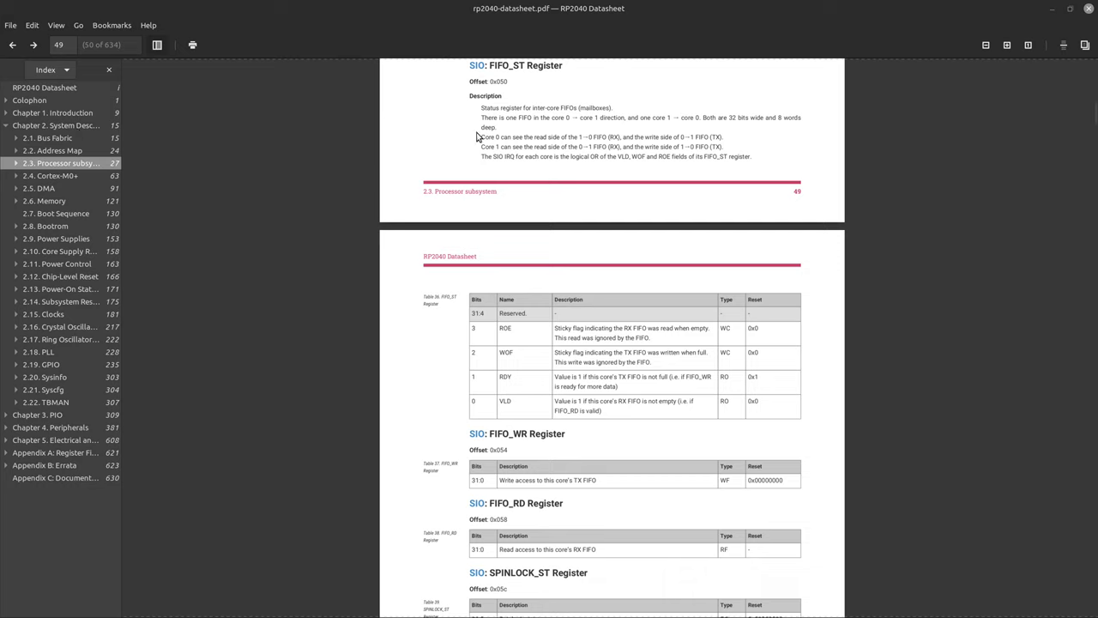
mouse_move(506, 96)
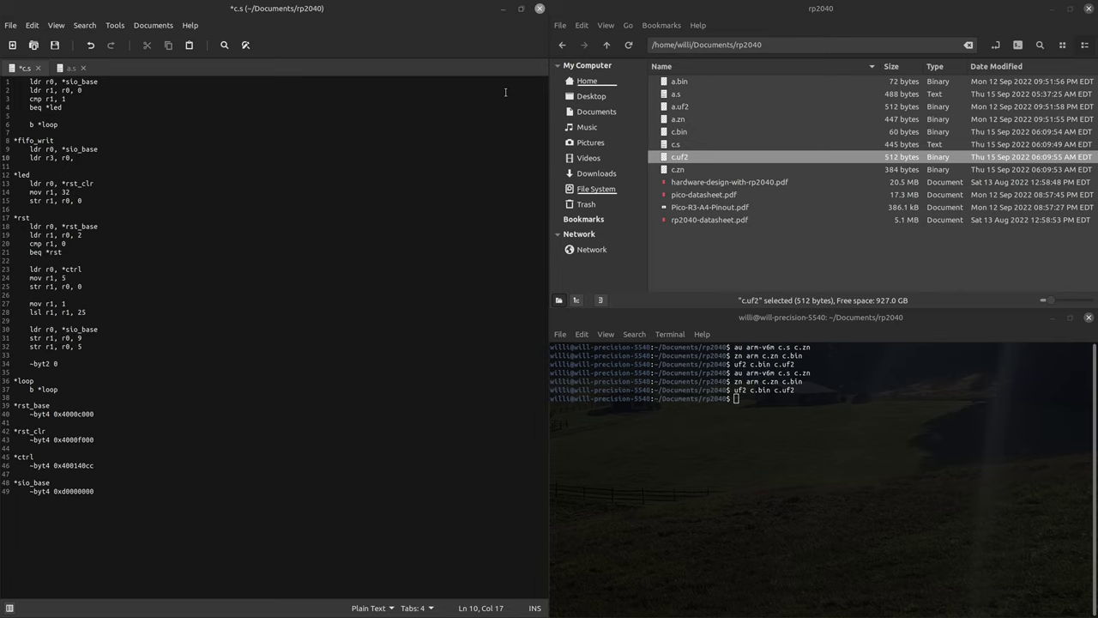
type("20")
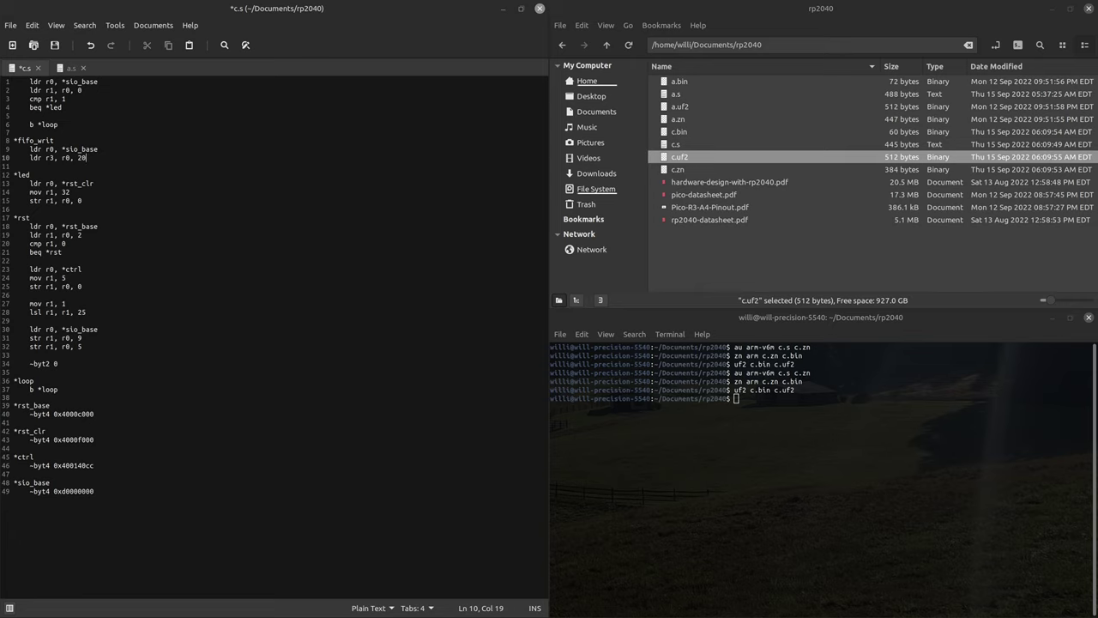
key("Return")
type("mov")
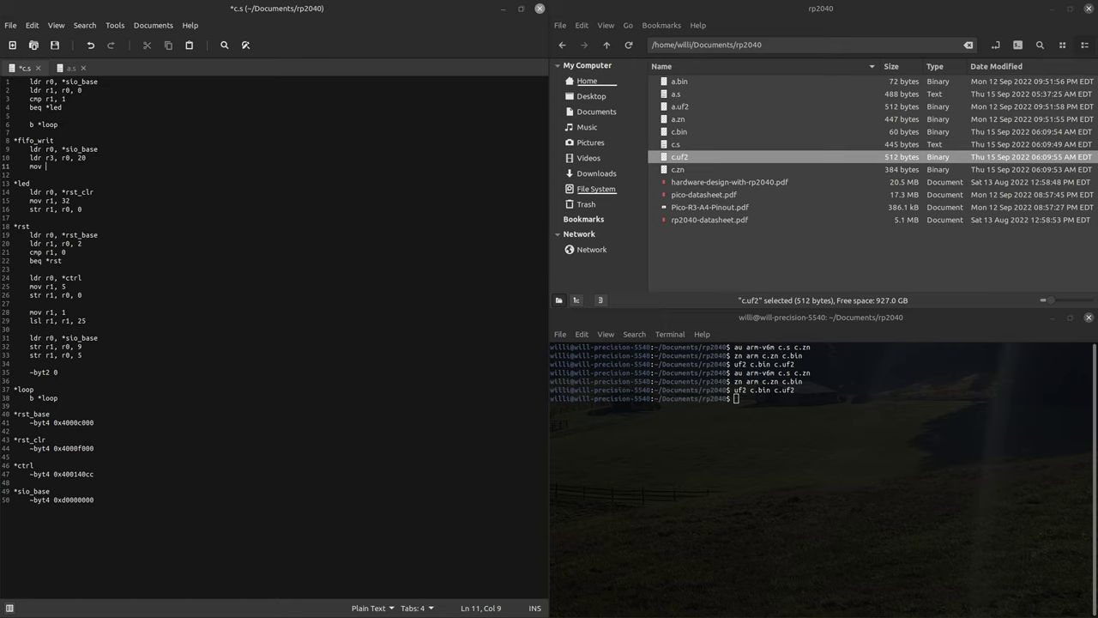
type("r2, 2")
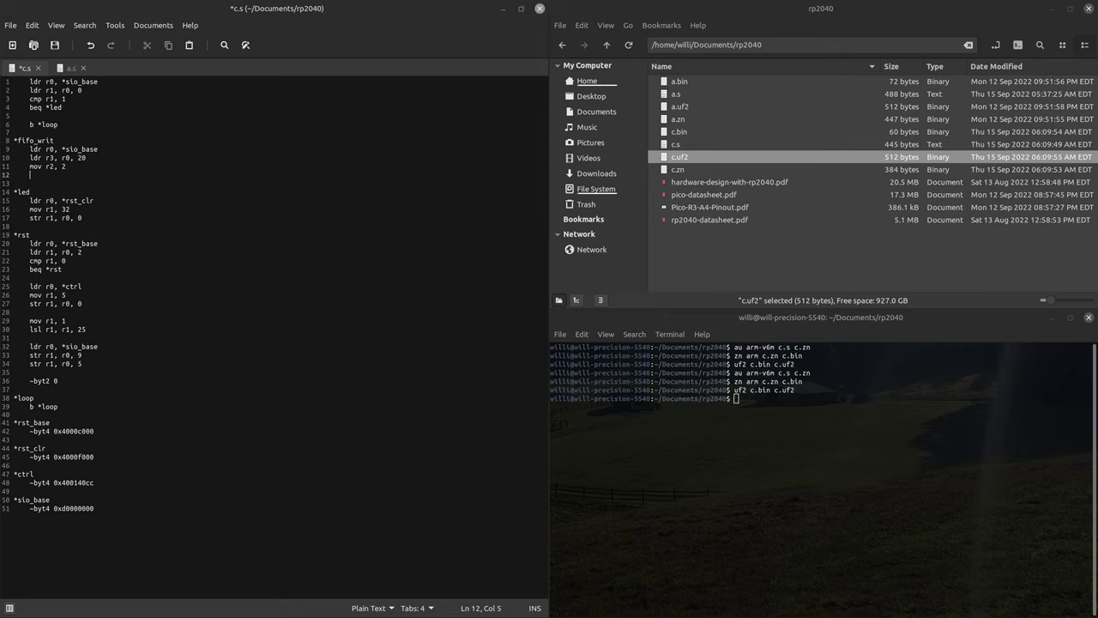
type("and r3, r2")
left_click(286, 183)
type("beq")
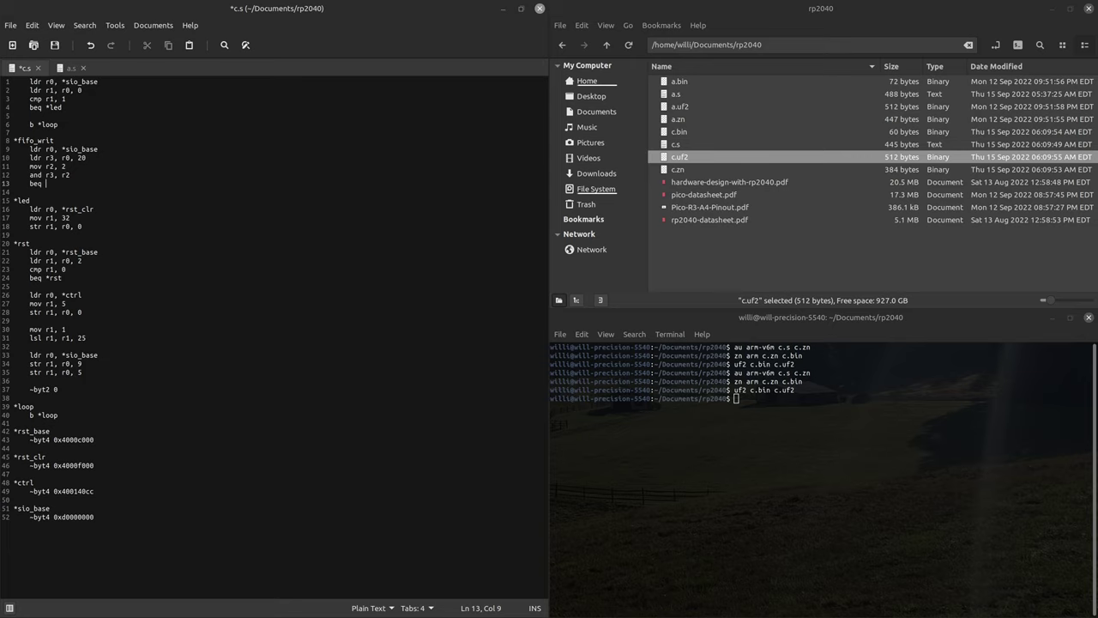
type("*")
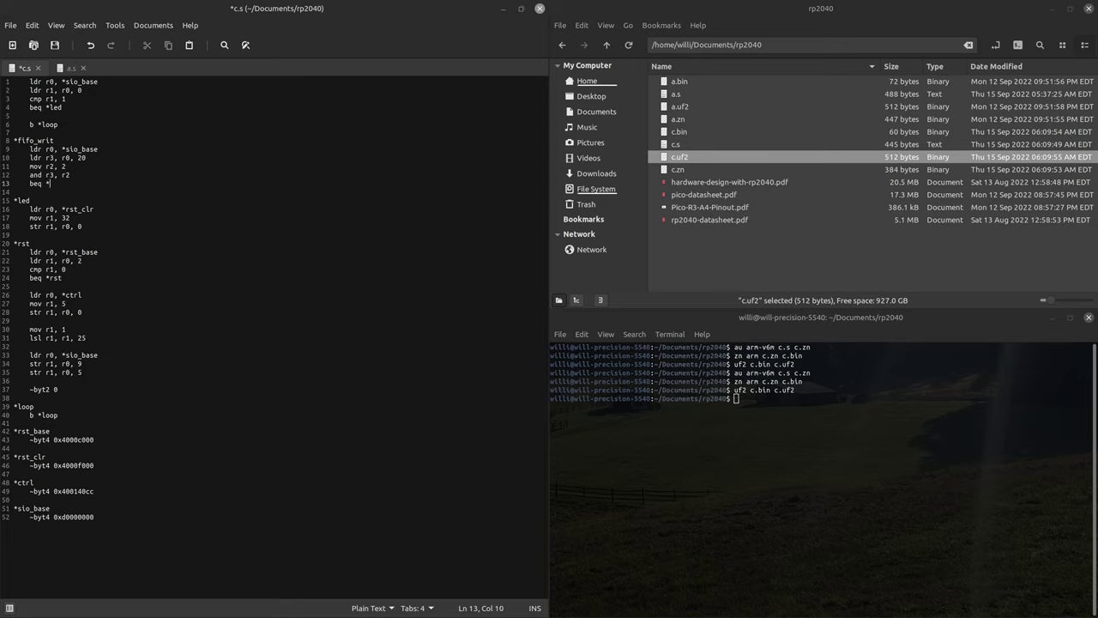
type("fifo_")
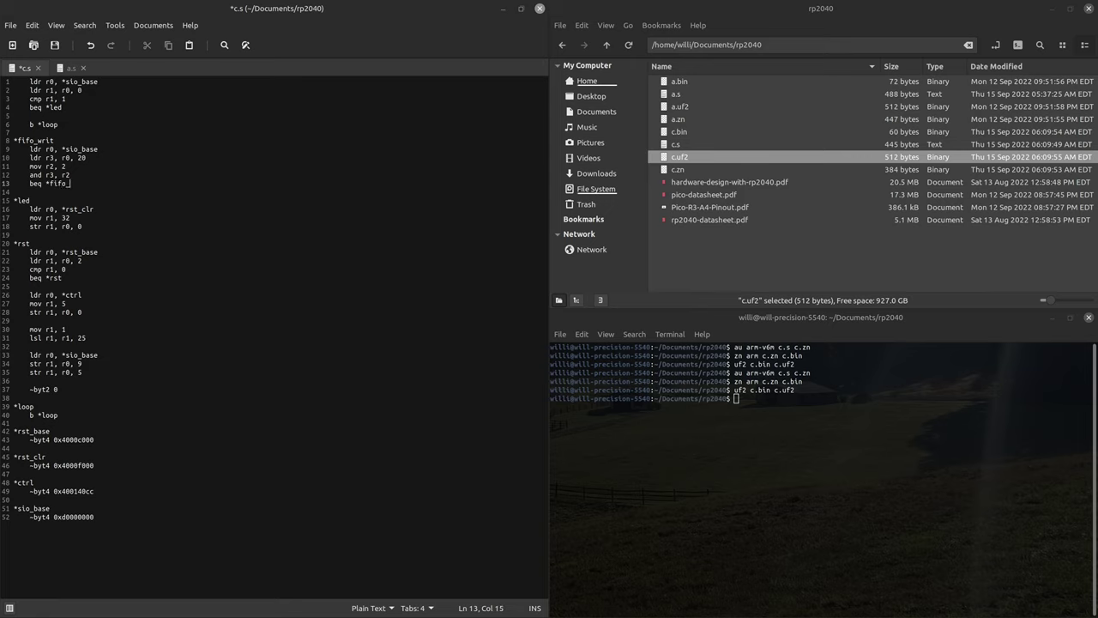
type("writ")
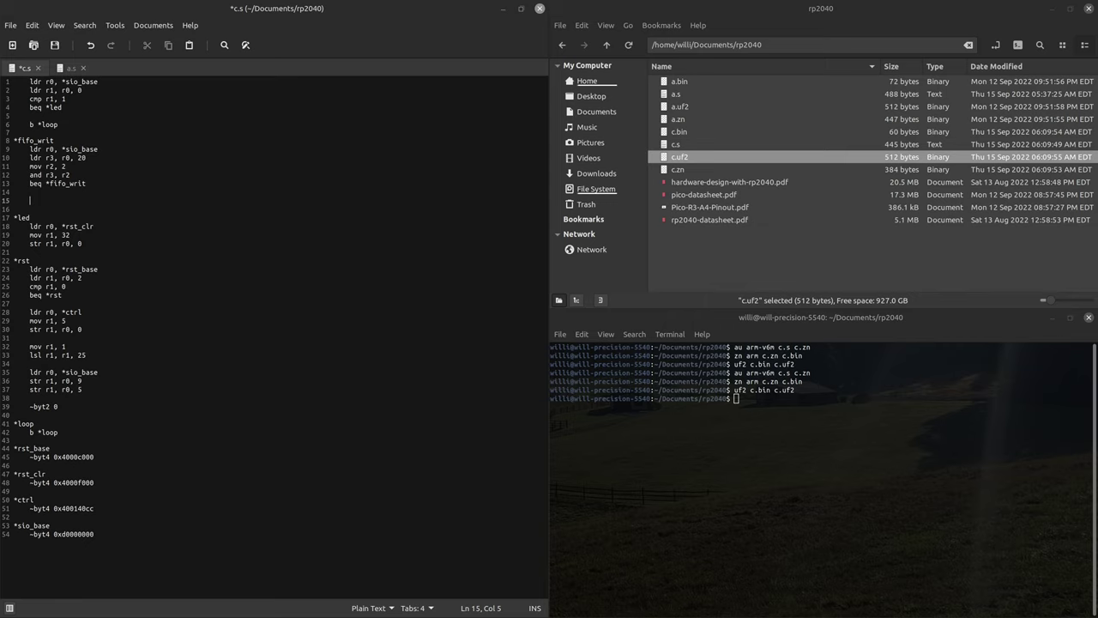
Finish with str r1, r0, 21, sev and bx lr to return.
type("str")
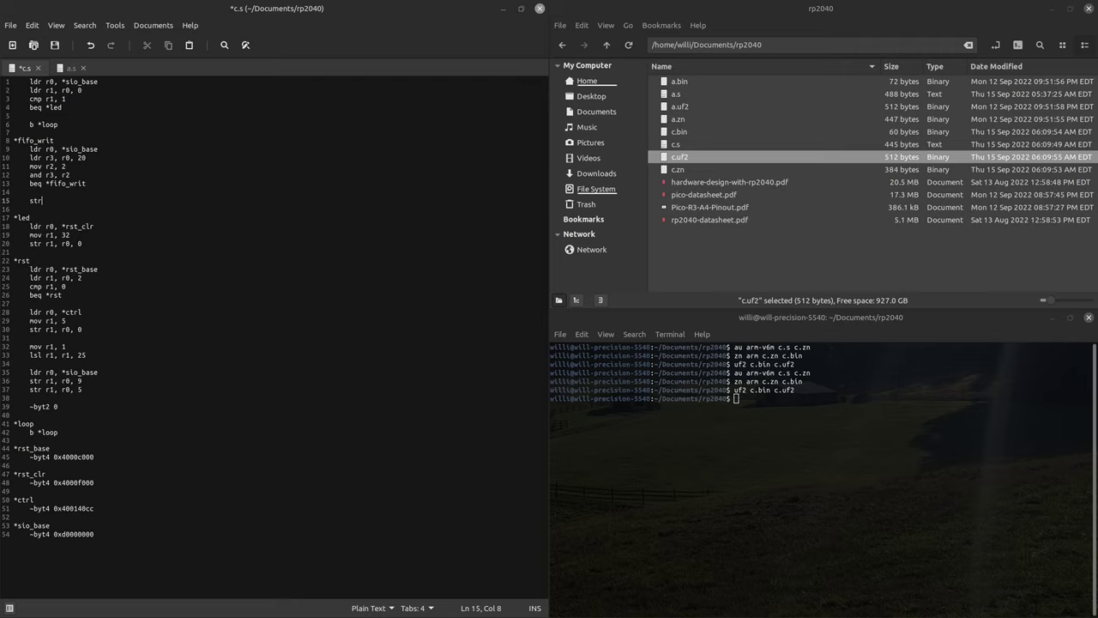
type("r1,")
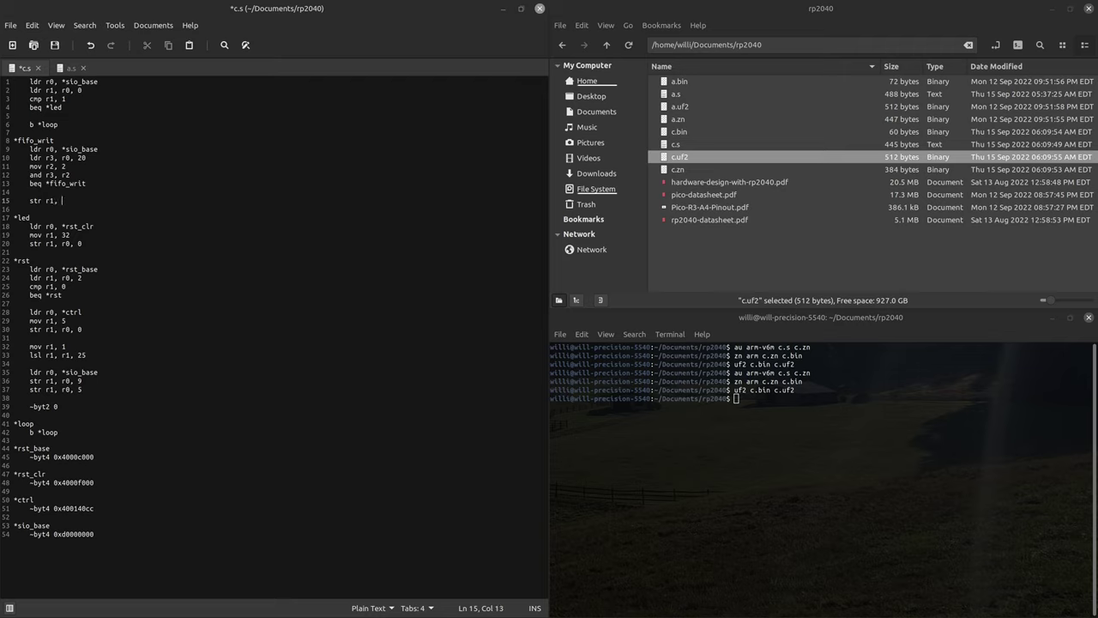
type("r0")
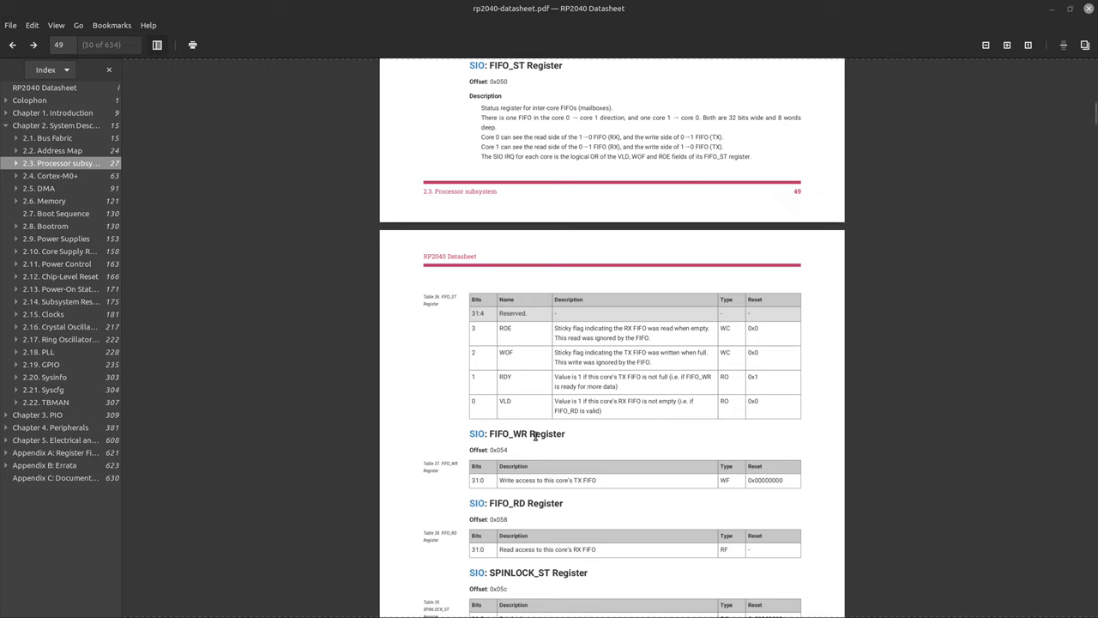
mouse_move(556, 470)
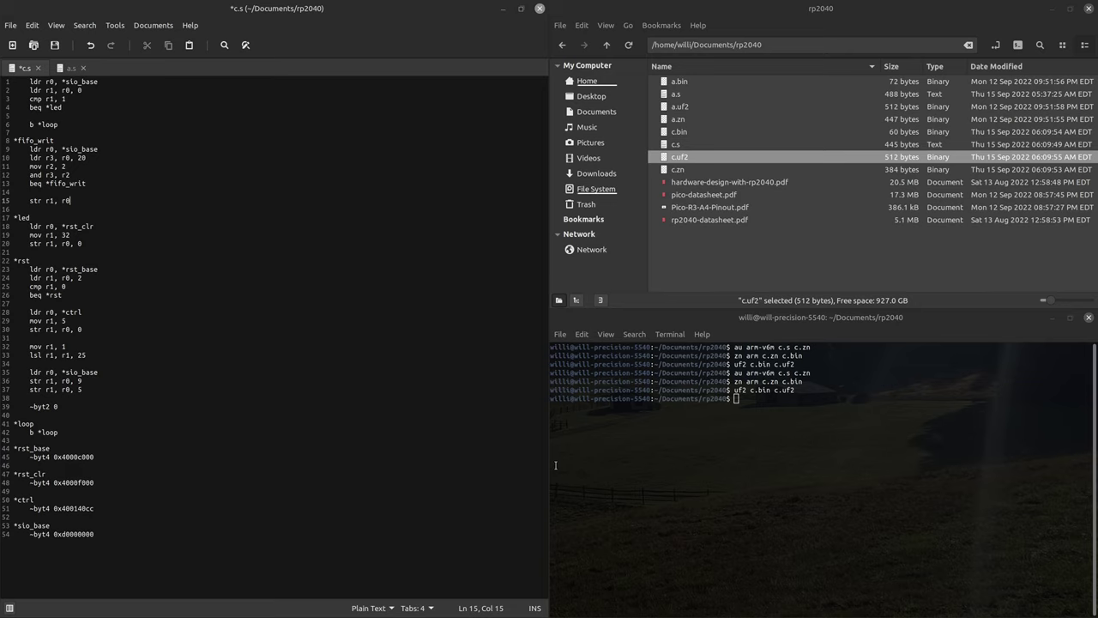
type(",")
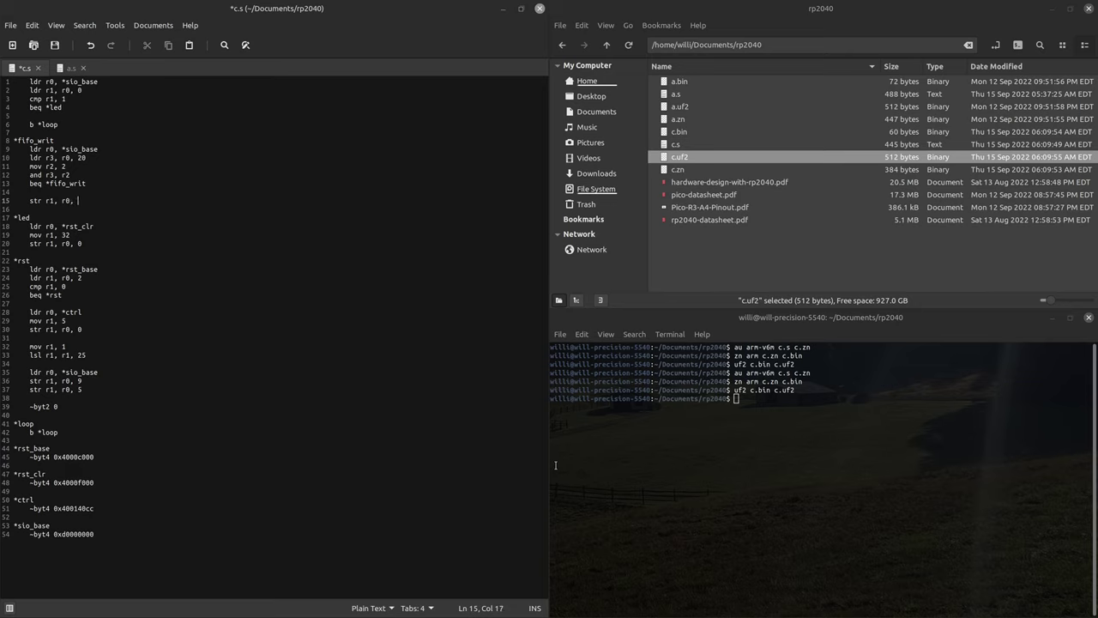
type("21")
type("sev")
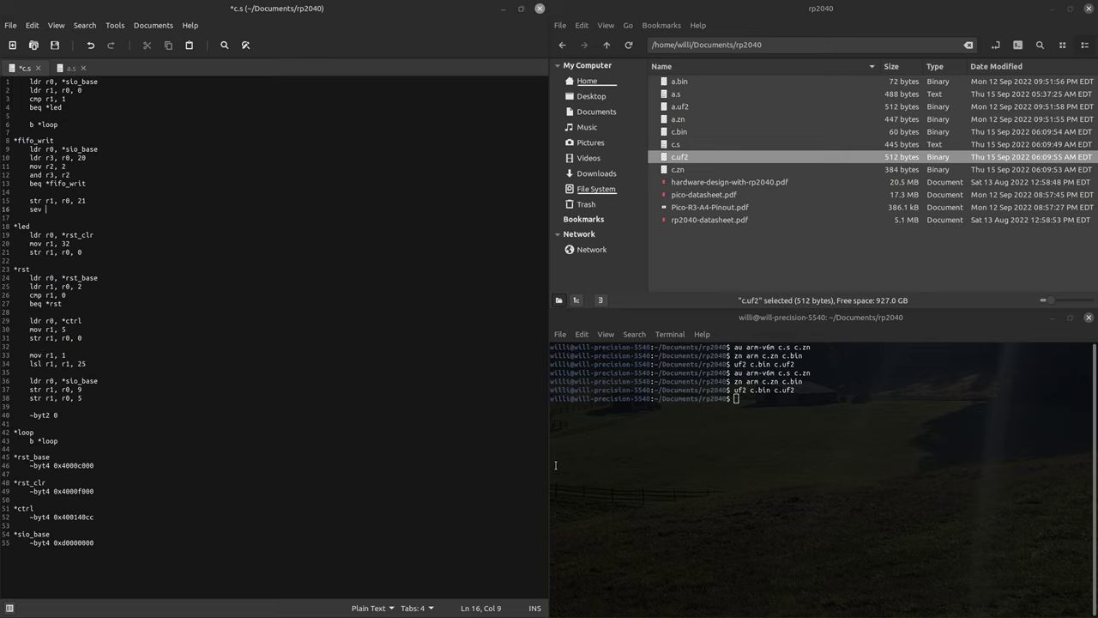
key("Return")
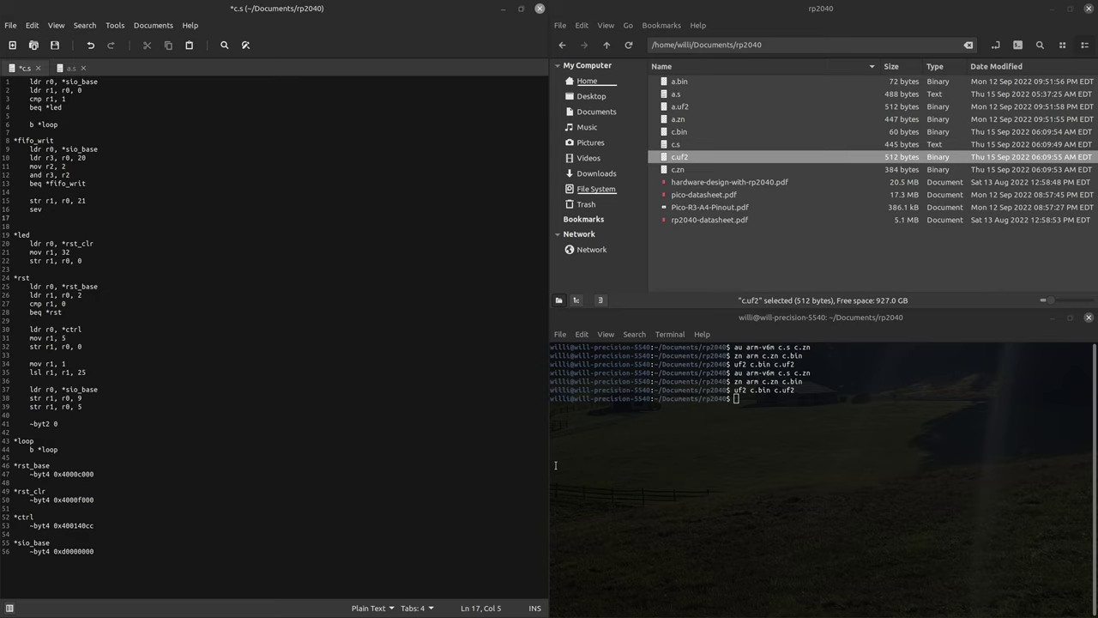
type("bx lr")
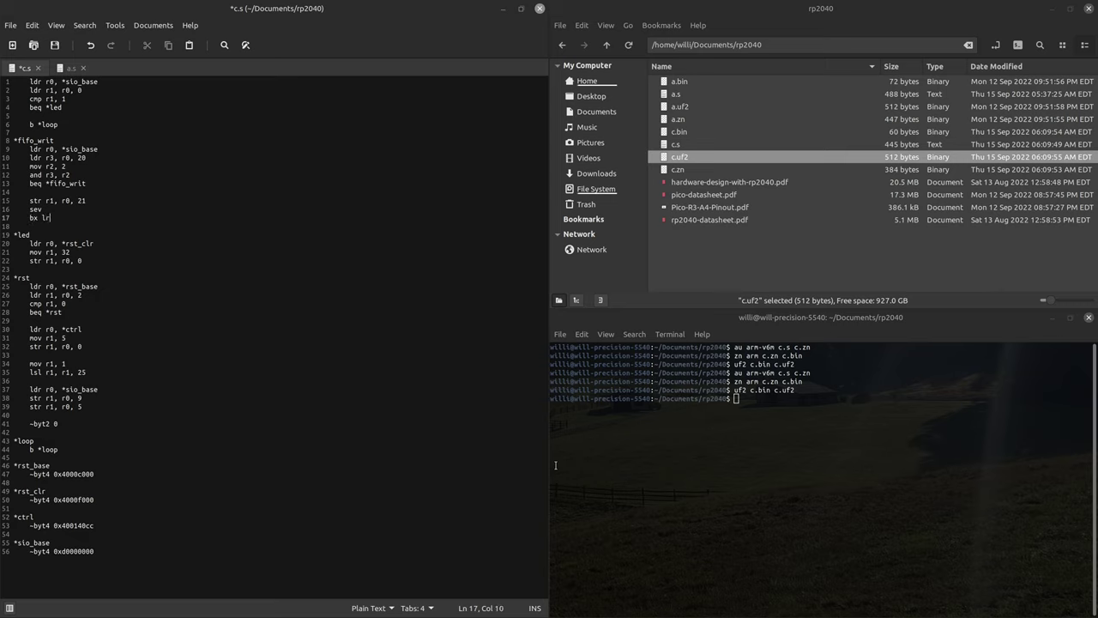
key("Return")
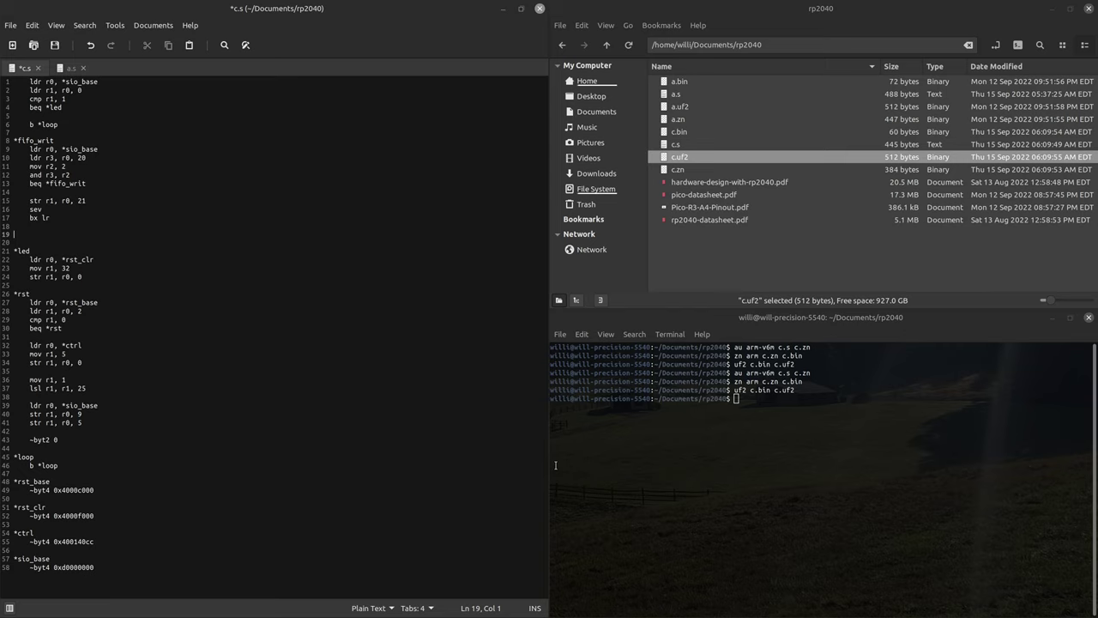
Write the *fifo_writ and *fifo_read routines, with a *wfe label that waits then retries *fifo_read.
type("fifo_read")
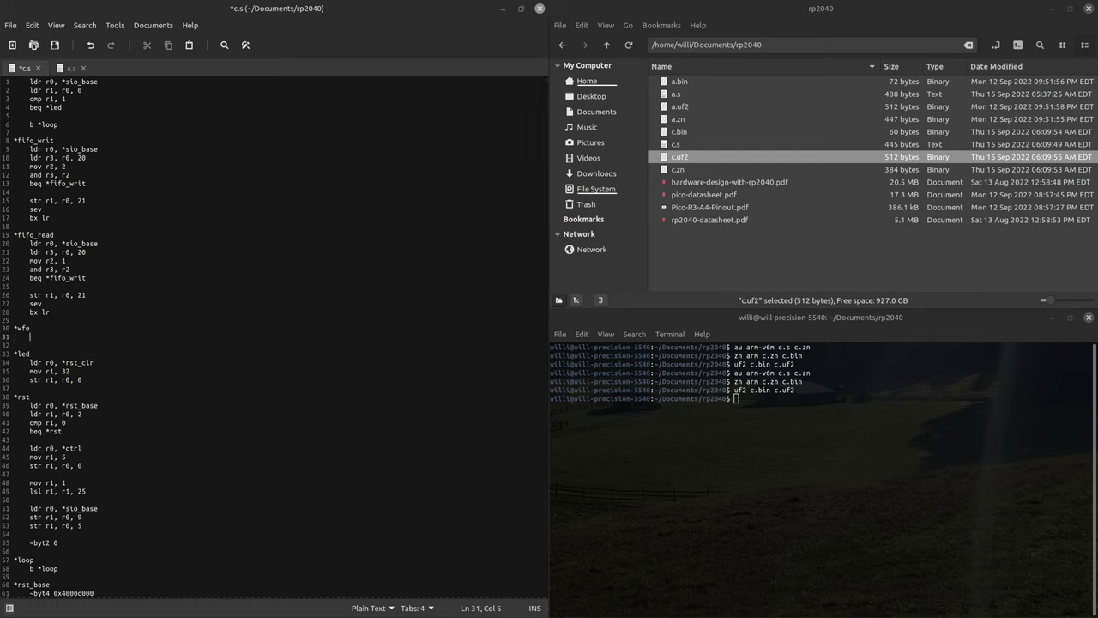
type("wfe")
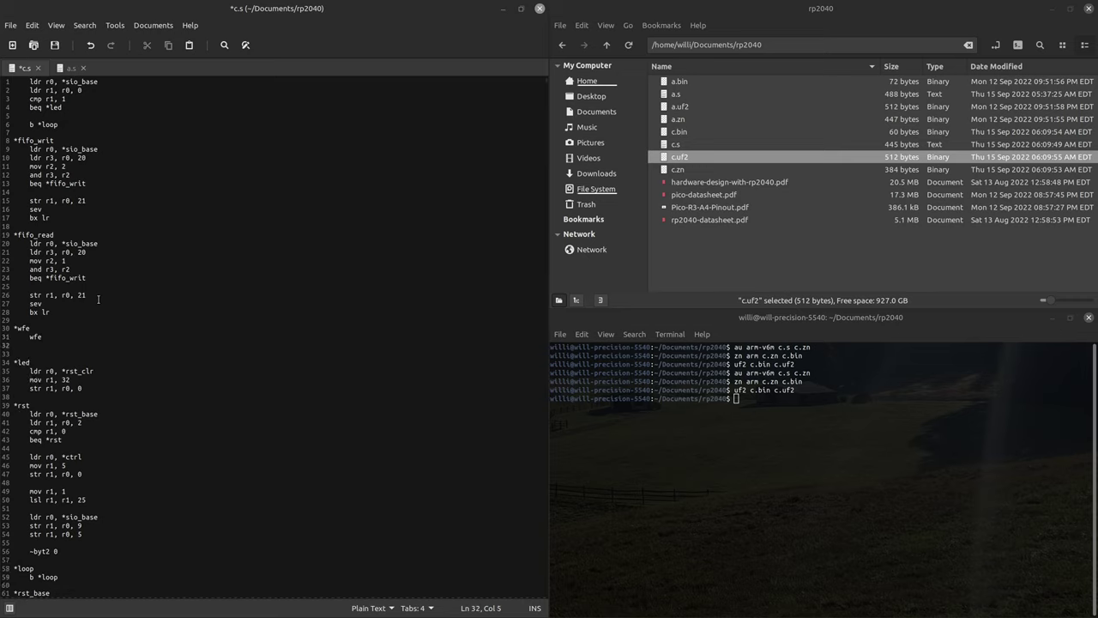
type("b")
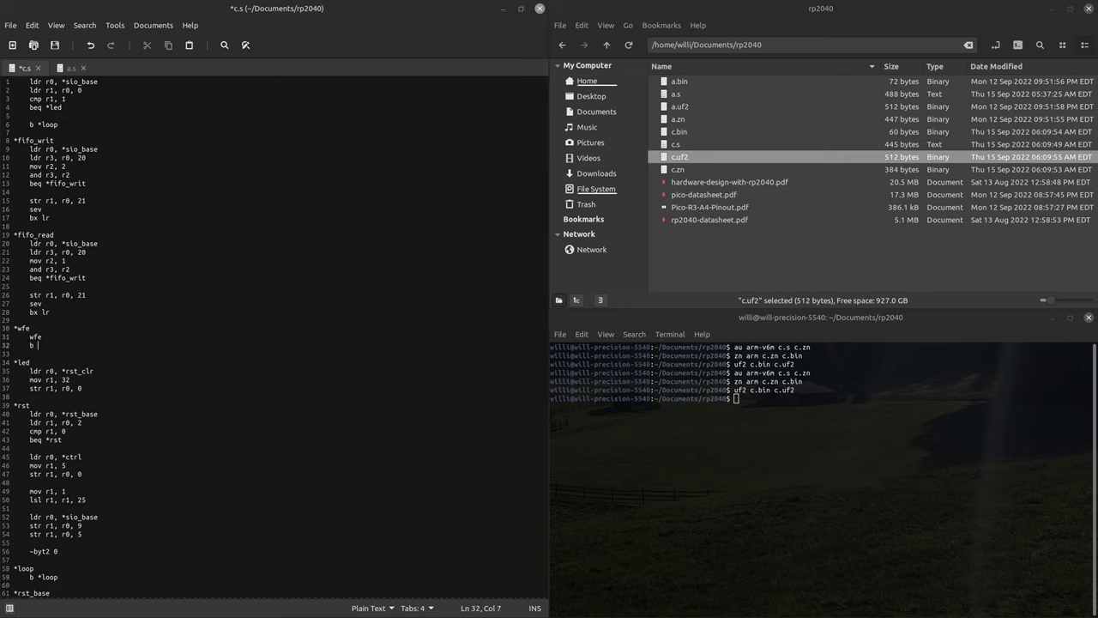
type("*fifo_read")
left_click(278, 278)
type("beq *wfe")
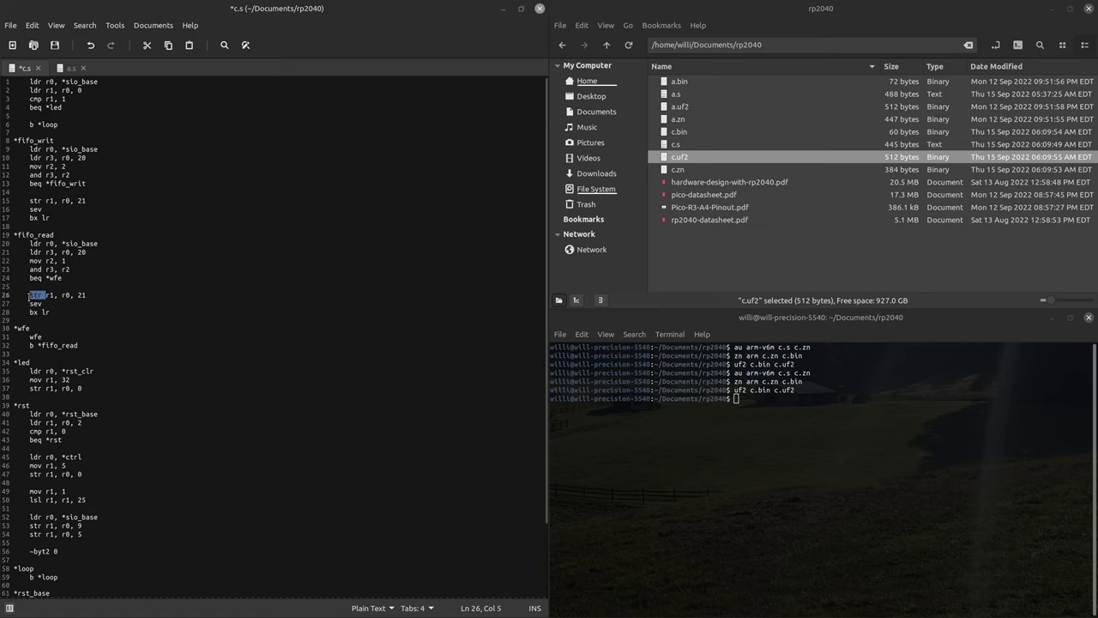
Make *fifo_read use offset 32, then move the insertion point after the 'b *loop' line.
left_click(89, 296)
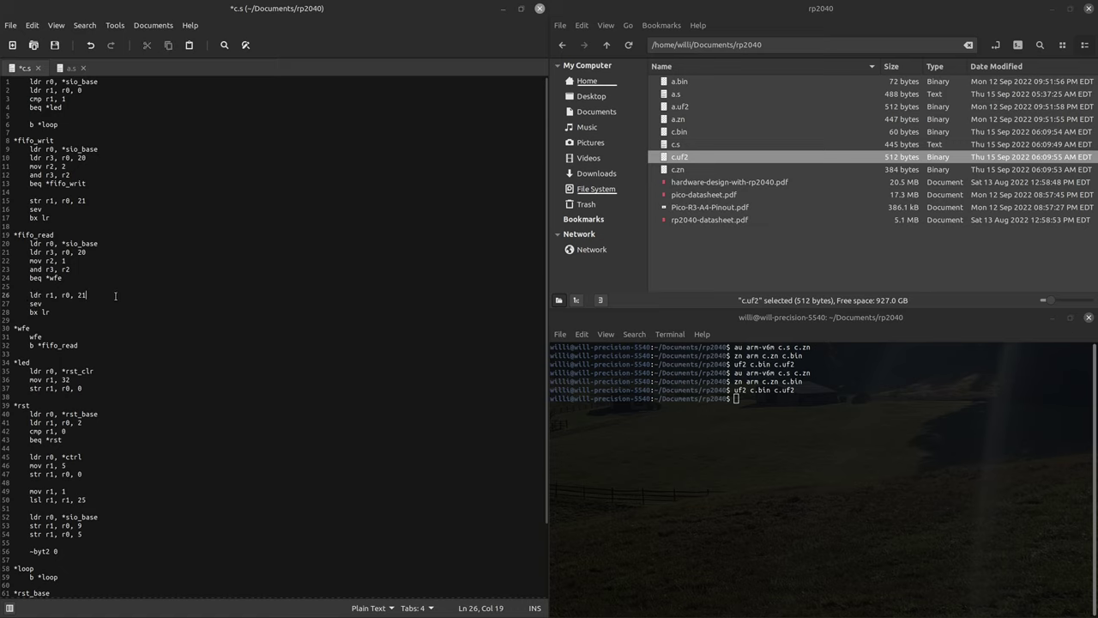
type("2")
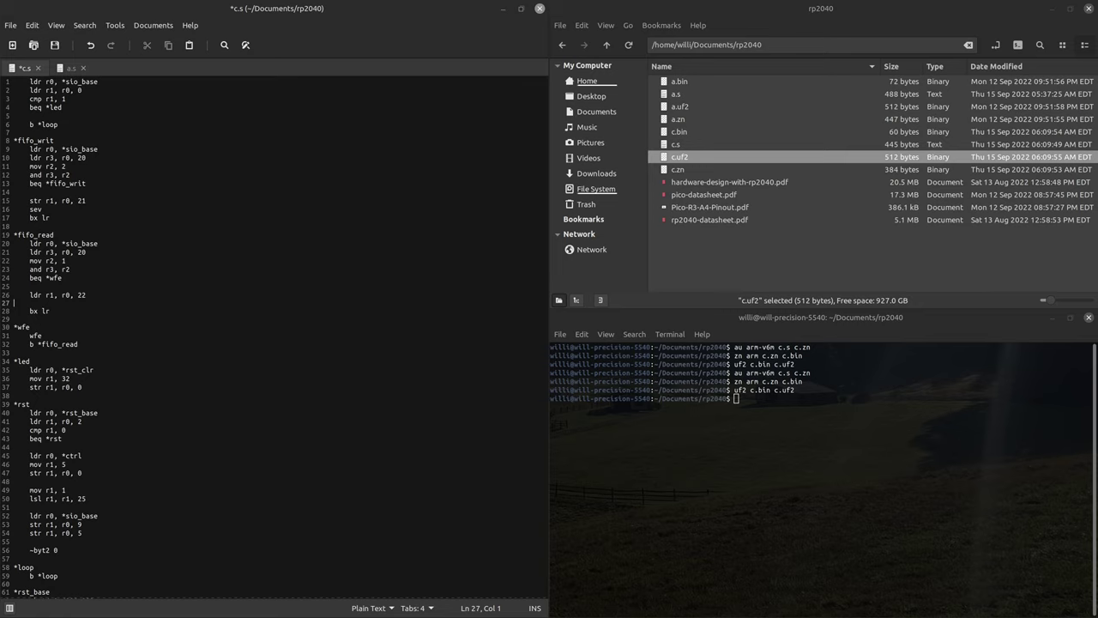
left_click(58, 123)
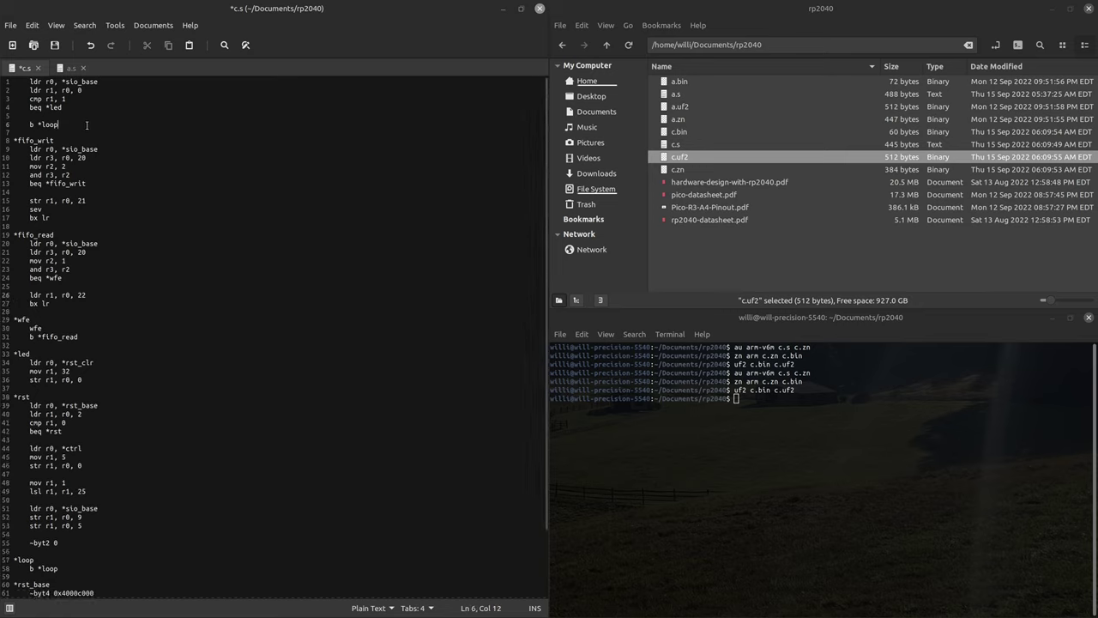
Add a *fifo_drain routine: ldr r0, *sio then mov/and/bne lines polling FIFO_ST until the FIFO is empty.
key("Return")
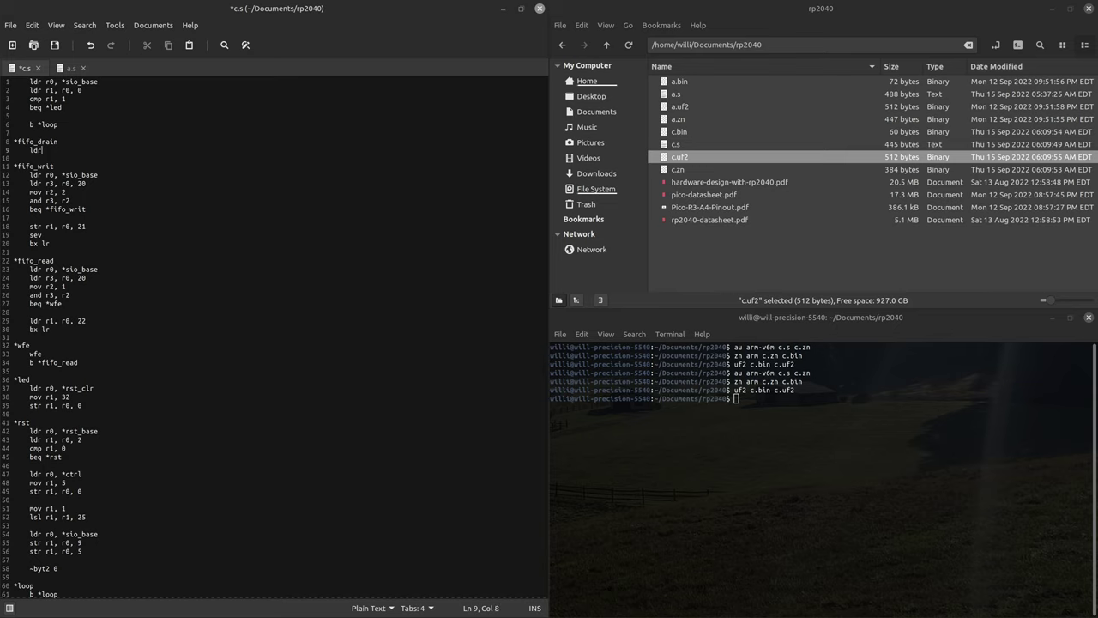
type("r0,")
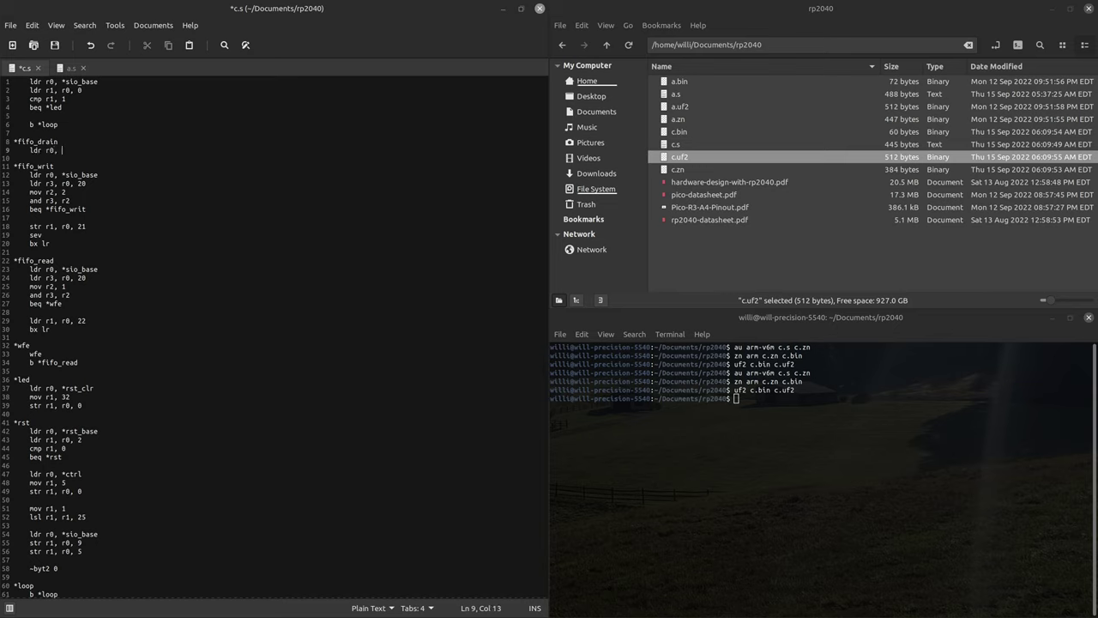
type("*sio_base")
type("ldr r1, r0, 22")
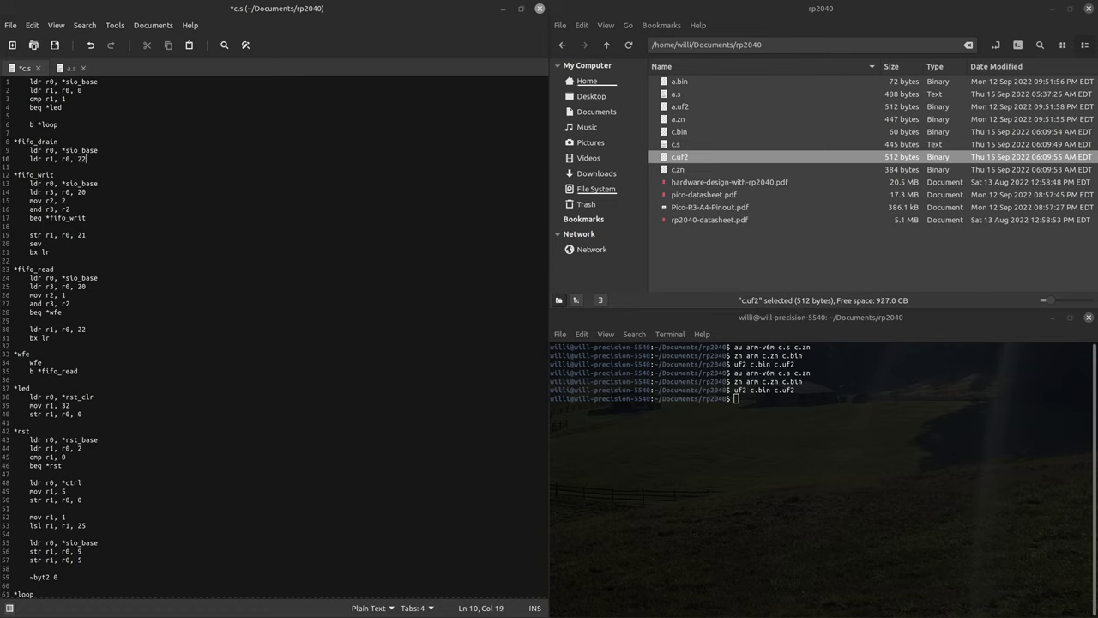
key("Return")
type("ldr r1, r0, 20")
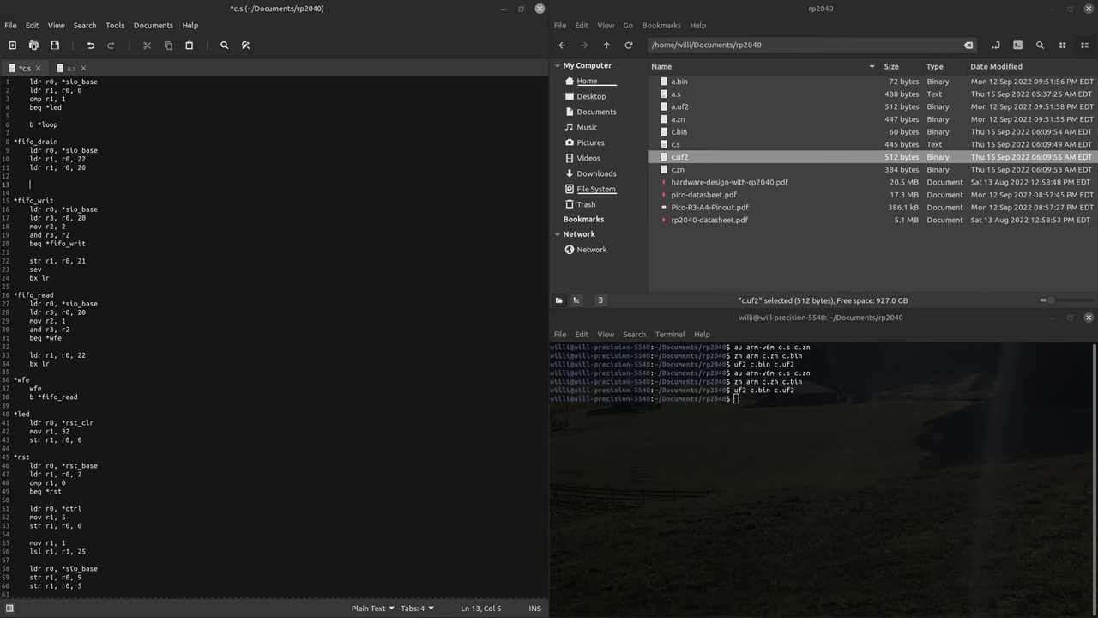
type("no")
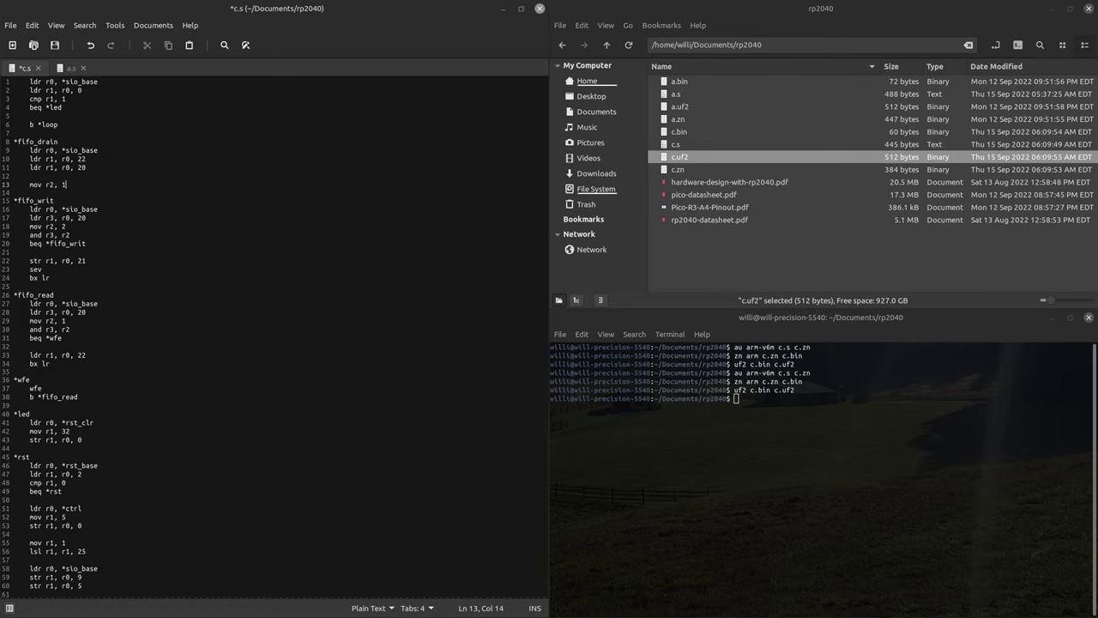
key("Return")
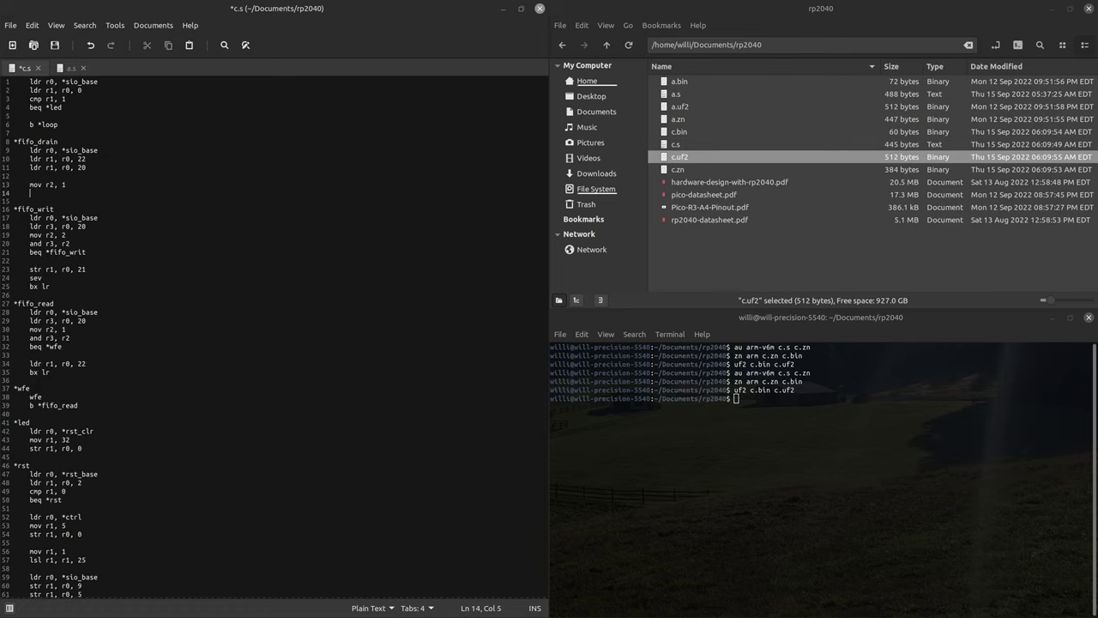
type("and r1, r2")
type("bne *fifo_drain")
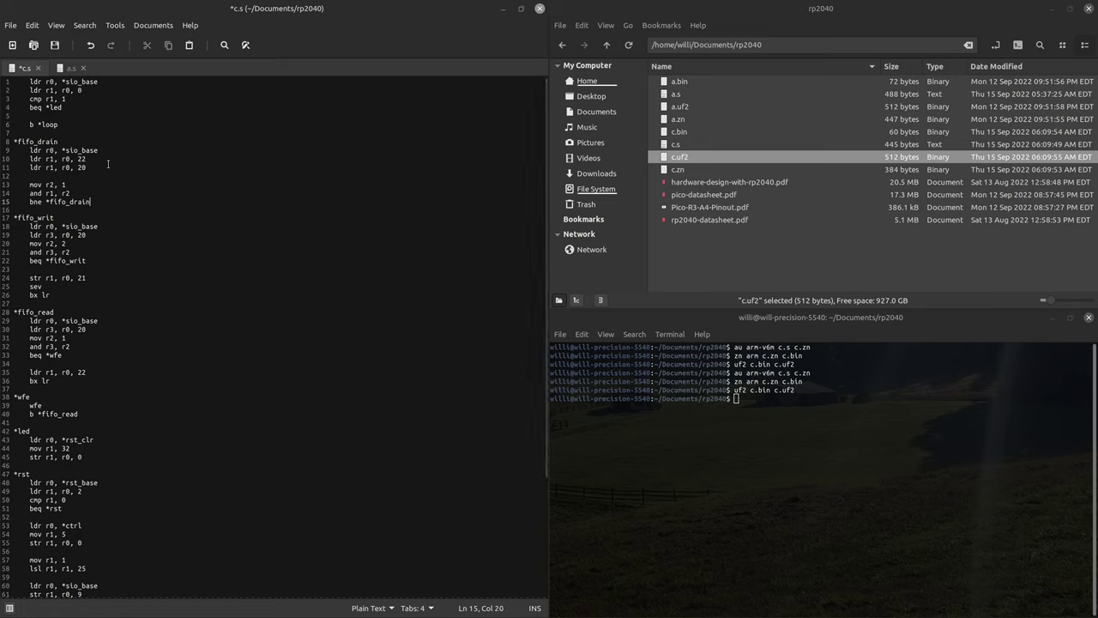
key("Return")
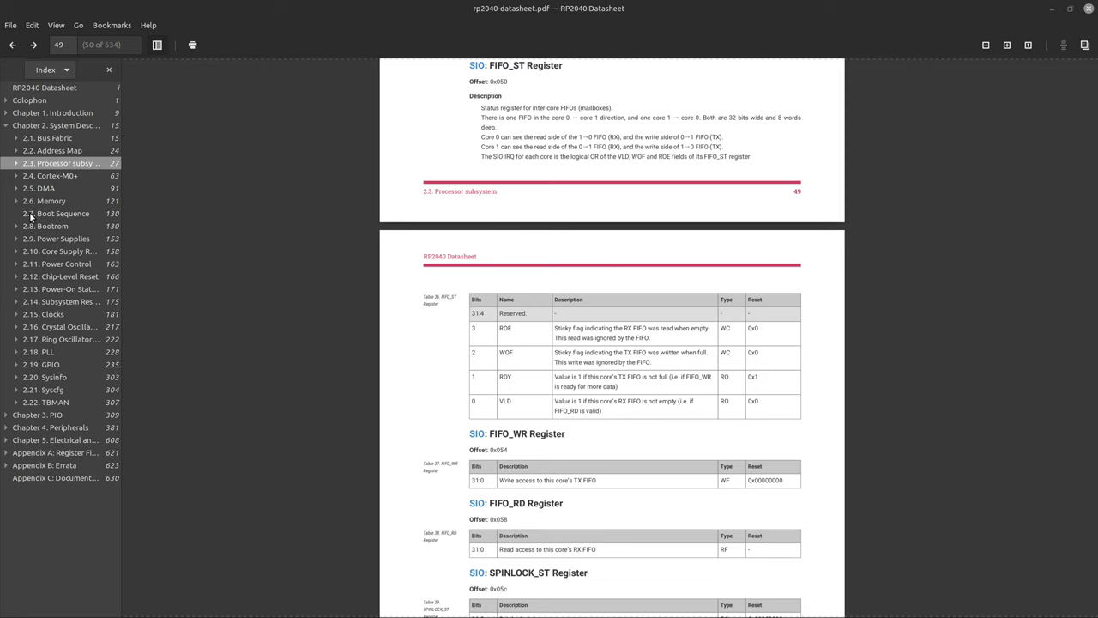
Show datasheet section 2.8.2, Launching Code On Processor Core 1, under the Bootrom chapter.
left_click(55, 213)
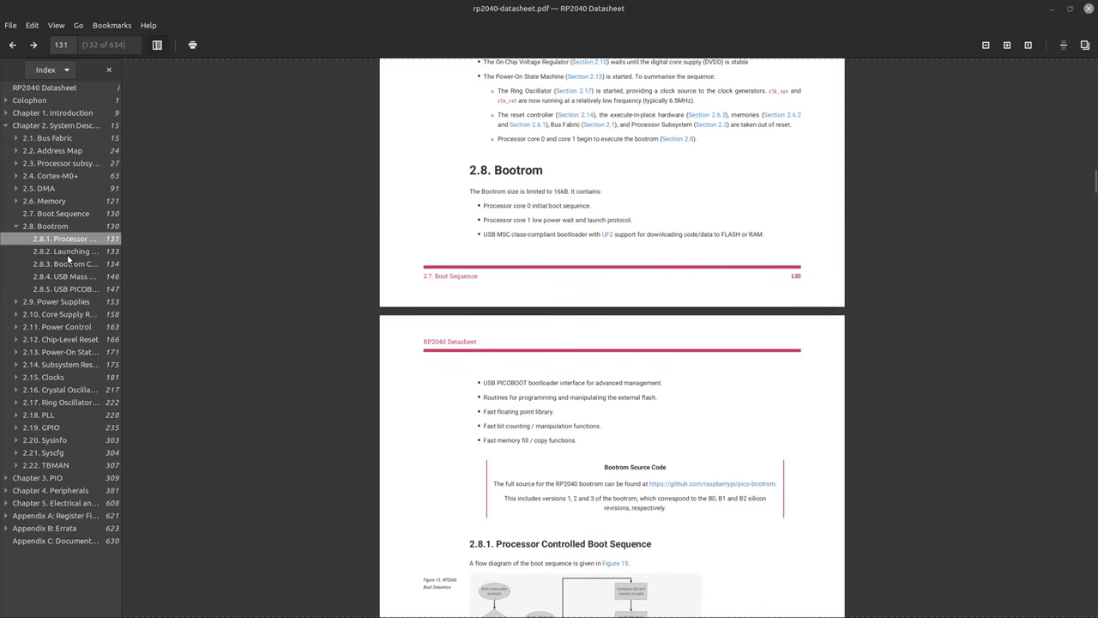
left_click(66, 250)
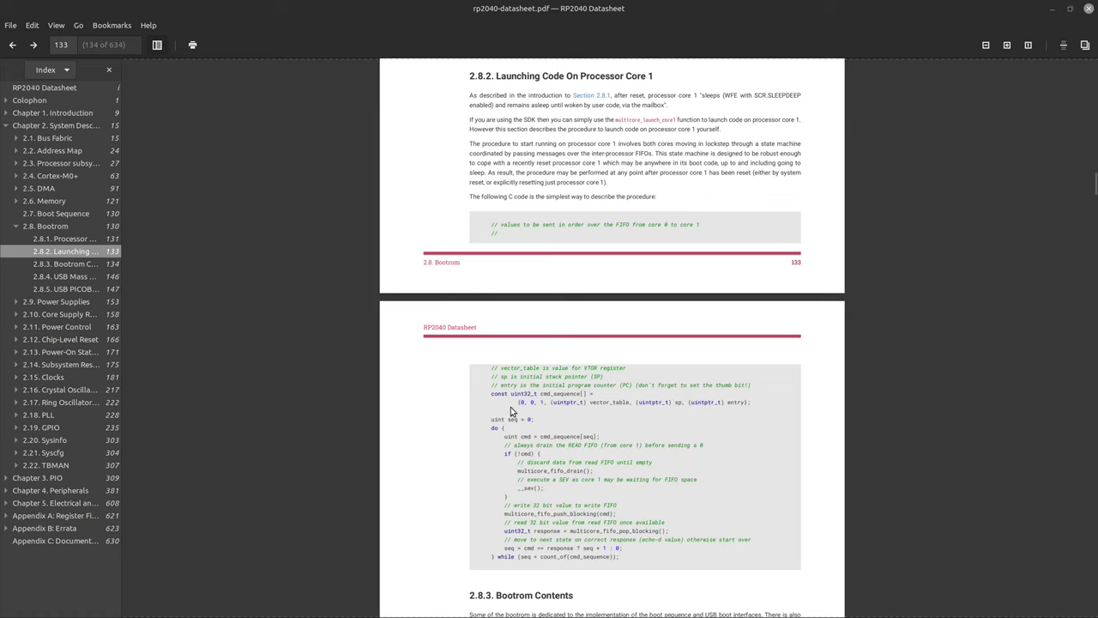
mouse_move(532, 419)
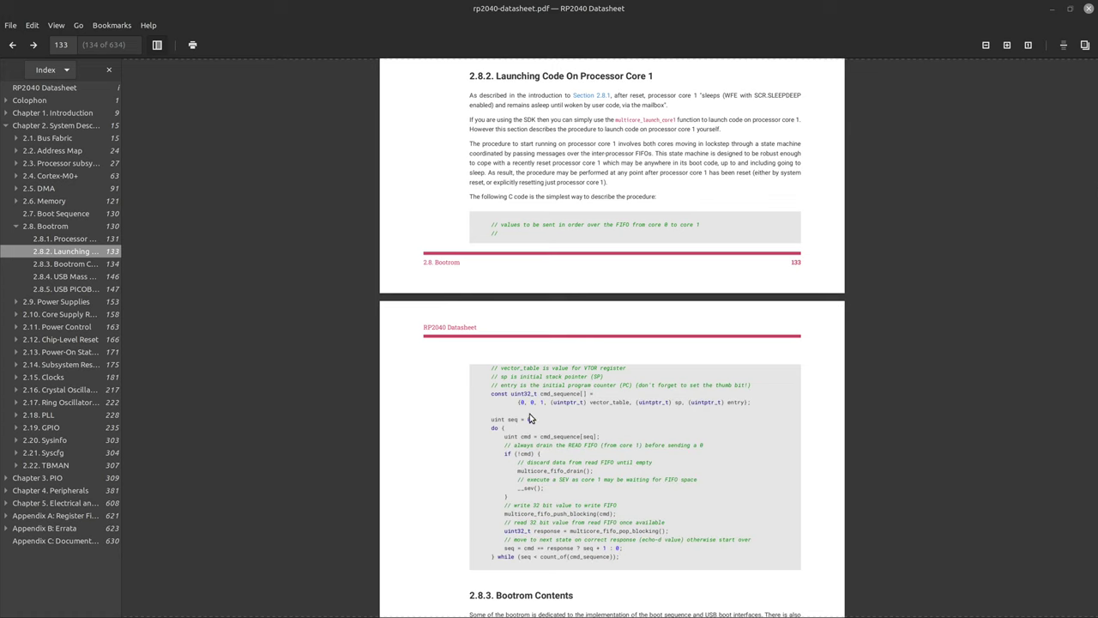
mouse_move(604, 419)
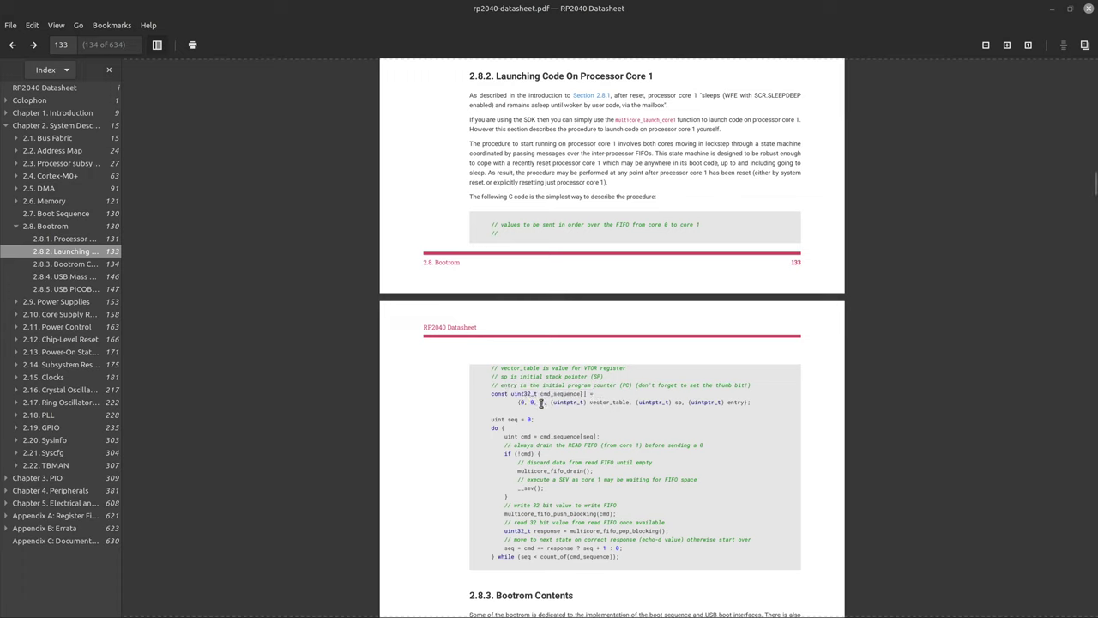
mouse_move(678, 400)
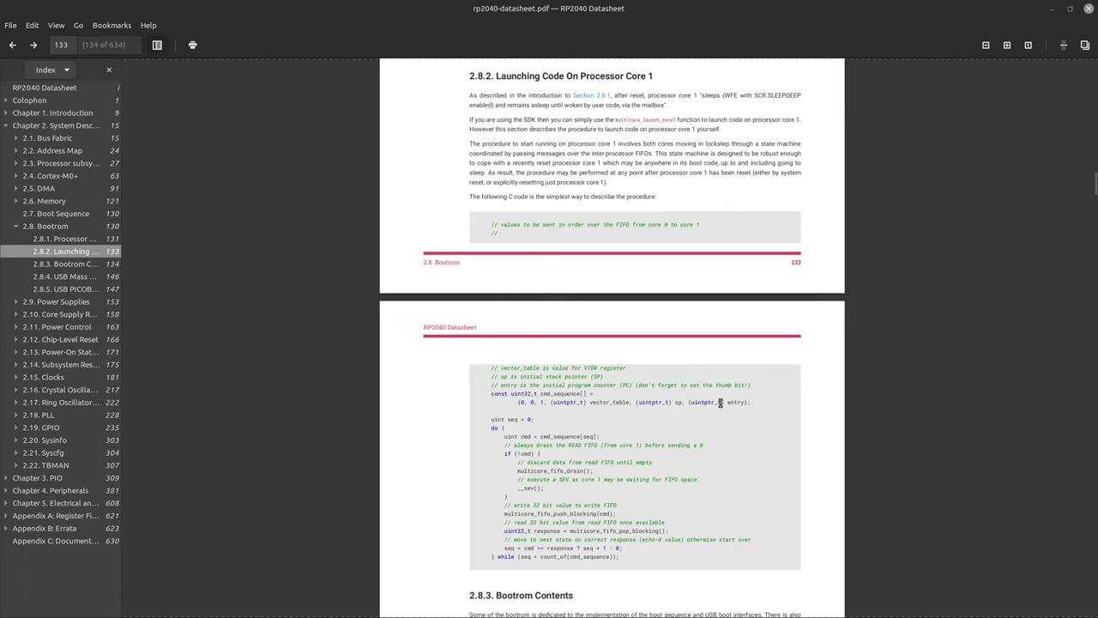
mouse_move(745, 402)
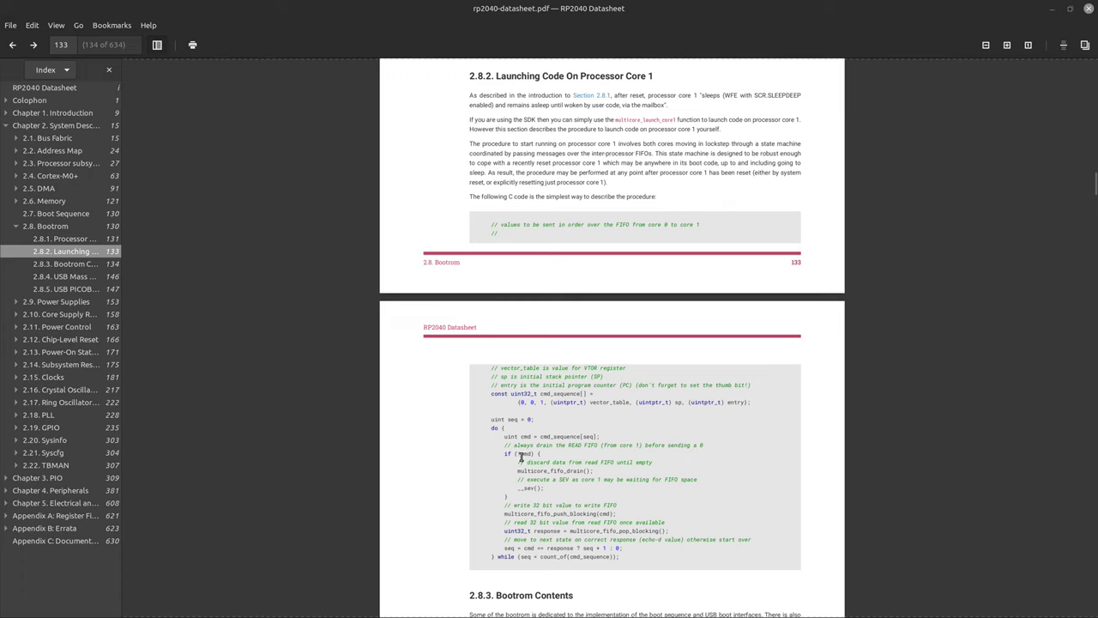
mouse_move(550, 443)
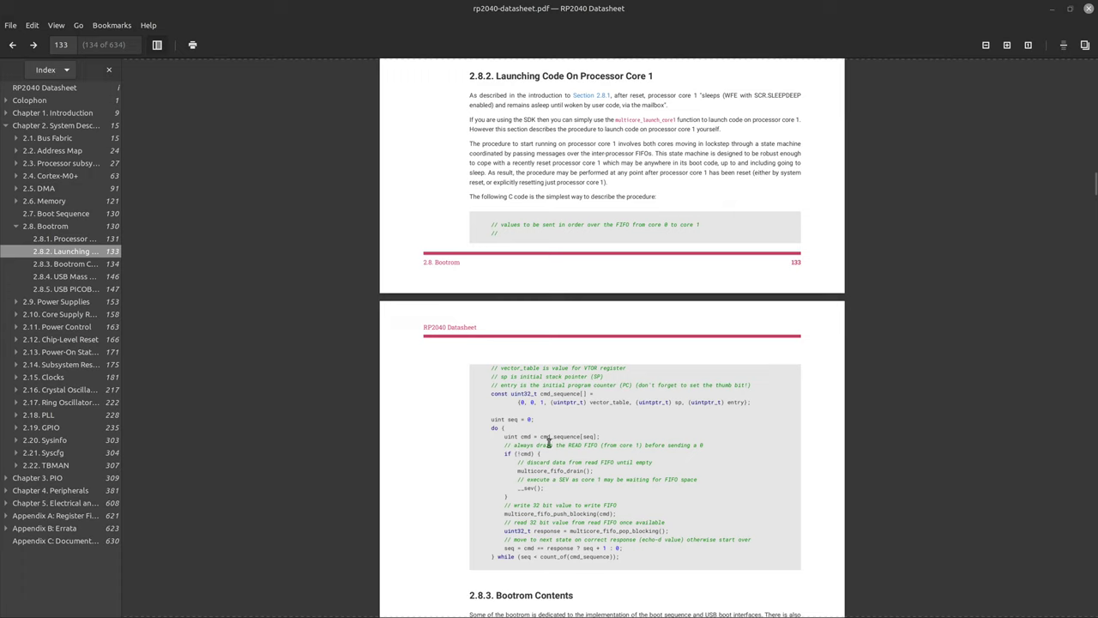
mouse_move(541, 491)
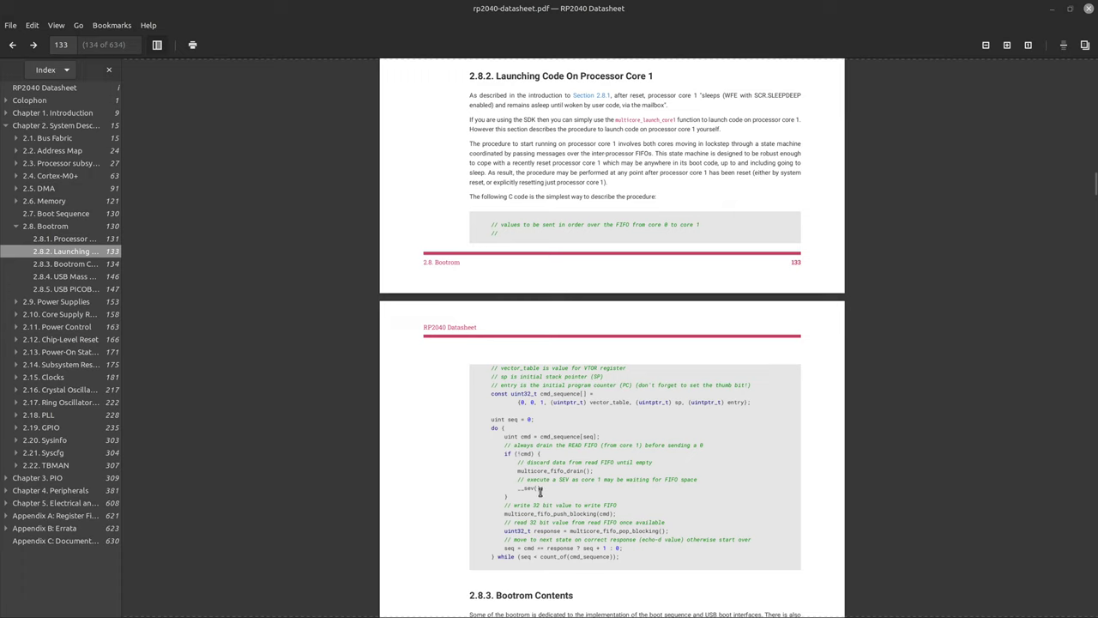
mouse_move(521, 511)
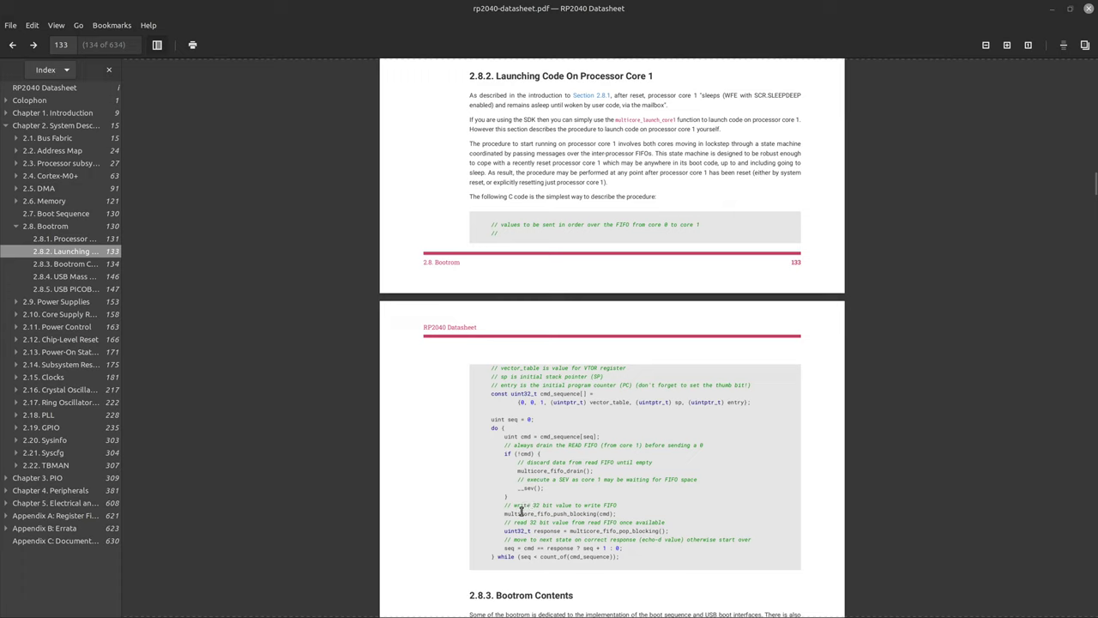
mouse_move(518, 512)
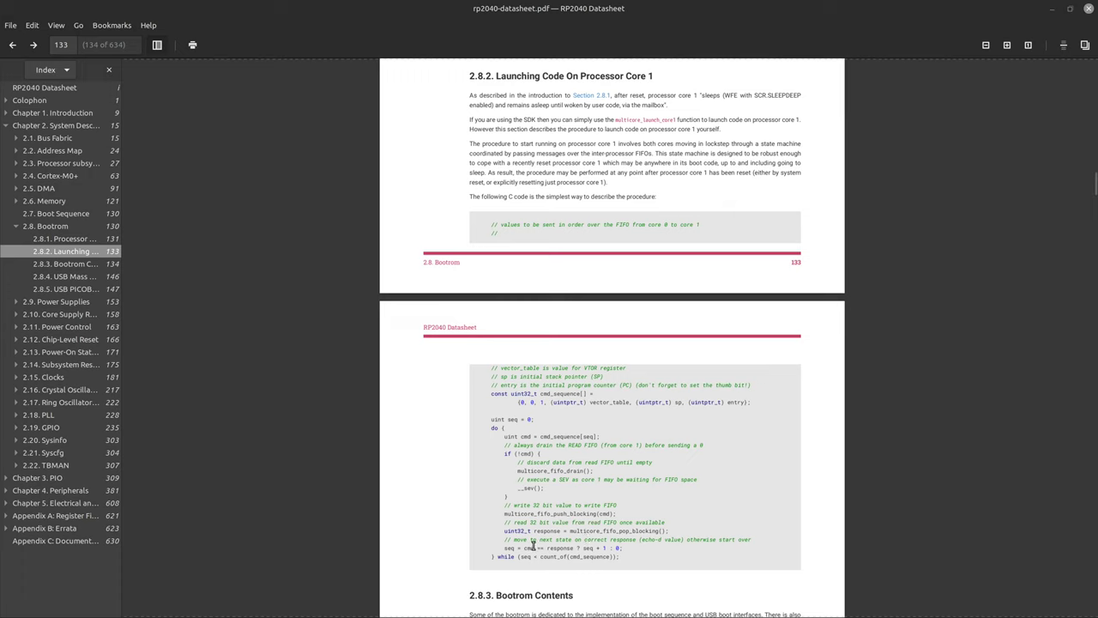
mouse_move(577, 543)
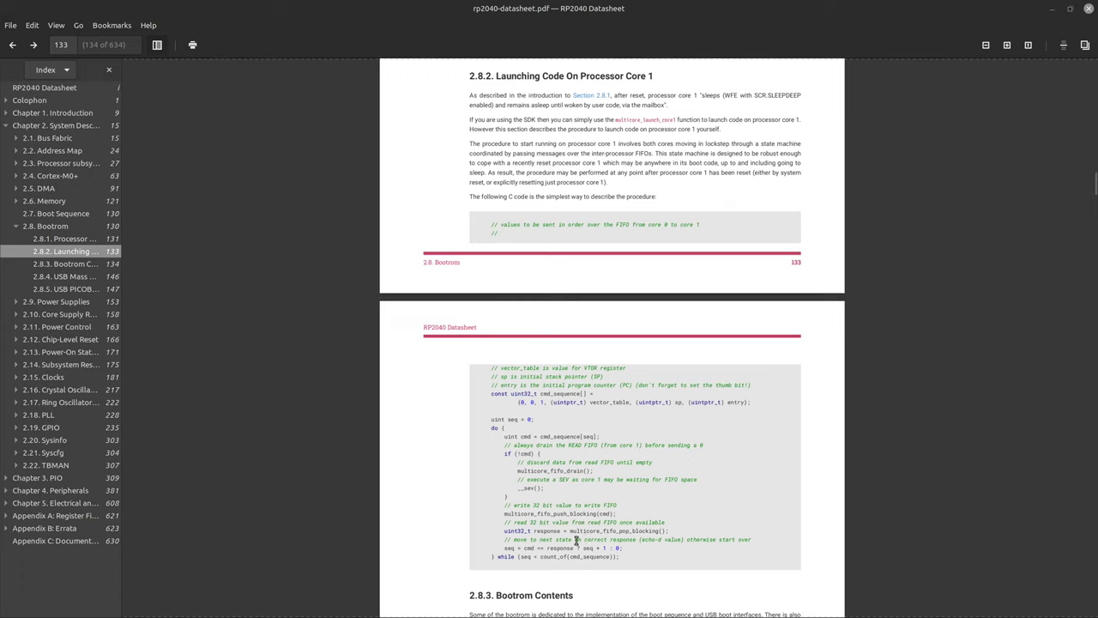
mouse_move(582, 527)
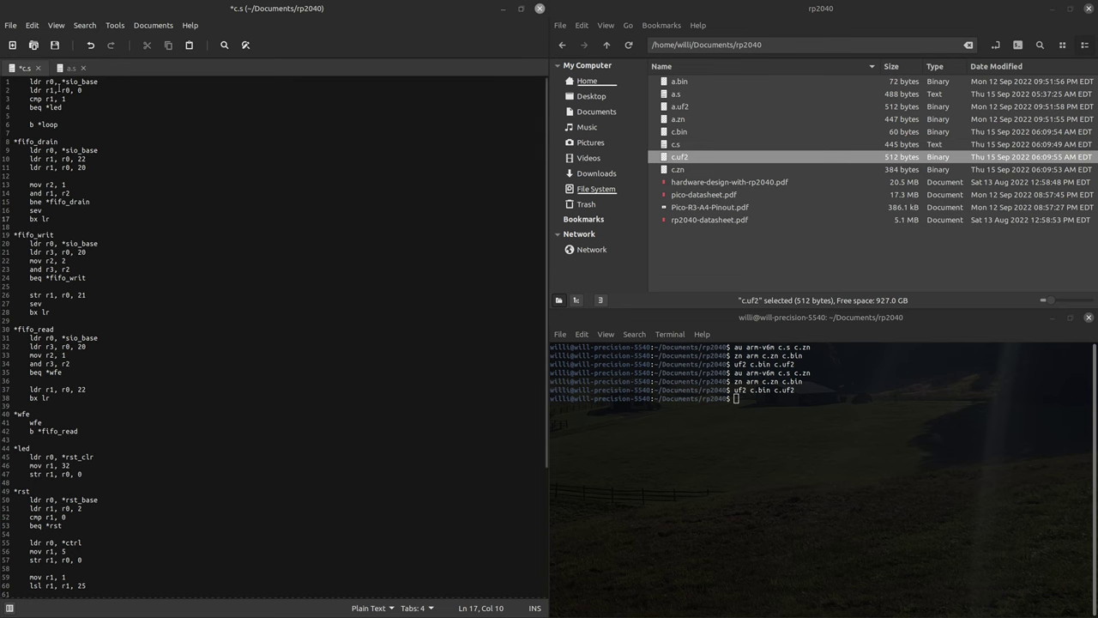
Append a *ram_base constant defined as byte4 0x20000000 at the end of c.s.
scroll("down", 3)
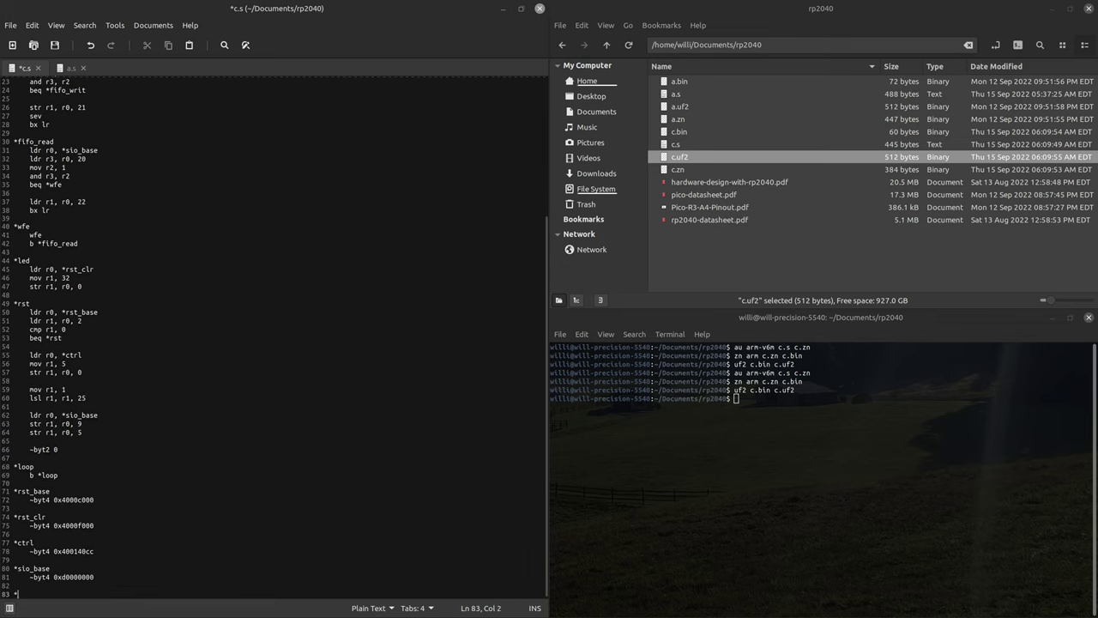
type("sp")
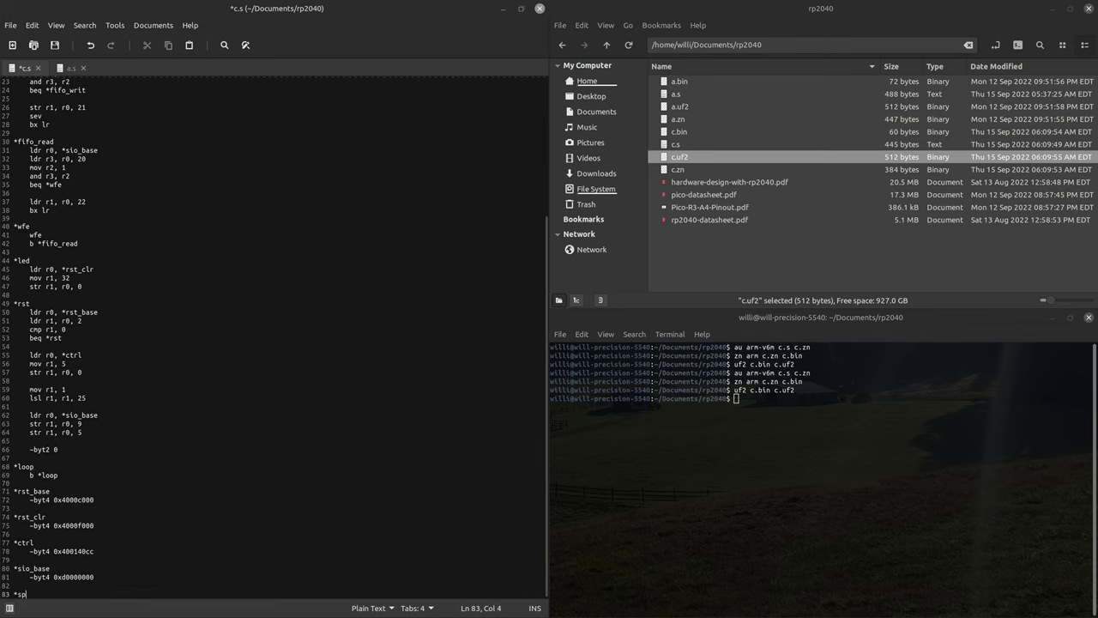
type("ram_base")
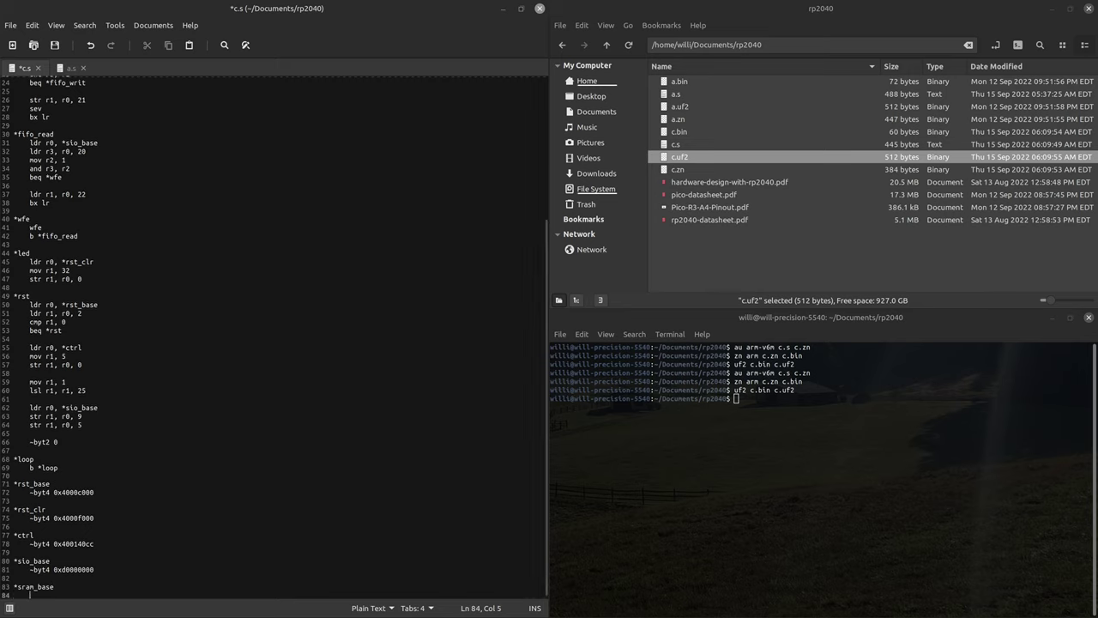
type("~byt")
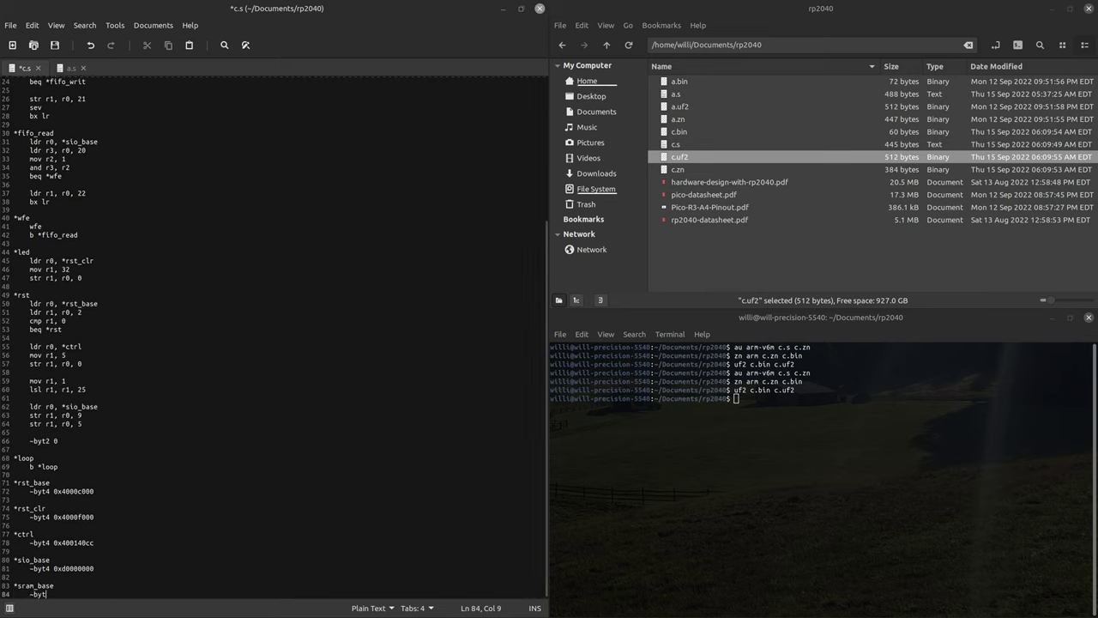
type("4")
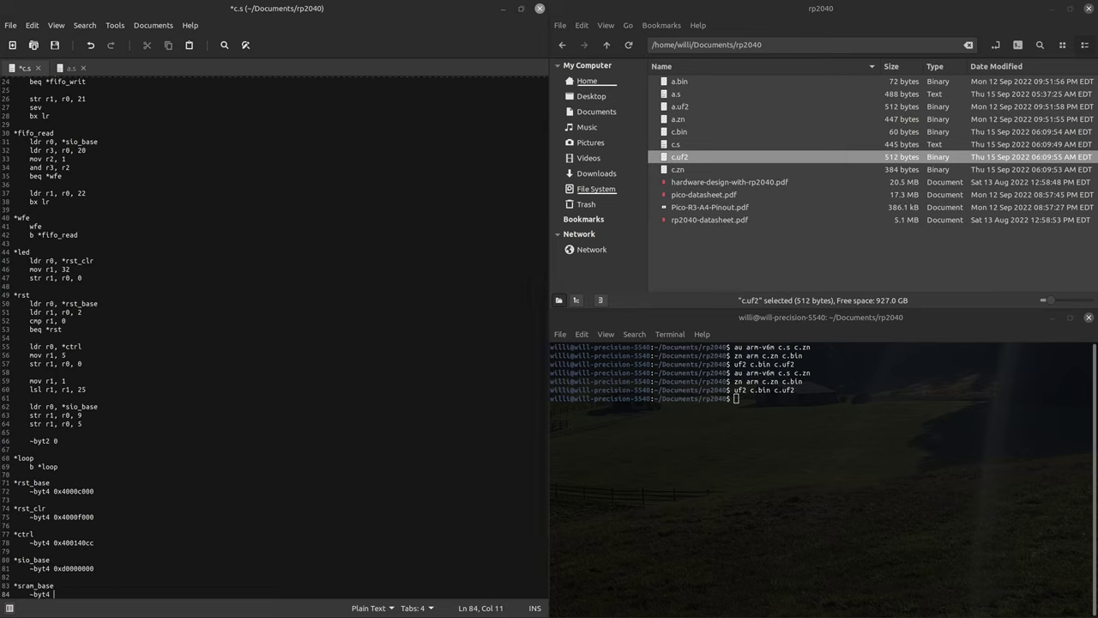
type("0x20000000")
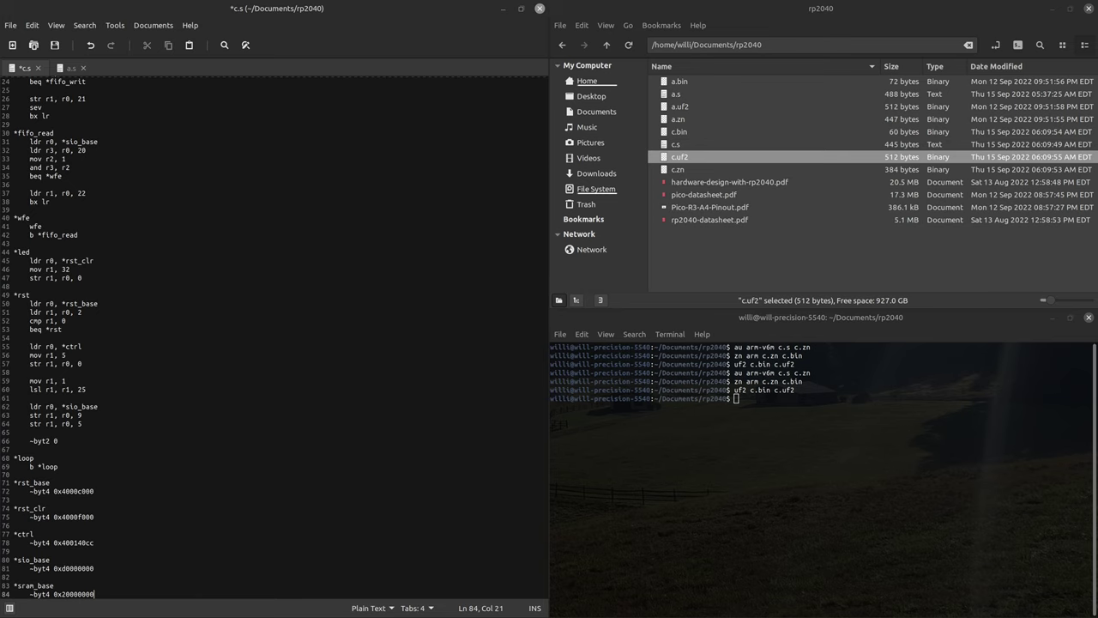
Append a *sp constant defined as byte4 0x20001000, then return to the start of the file.
scroll("down", 3)
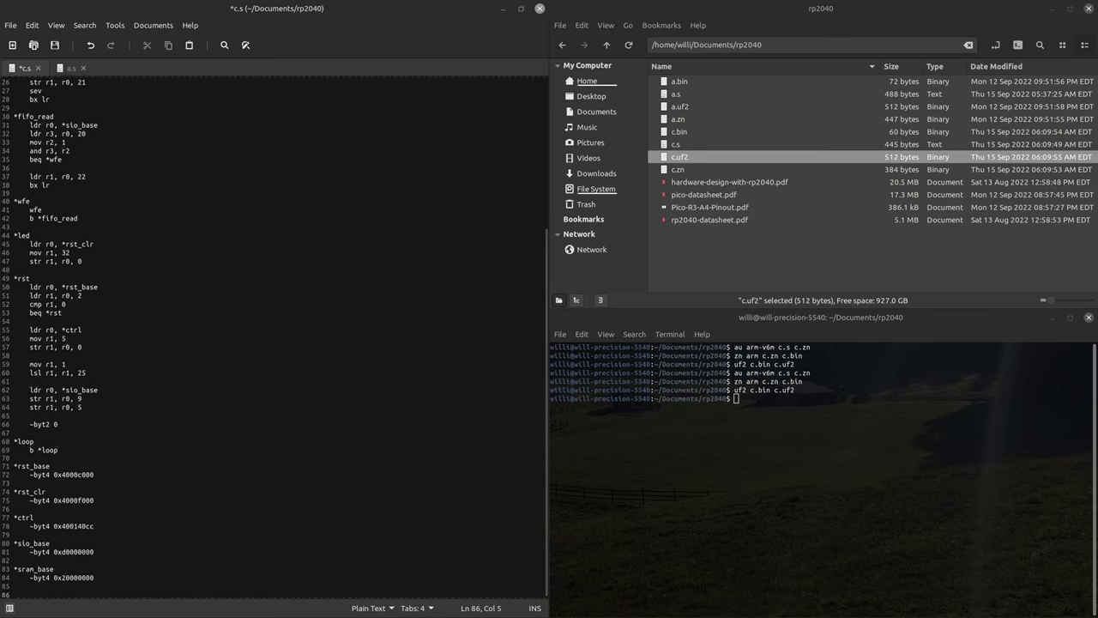
type("*sp")
type("~")
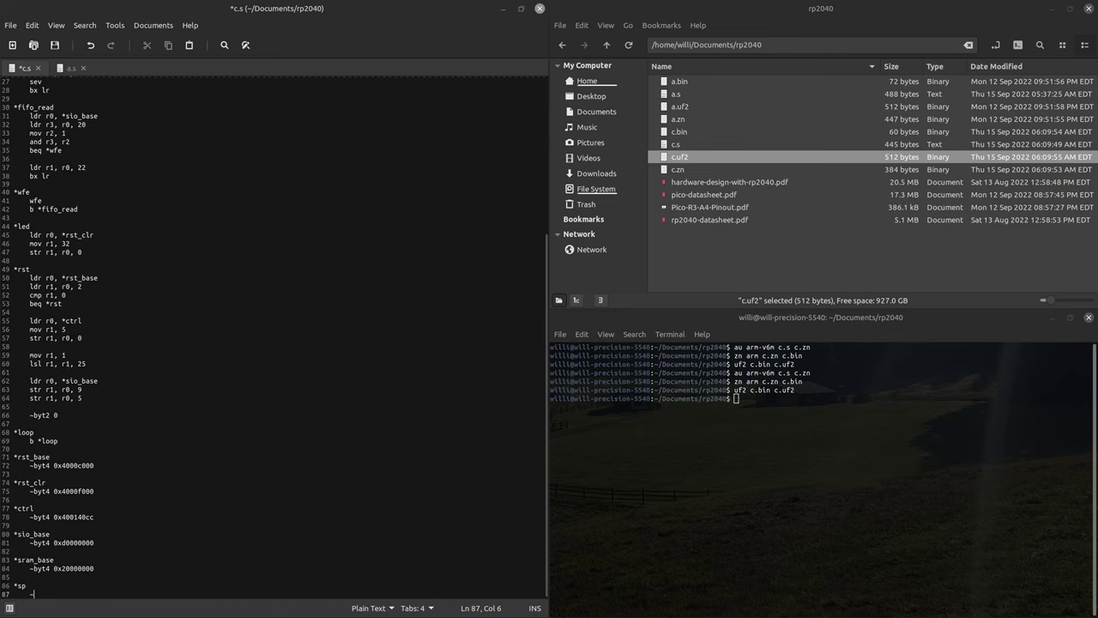
type("byt")
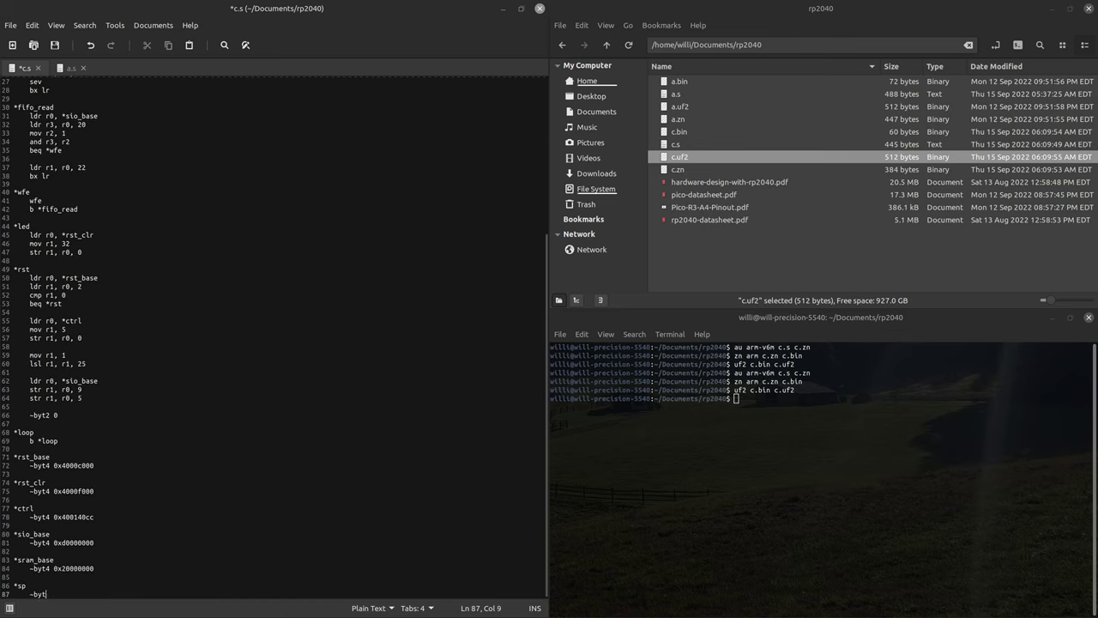
type("4 0x")
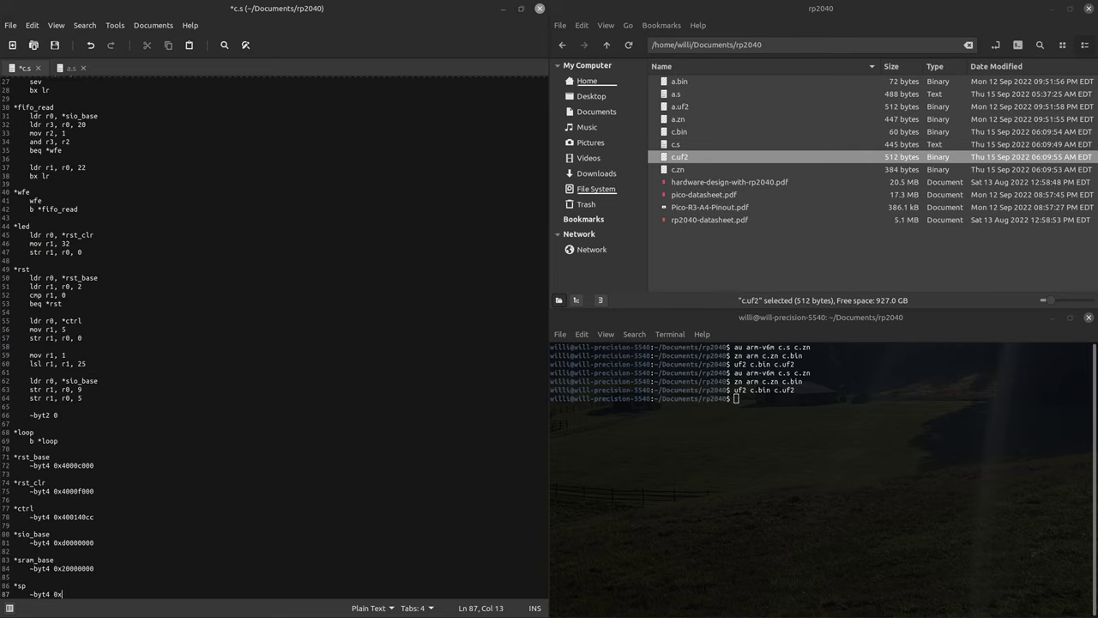
type("20001000")
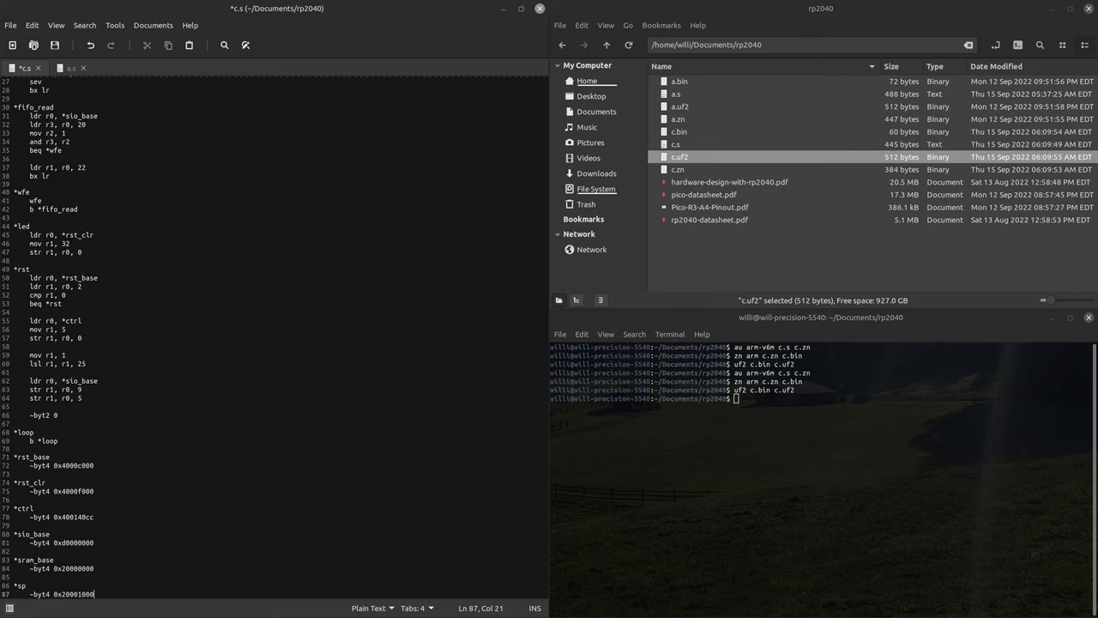
scroll("up", 3)
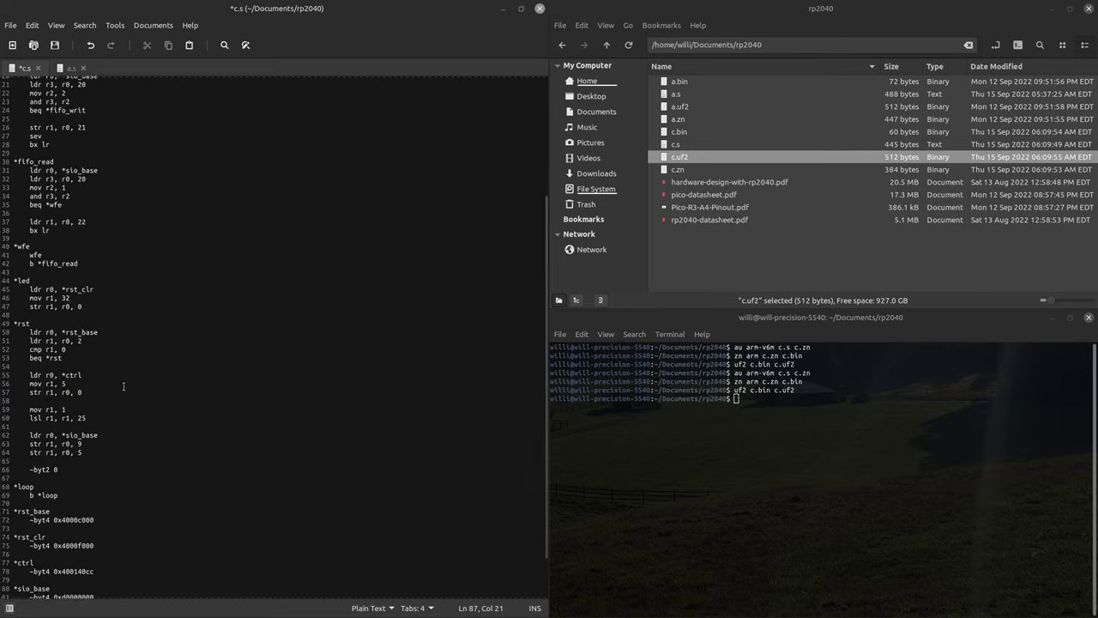
key("ctrl+Home")
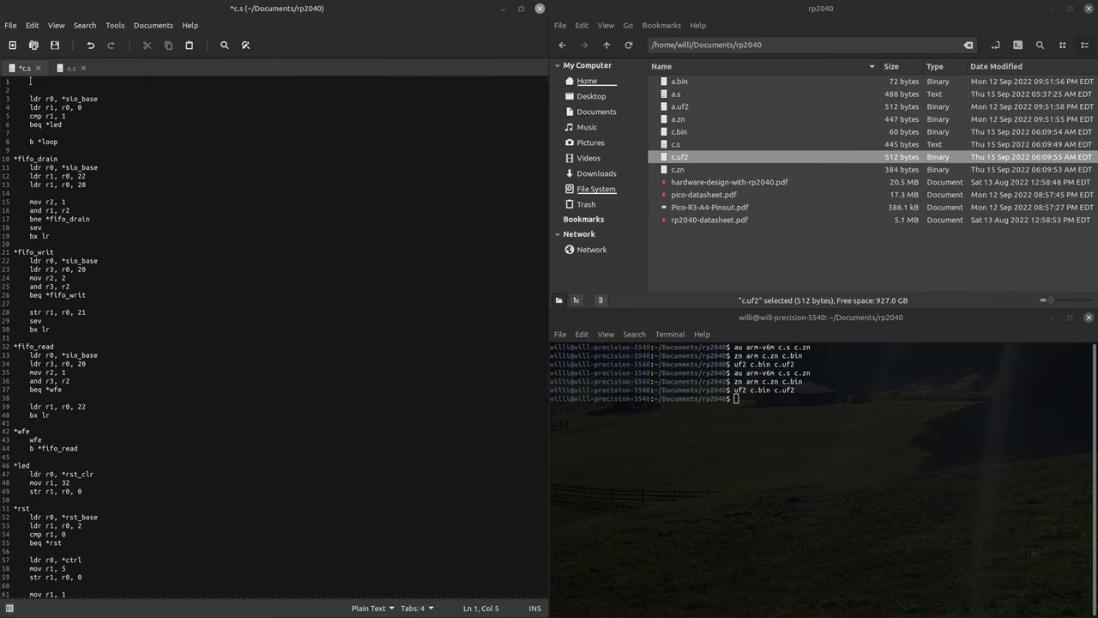
Make the first line of c.s load the stack pointer from *sp.
type("ldr r0")
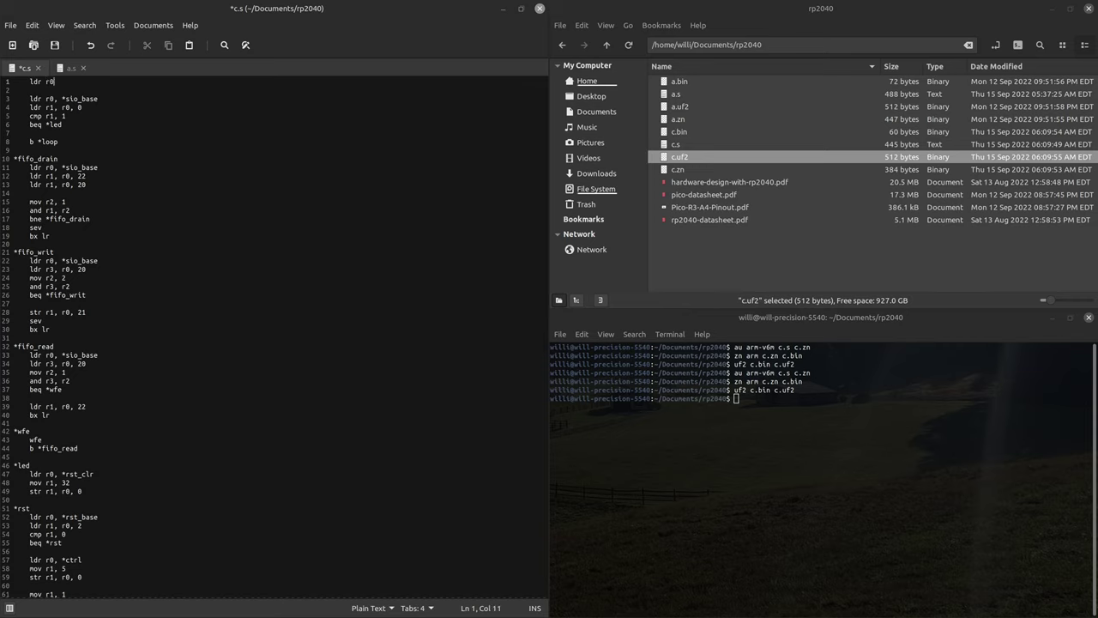
type(", *sp")
type("bl *")
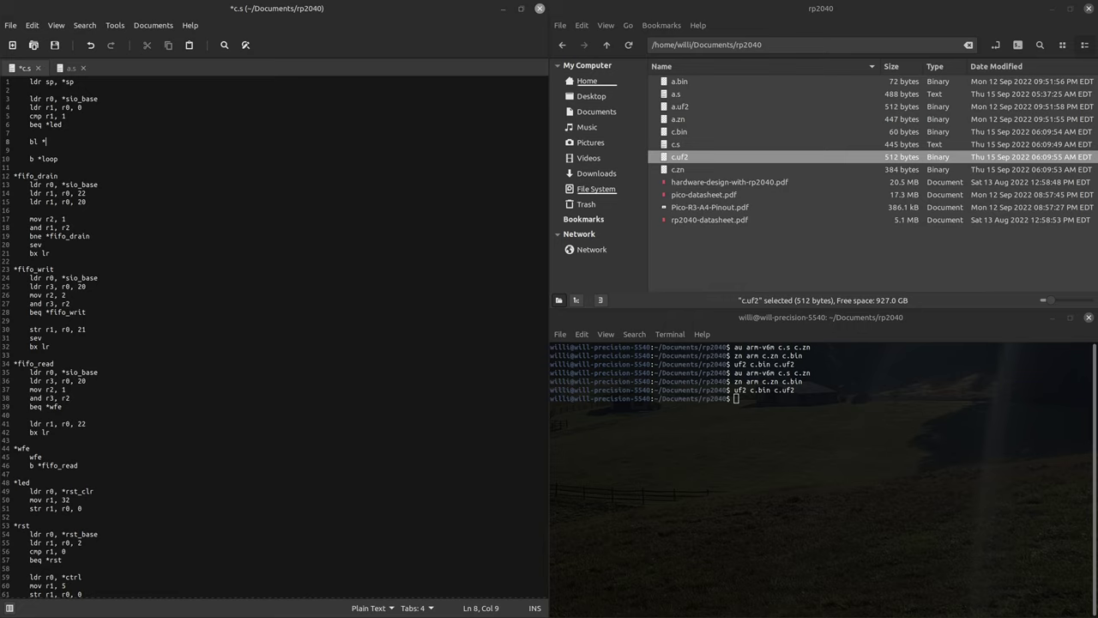
Write the *core handshake: bl *fifo_drain, mov r1, 0, bl *fifo_writ, bl *fifo_read, cmp r1, 0, bne *core.
type("fifo_drain")
type("mov r1, 0")
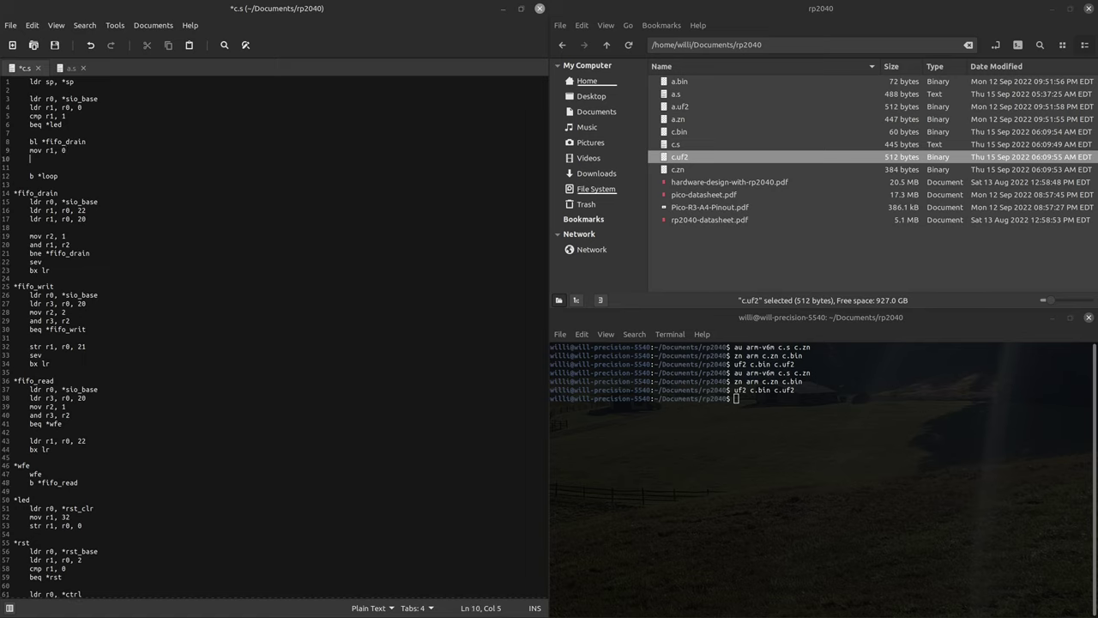
type("bl")
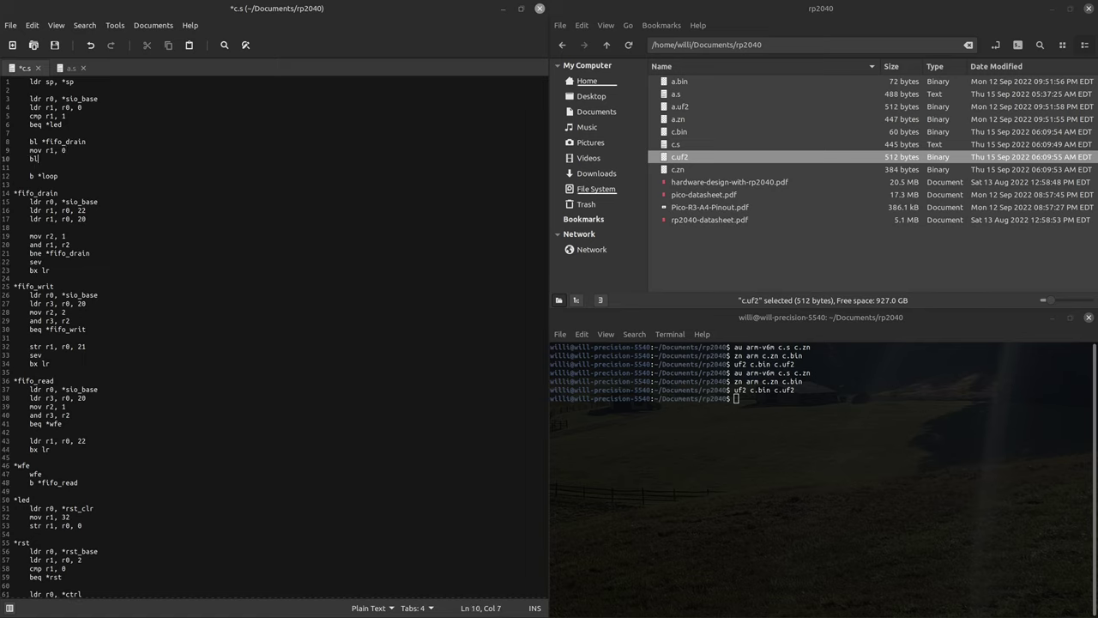
type("*")
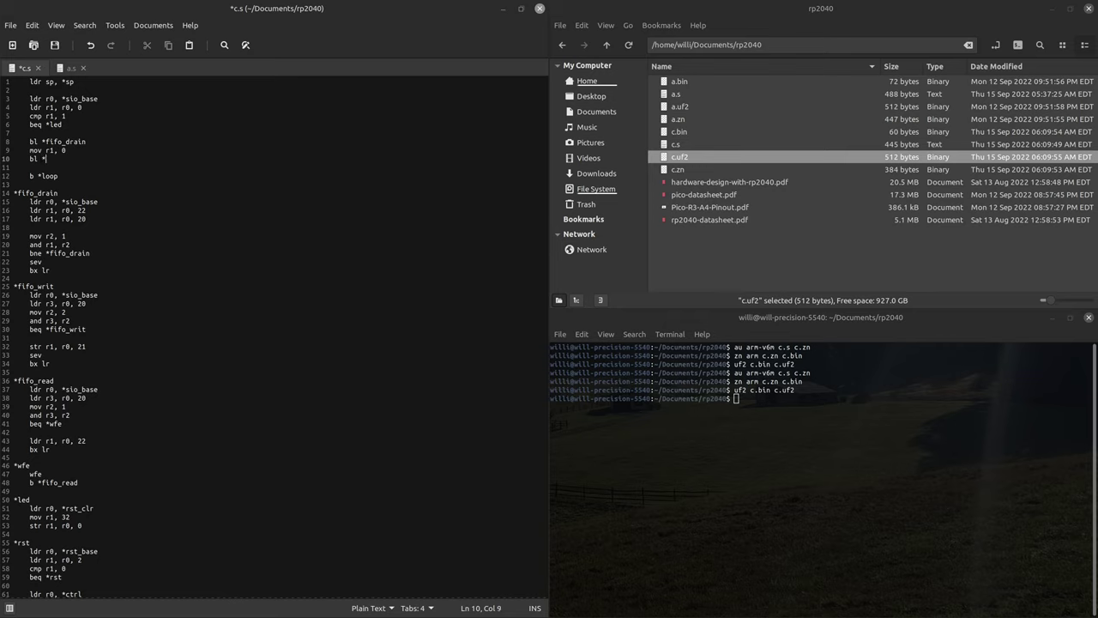
type("fifo_w")
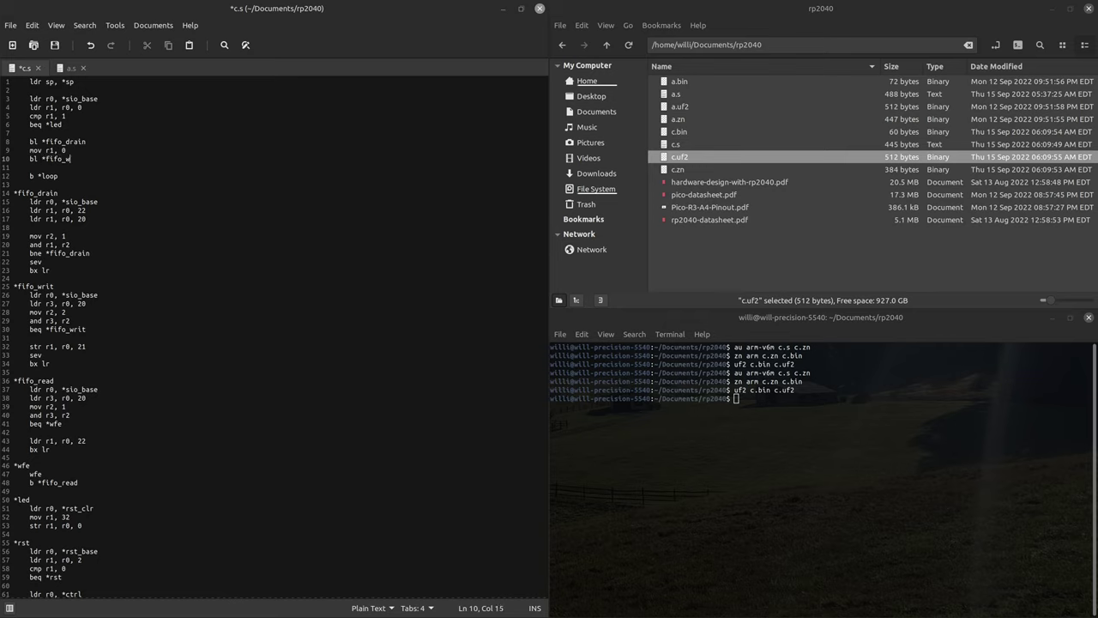
type("rit")
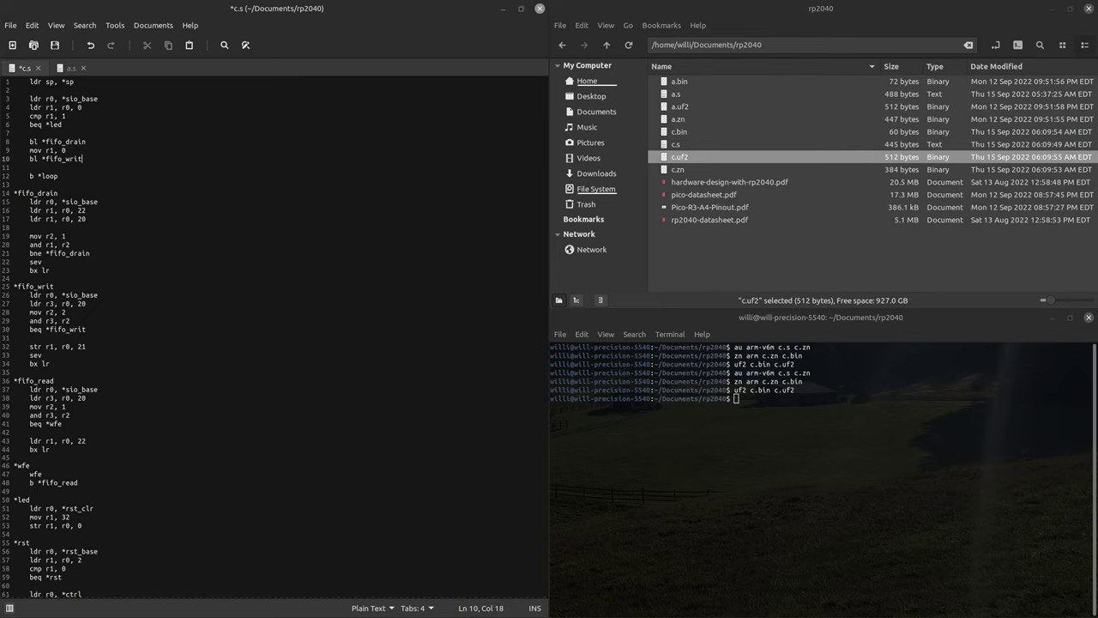
key("Return")
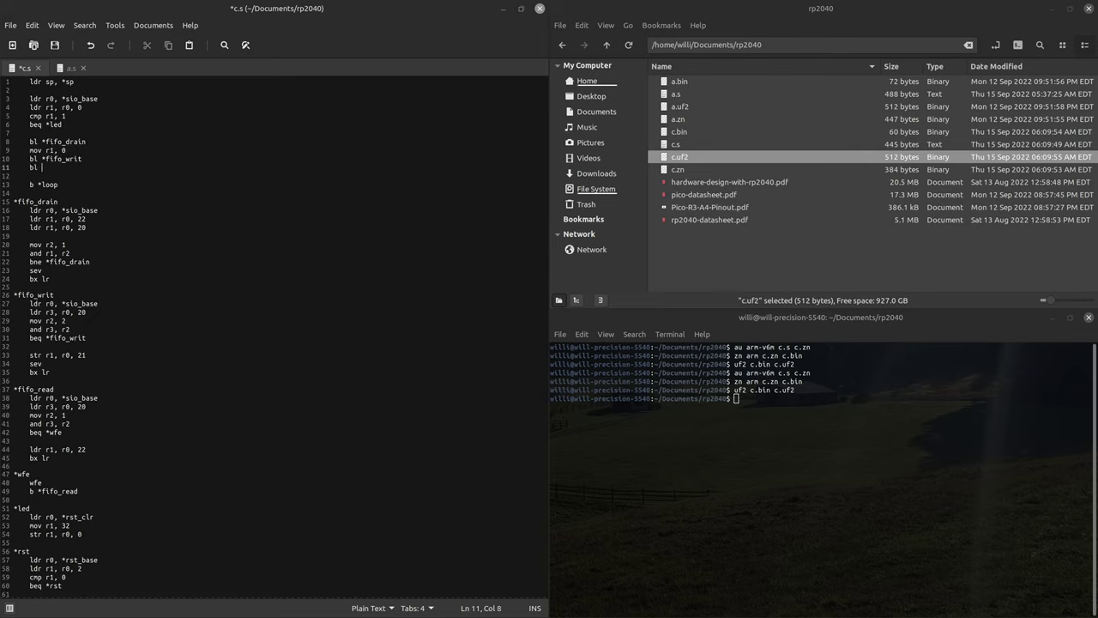
type("*fifo_read")
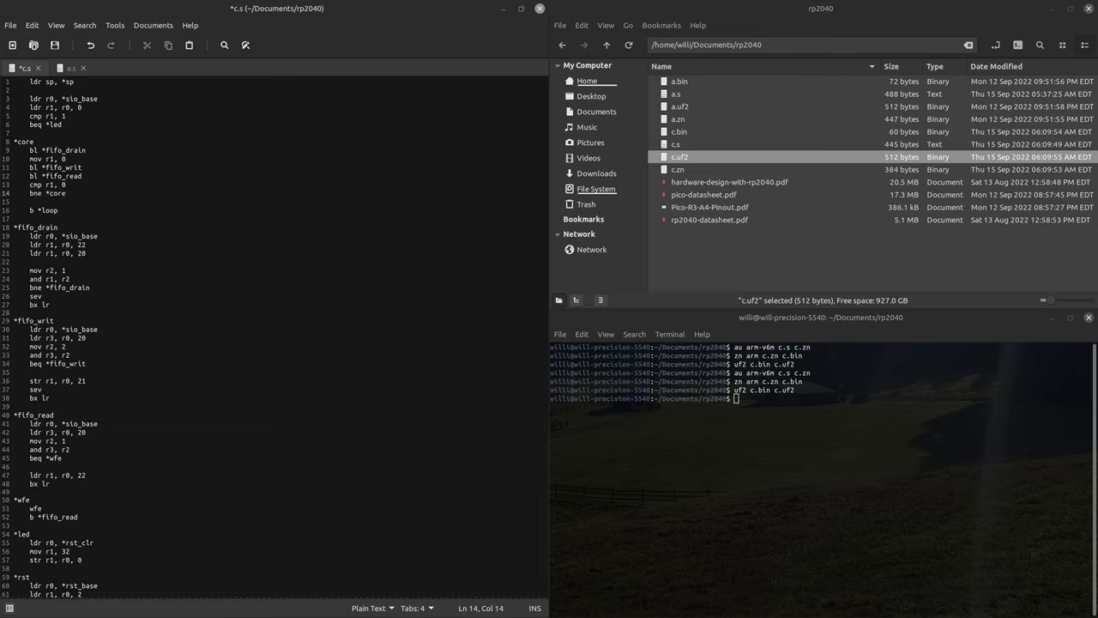
left_click_drag(66, 192, 31, 158)
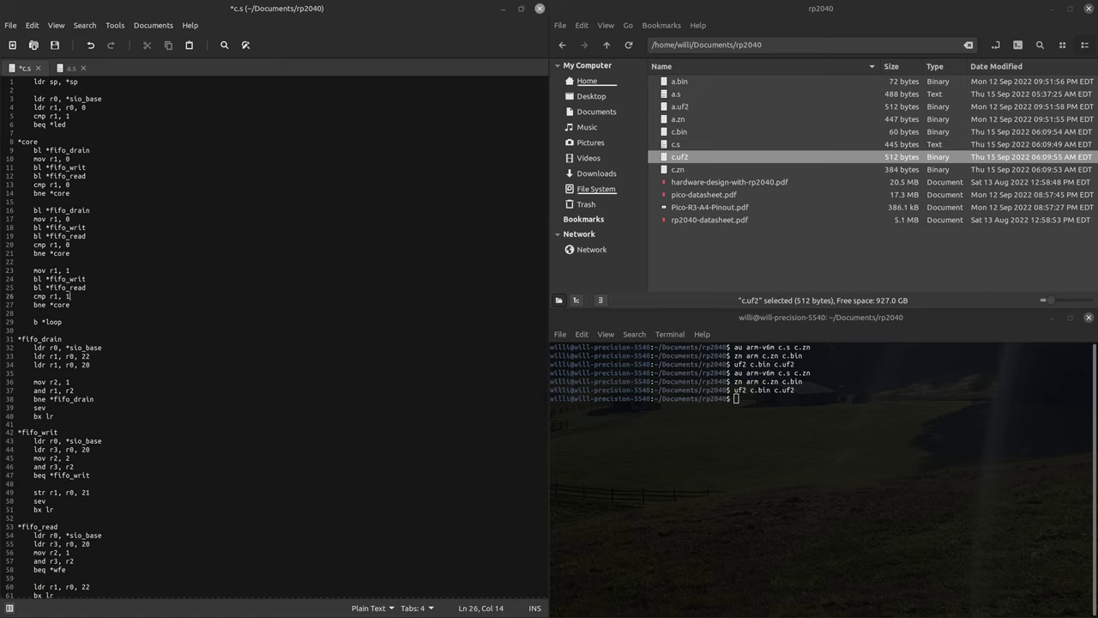
Paste two more handshake rounds, the last sending 1, and recheck the datasheet's core 1 launch code.
left_click(79, 305)
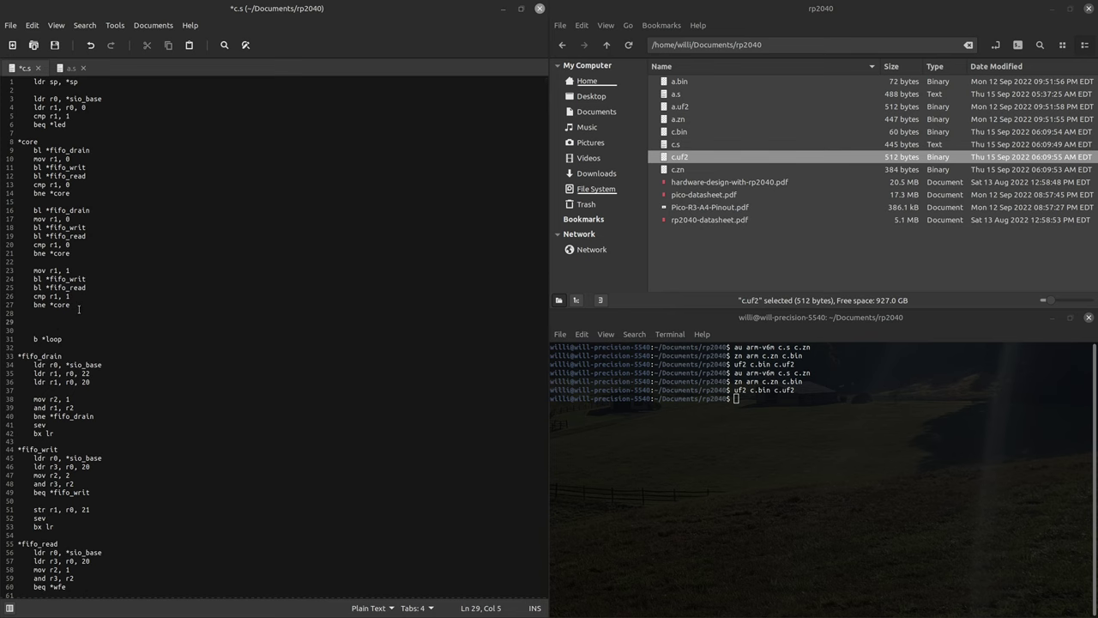
double_click(711, 220)
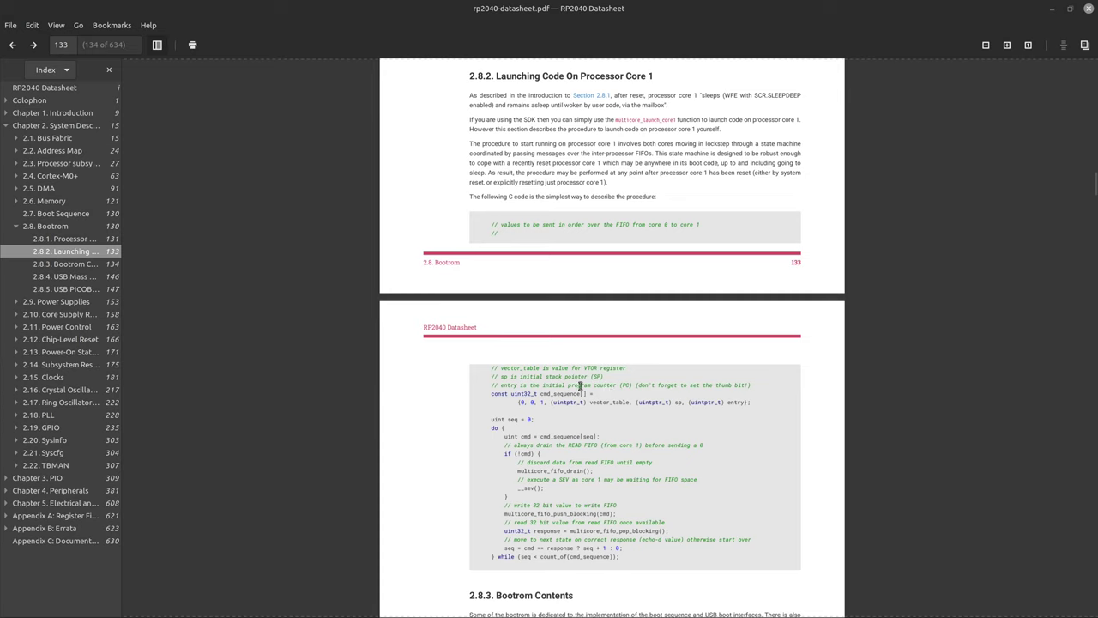
mouse_move(614, 401)
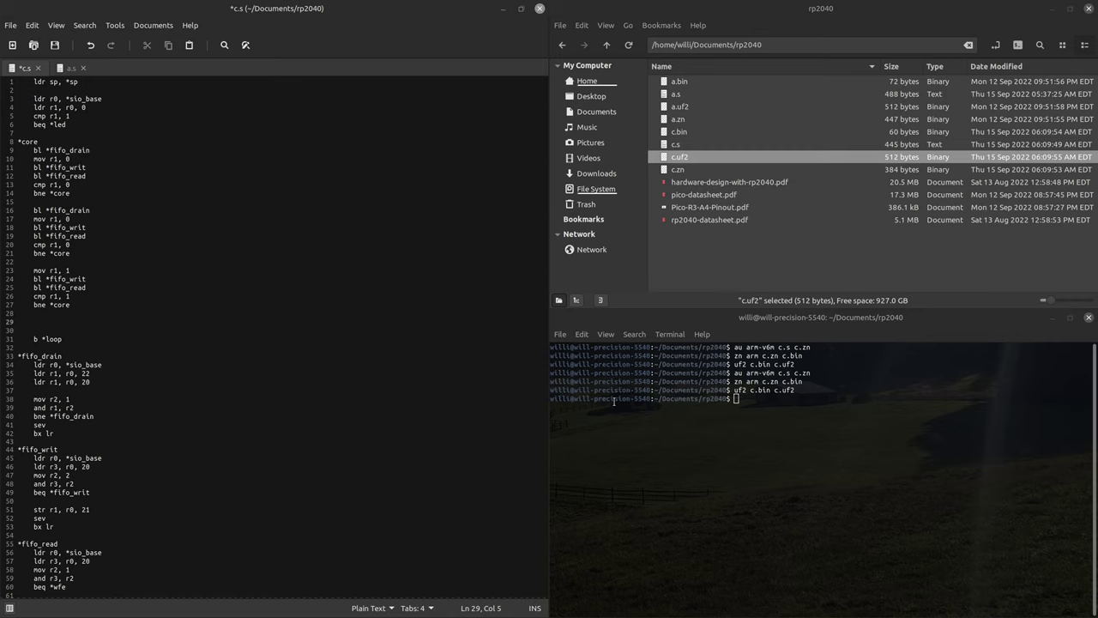
Add handshake rounds sending *sram_base via r4 and then sp, each branching to *core on a wrong echo.
type("ldr r1")
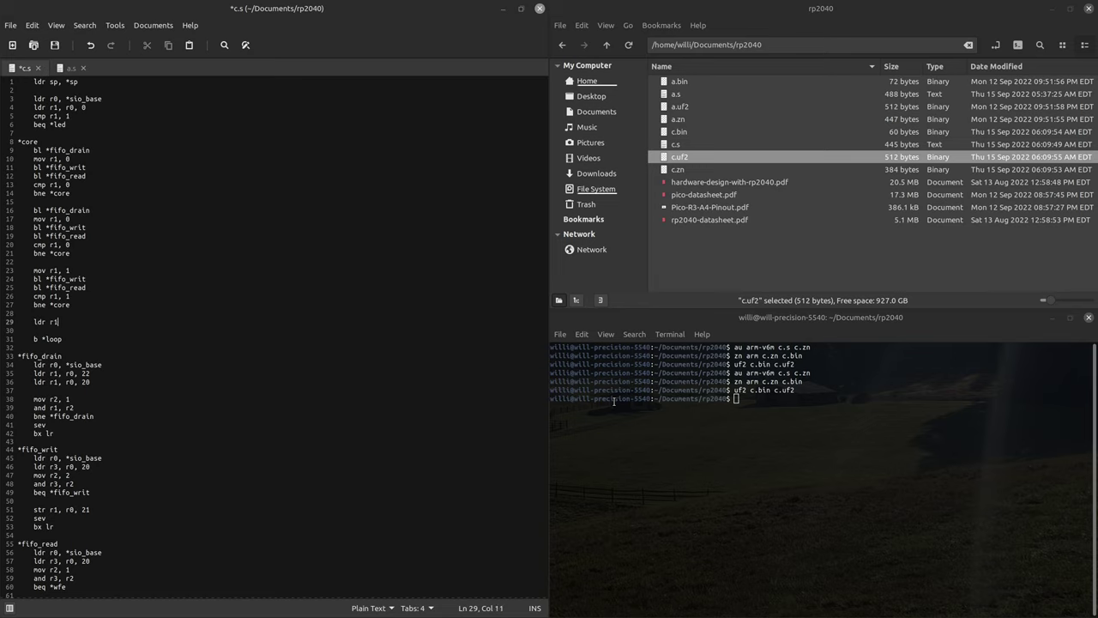
type(",")
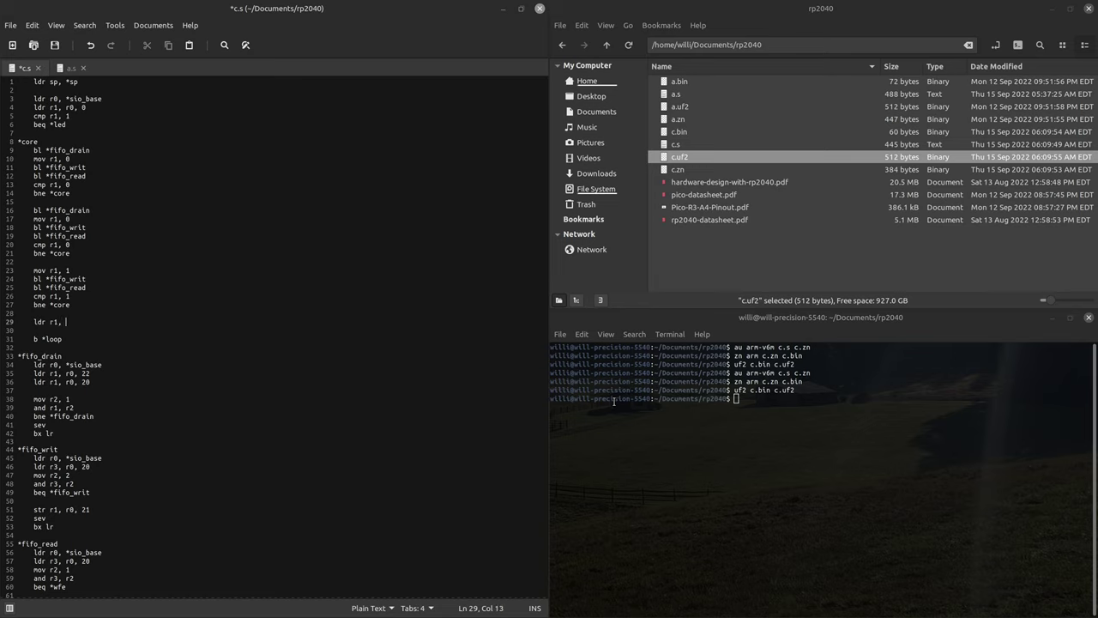
type("*s")
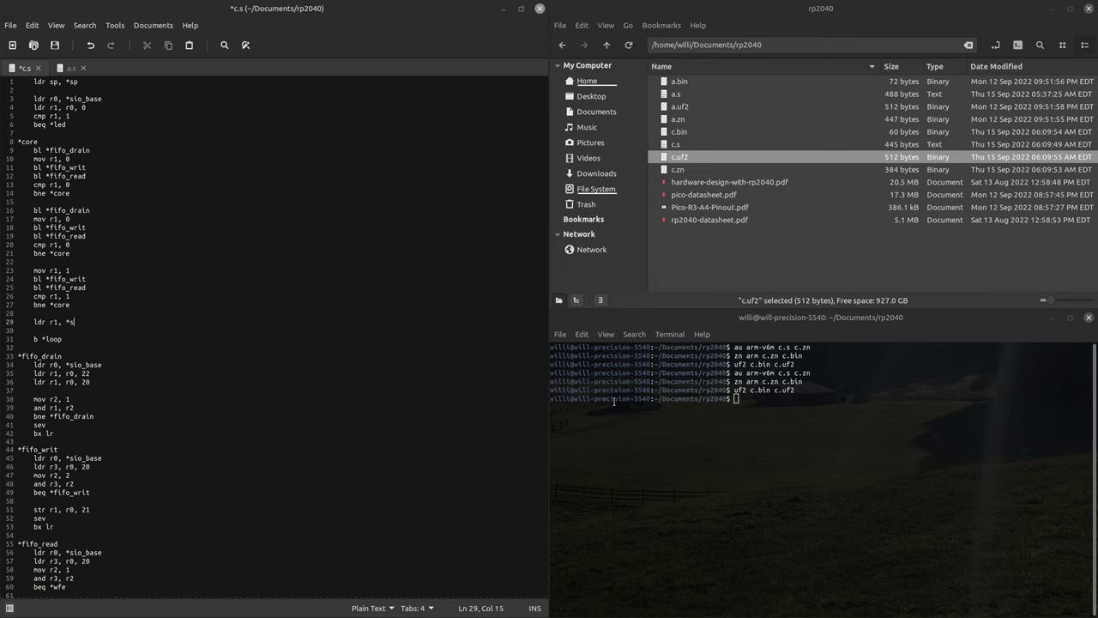
type("sram_base")
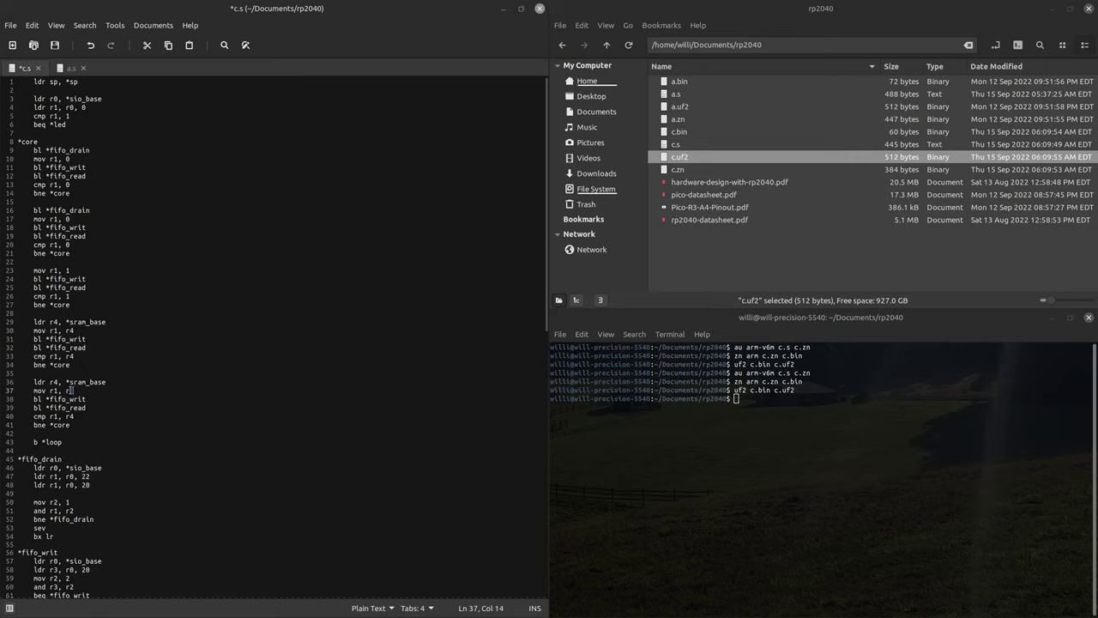
type("p")
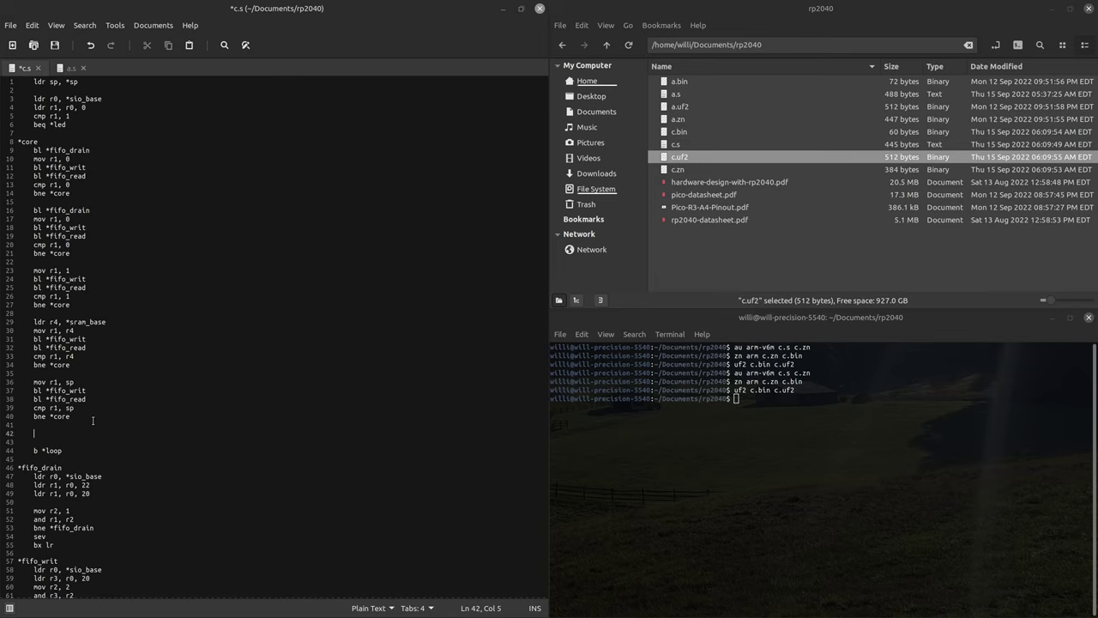
Add 'add r4, 1' before 'b *loop' and check the address stored under sram_base.
type("add")
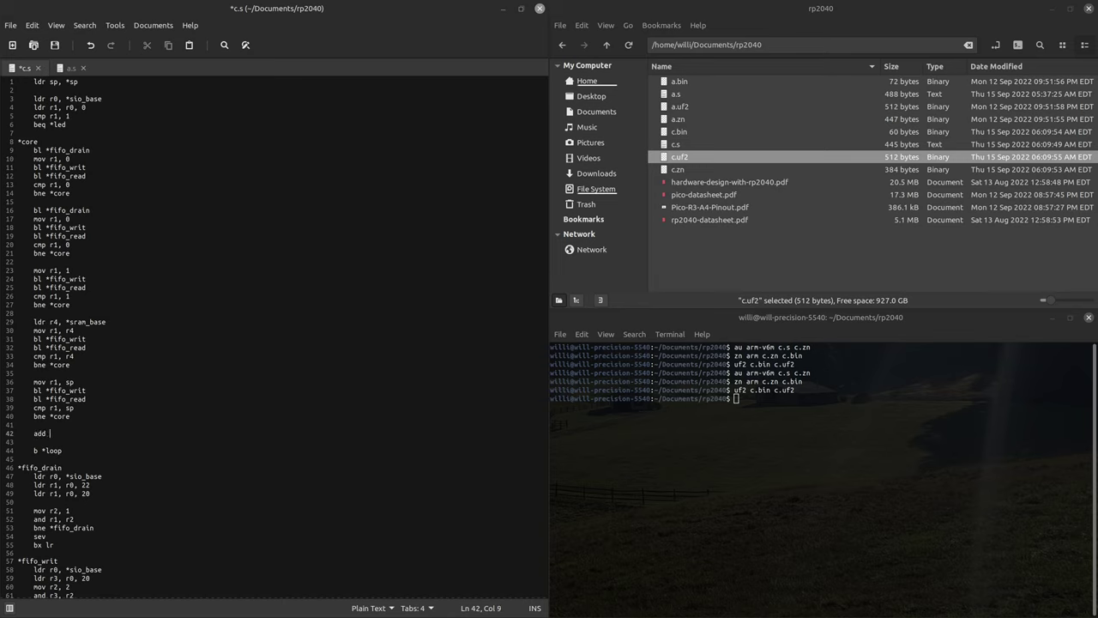
type("r4,")
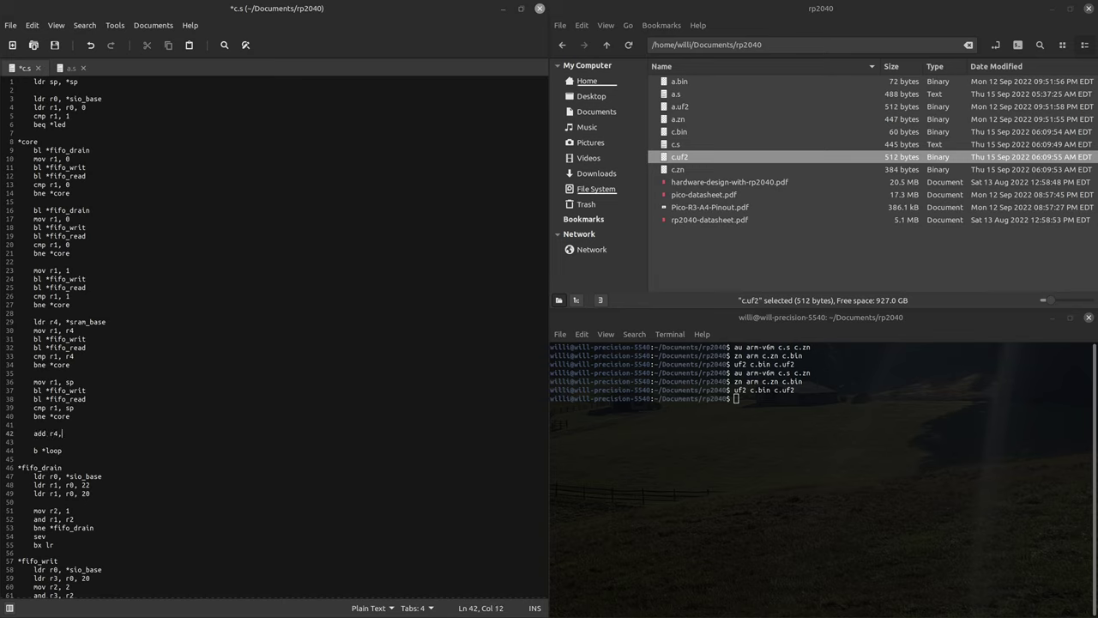
type("1")
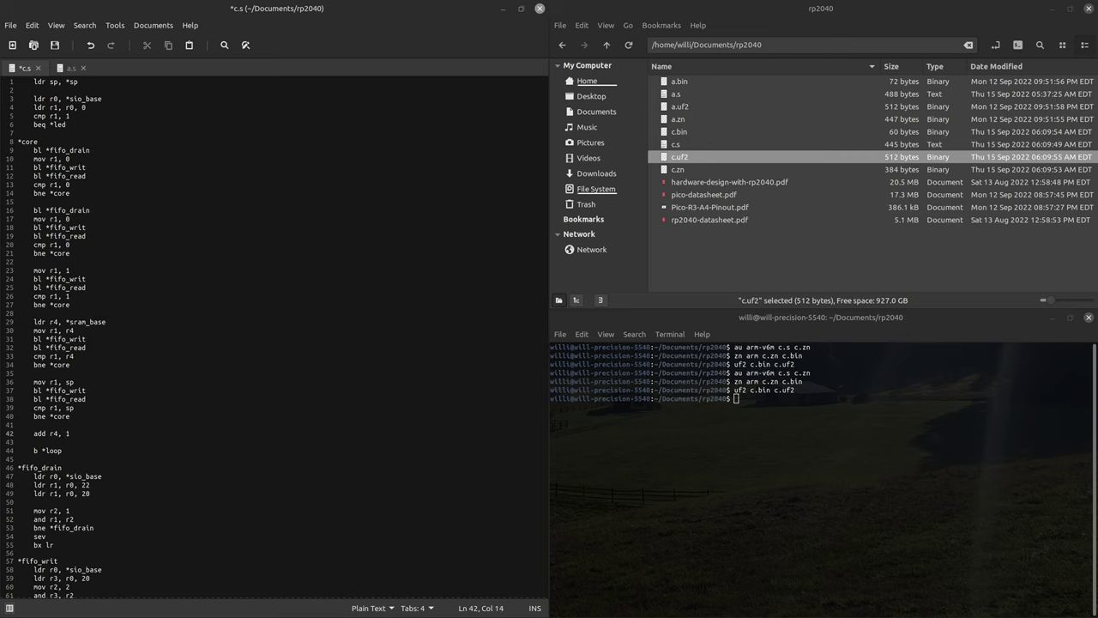
scroll("down", 3)
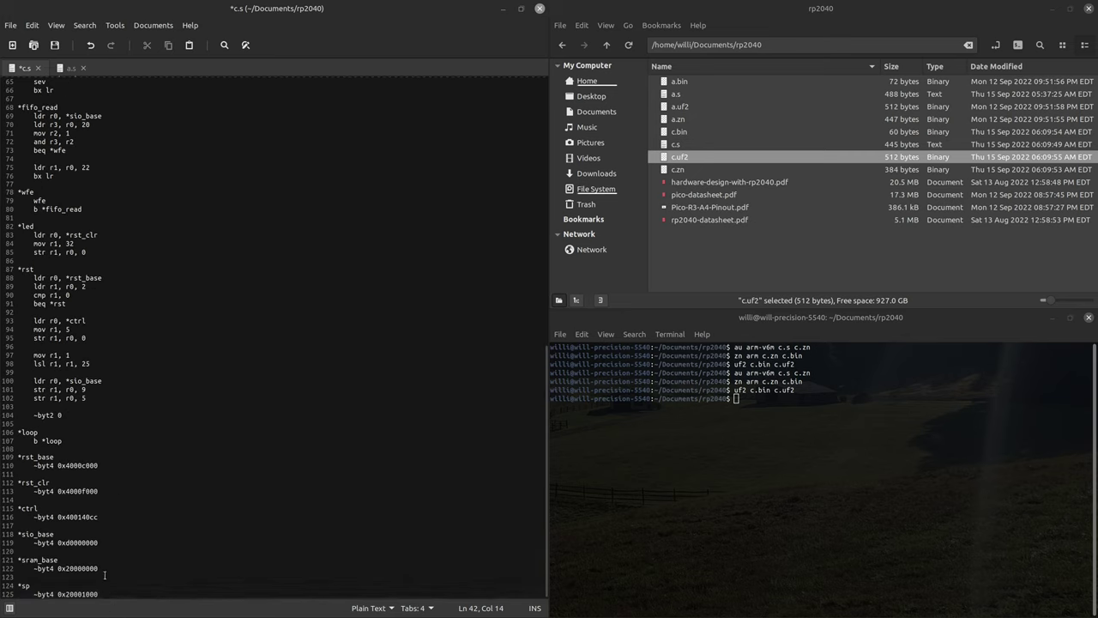
double_click(65, 568)
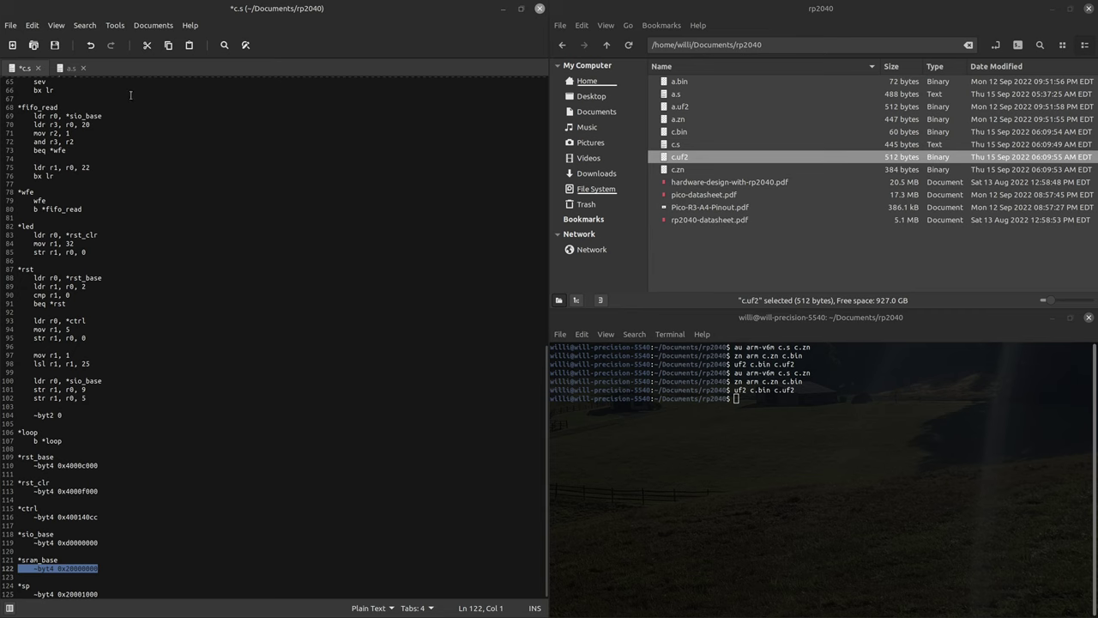
scroll("up", 3)
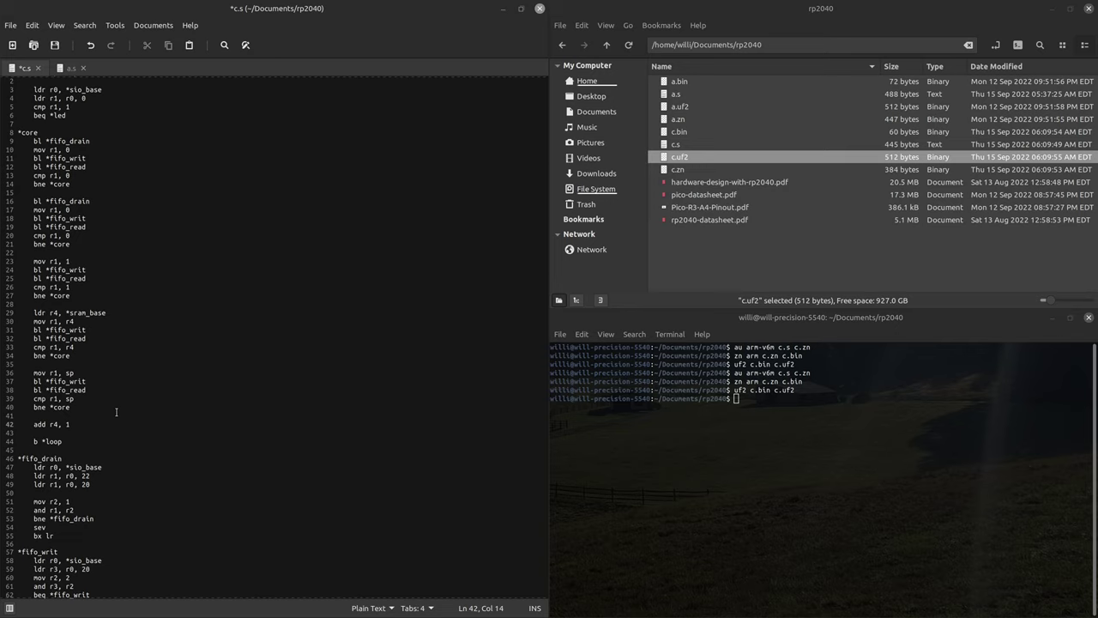
After the increment, send r4 with mov r1, r4, bl *fifo_writ and read it back with bl *fifo_read.
key("Return")
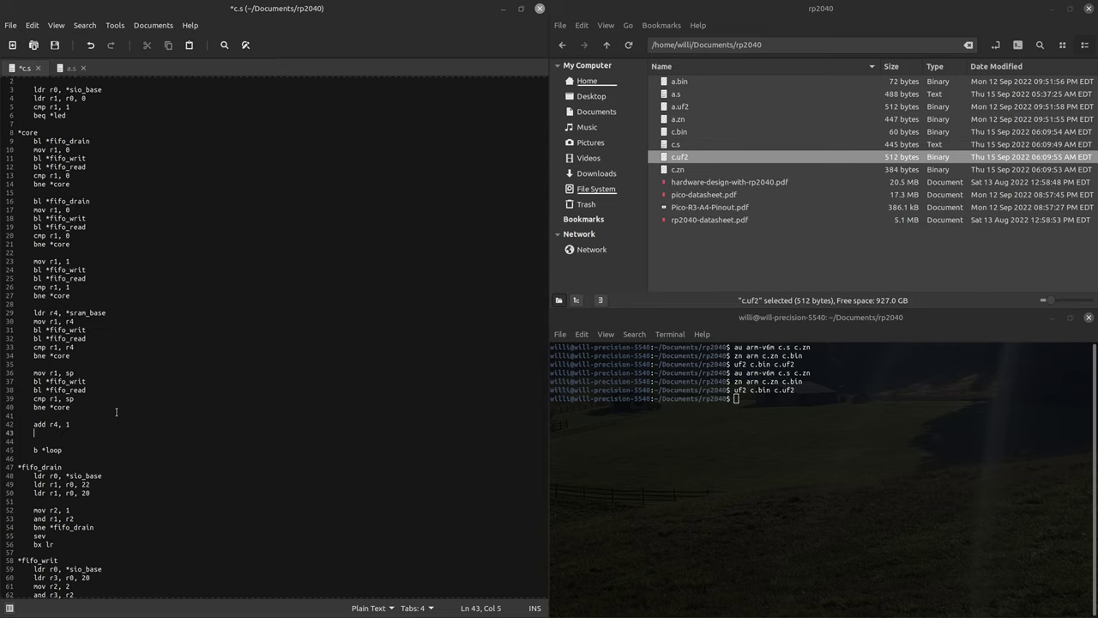
type("mov r1, r4")
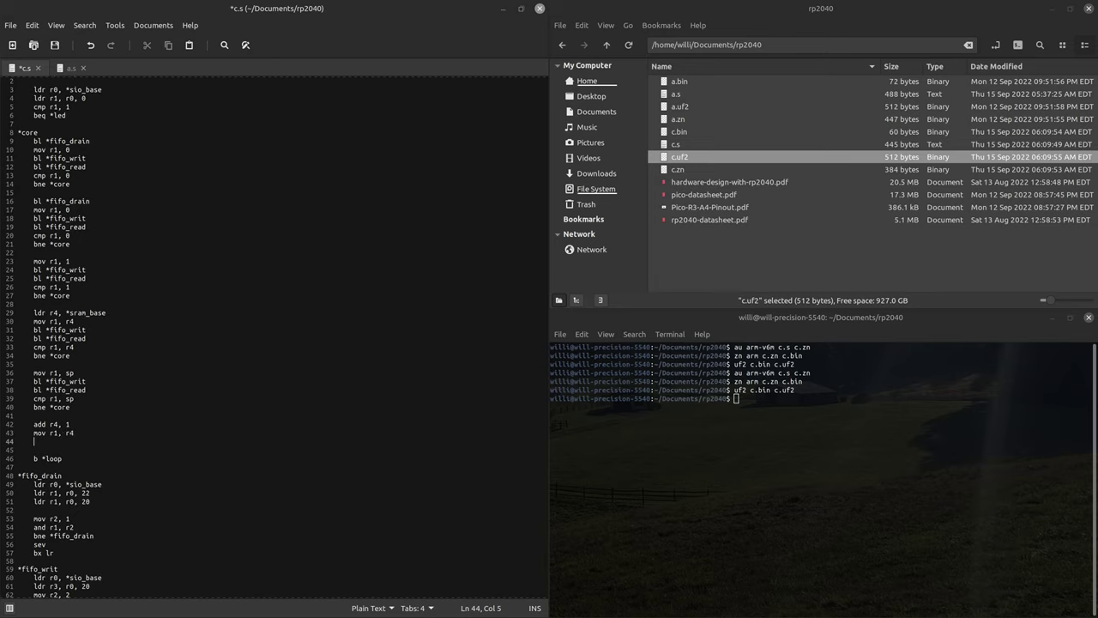
type("bl *w")
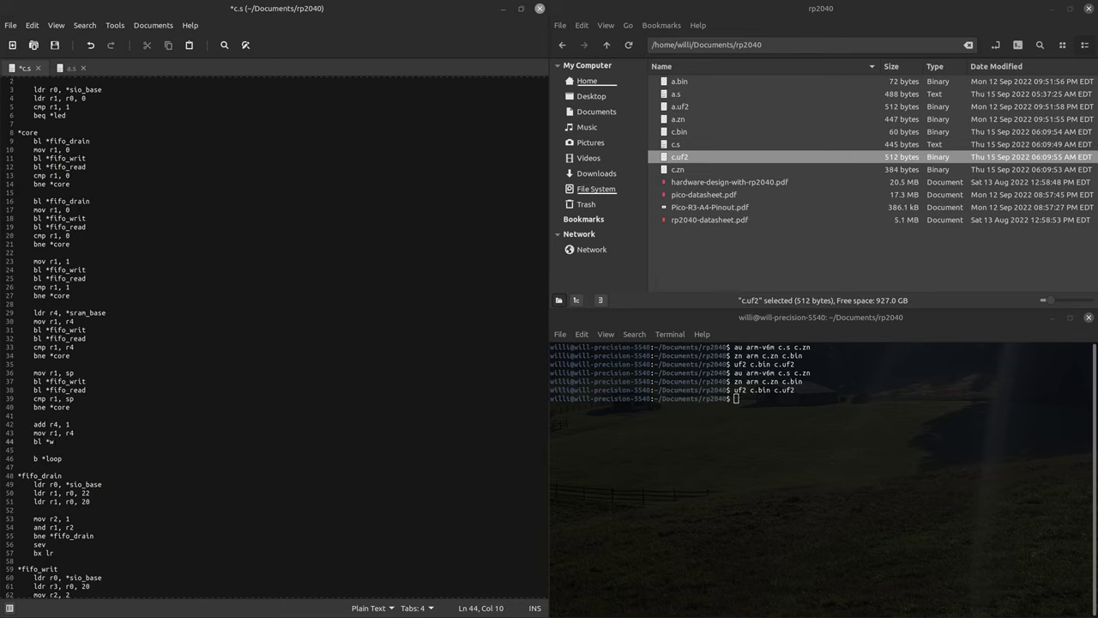
type("fifo_writ")
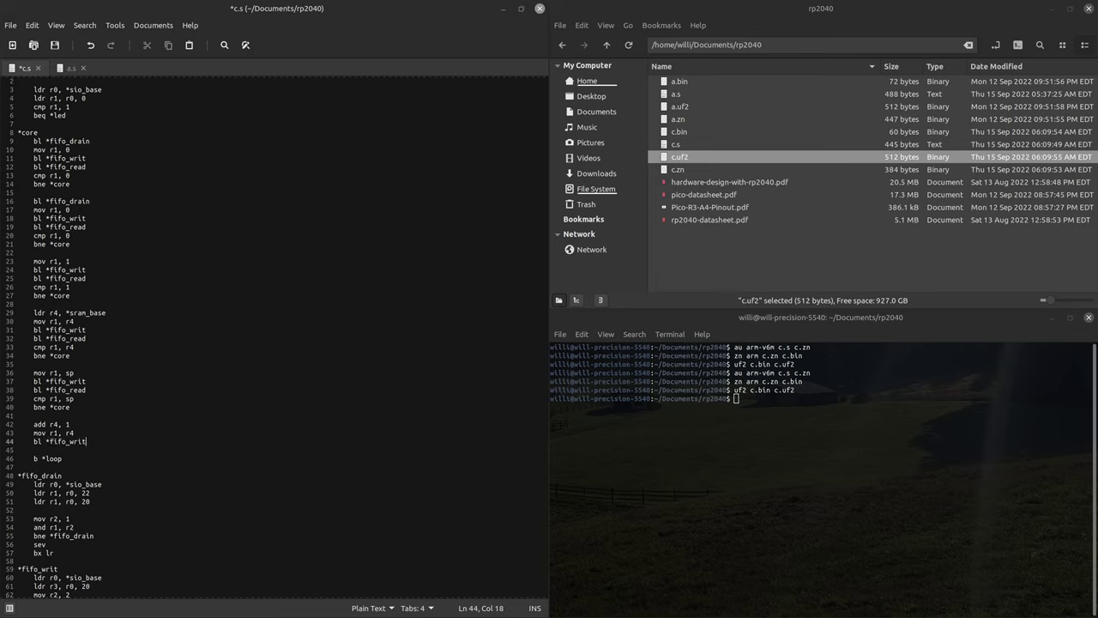
key("Return")
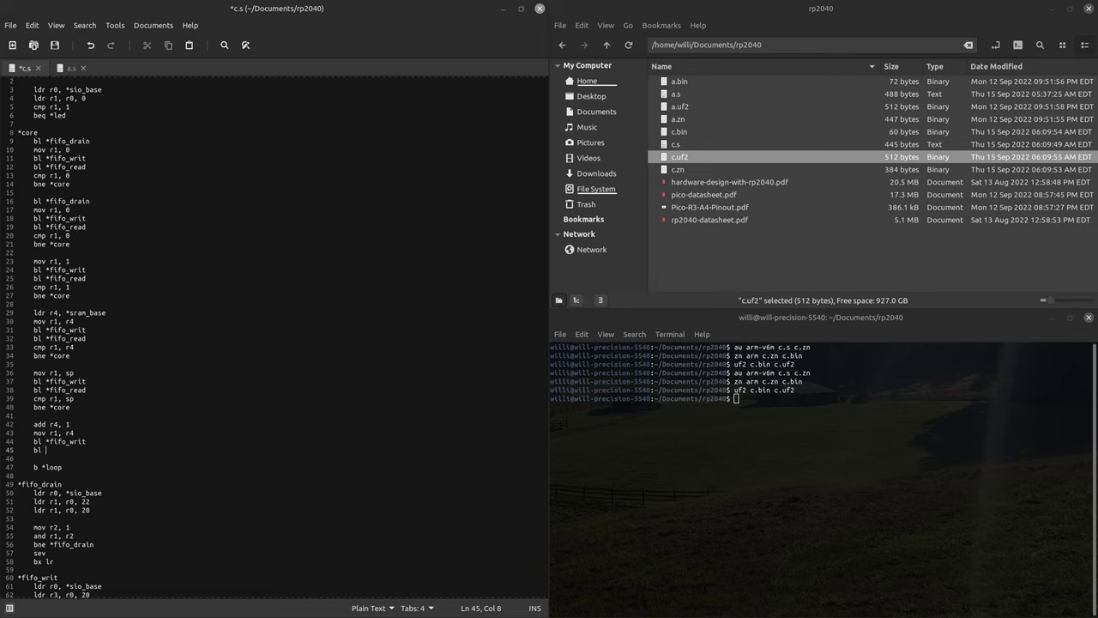
type("fifo_")
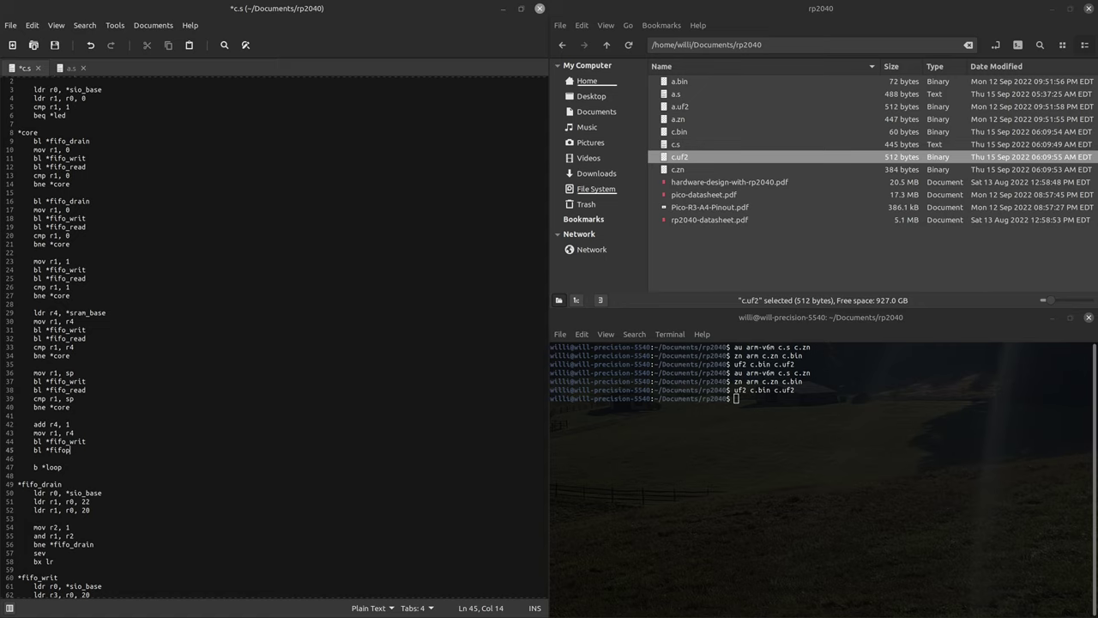
type("read")
left_click(282, 458)
type("cmp r1, r4")
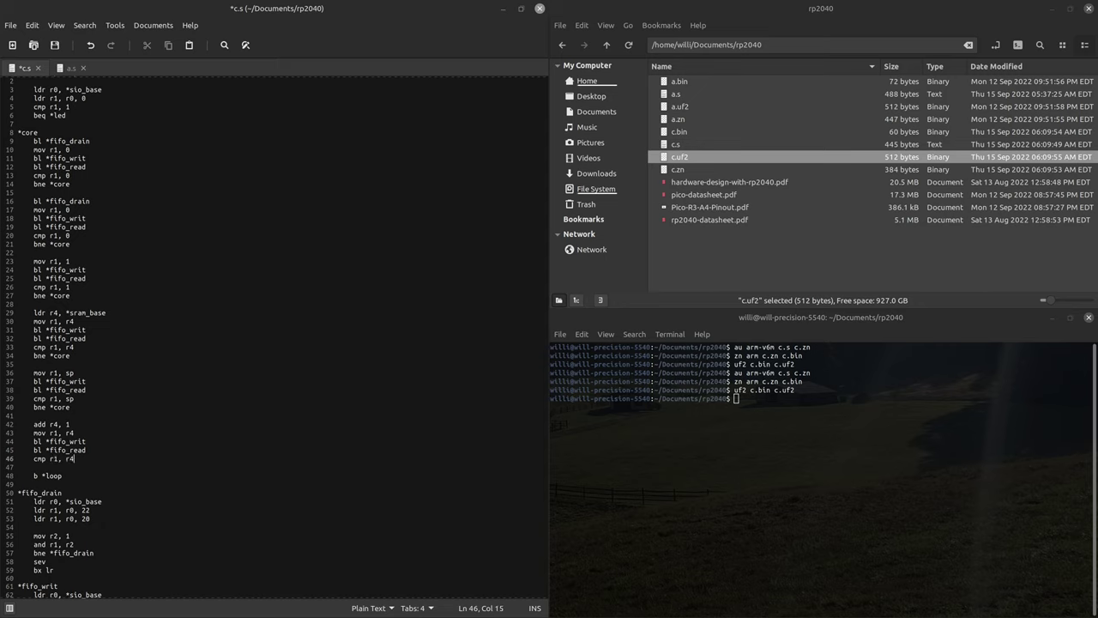
Finish the round with cmp r1, r4 and bne *core so a wrong echo restarts the launch sequence.
key("Return")
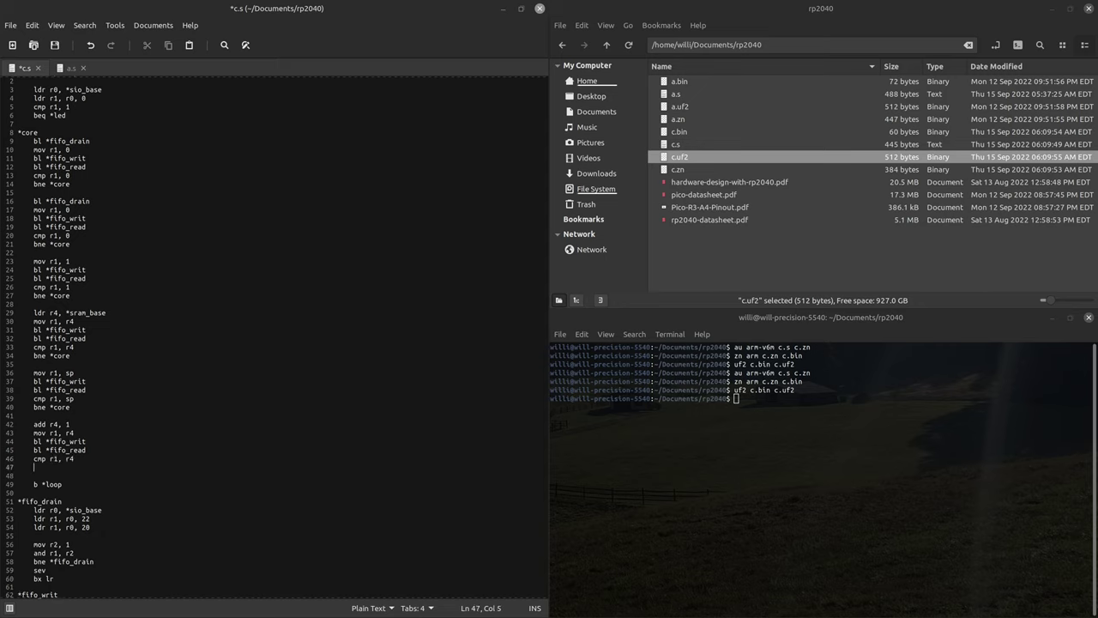
type("bne")
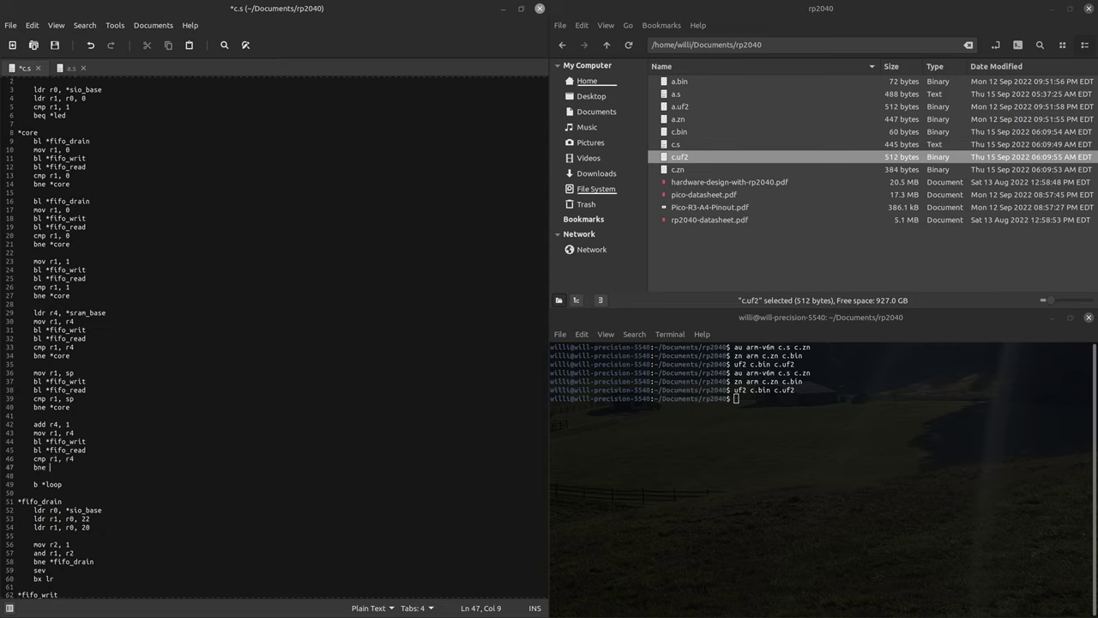
type("*core")
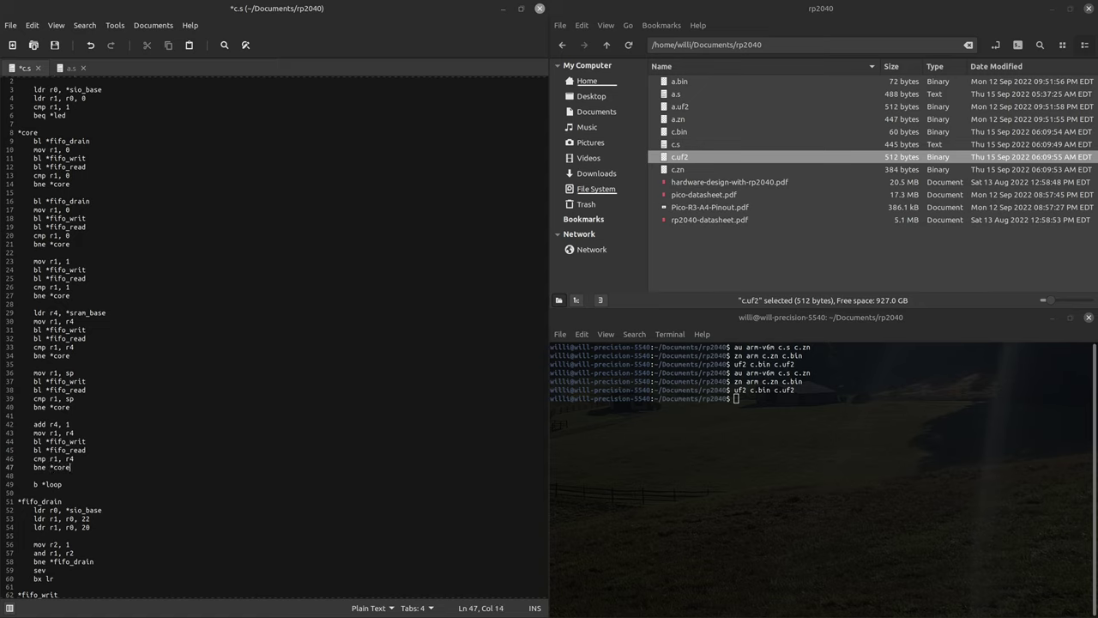
left_click(106, 321)
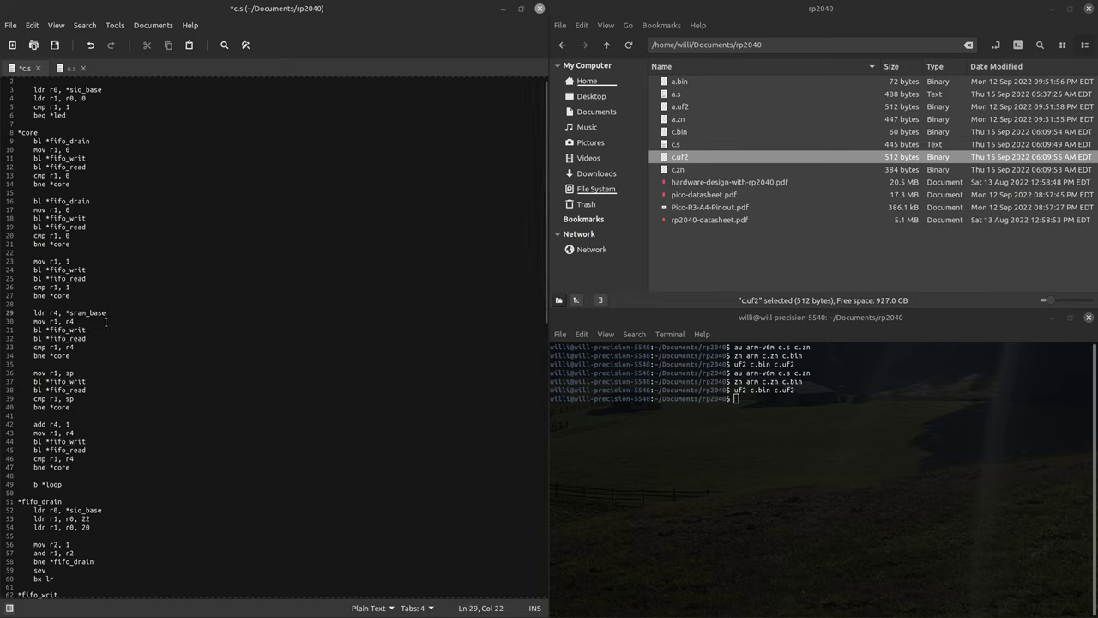
left_click(86, 441)
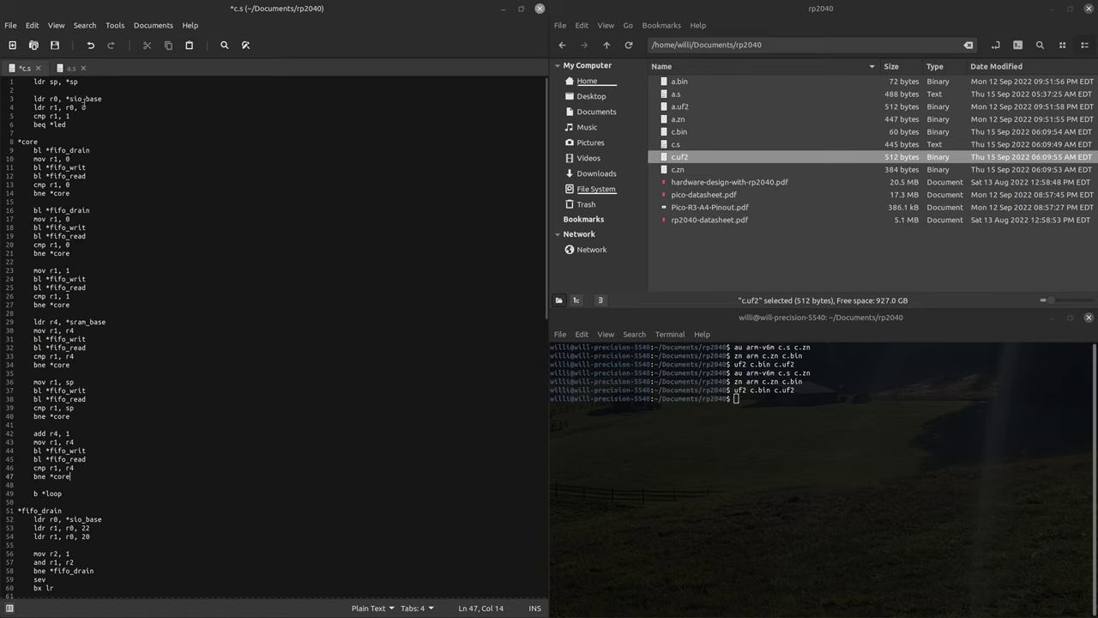
Save c.s and assemble it in the terminal.
key("ctrl+s")
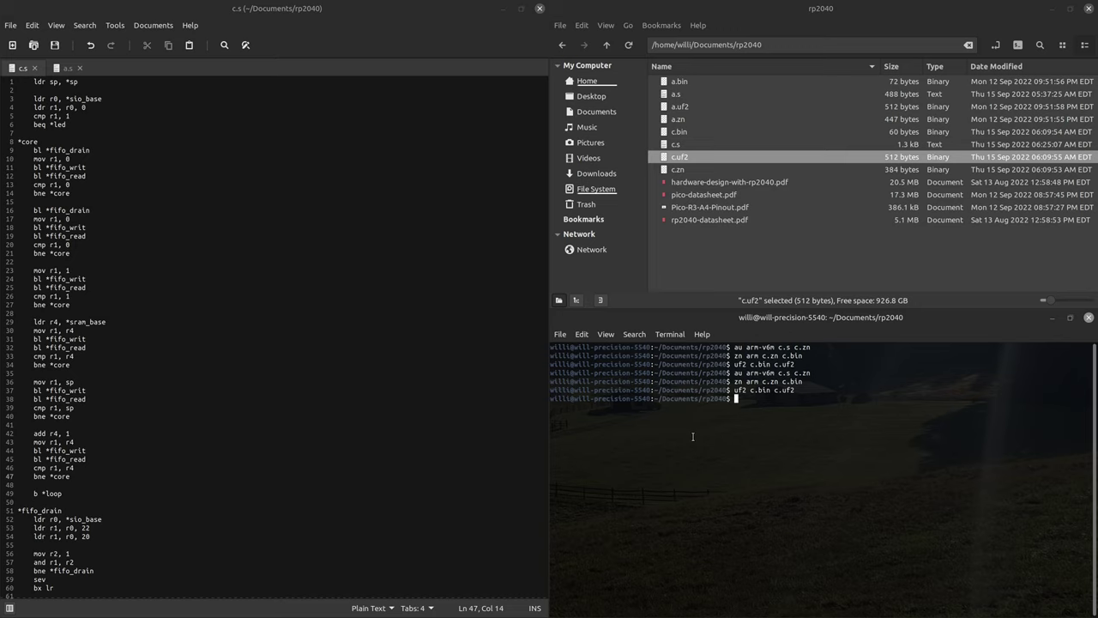
key("Return")
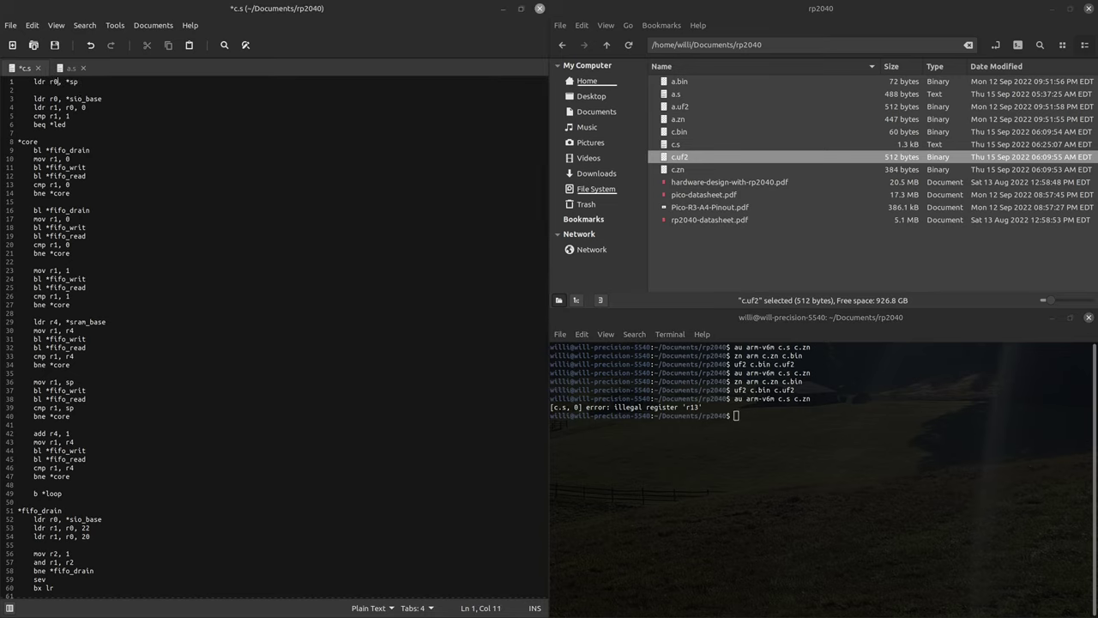
Add 'mov sp, r0' under the 'ldr r0' stack load, save, and rebuild c.uf2.
key("Return")
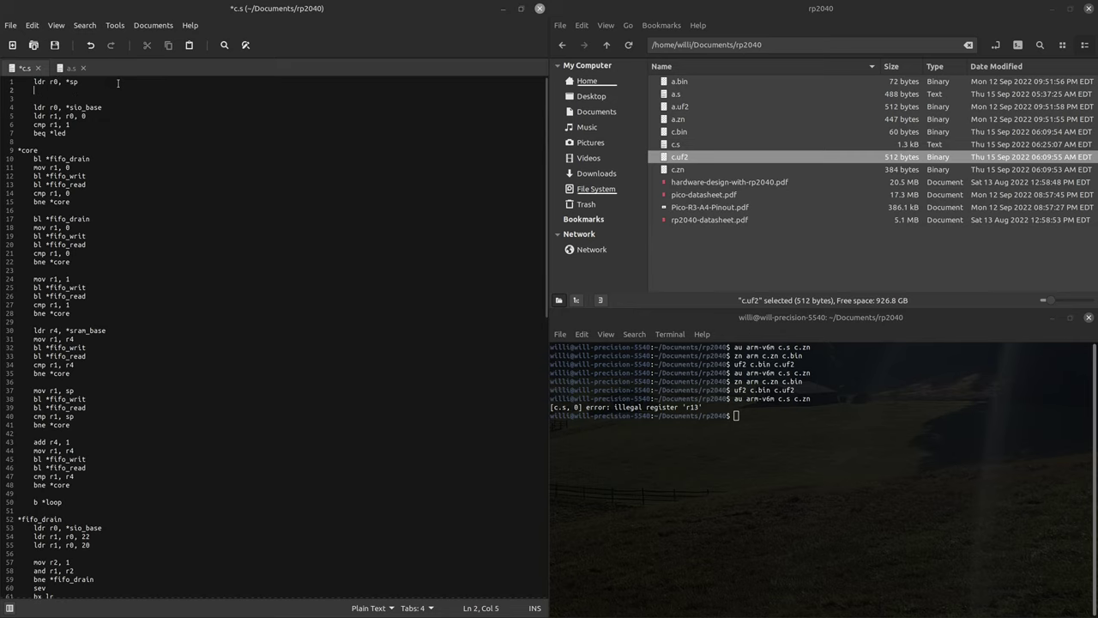
type("mov sp,")
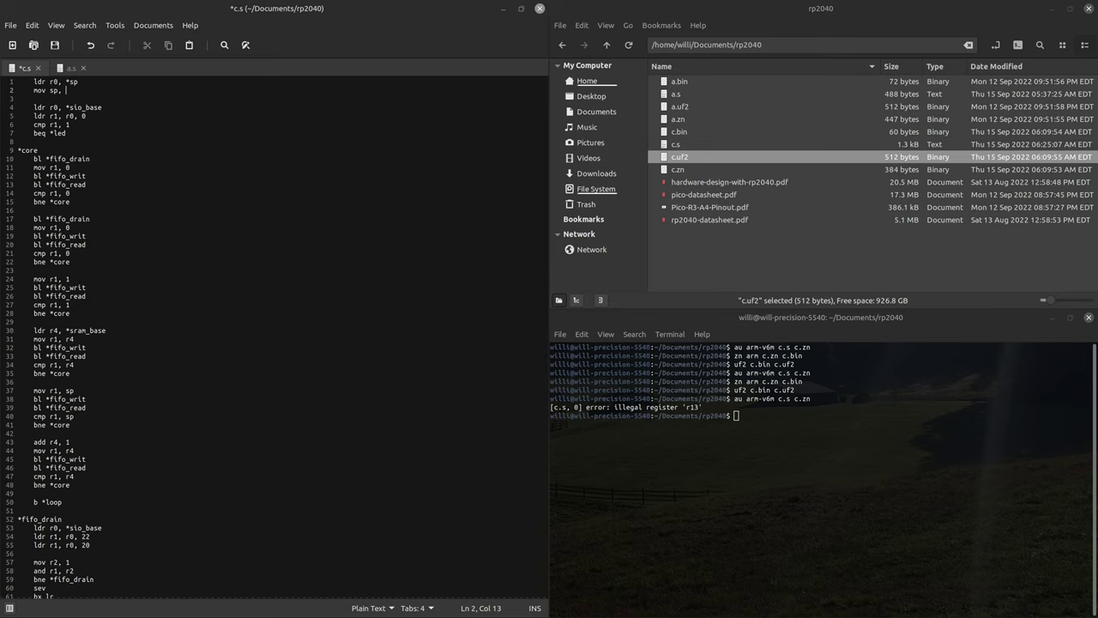
key("ctrl+s")
type("uf2 c.bin c.uf2")
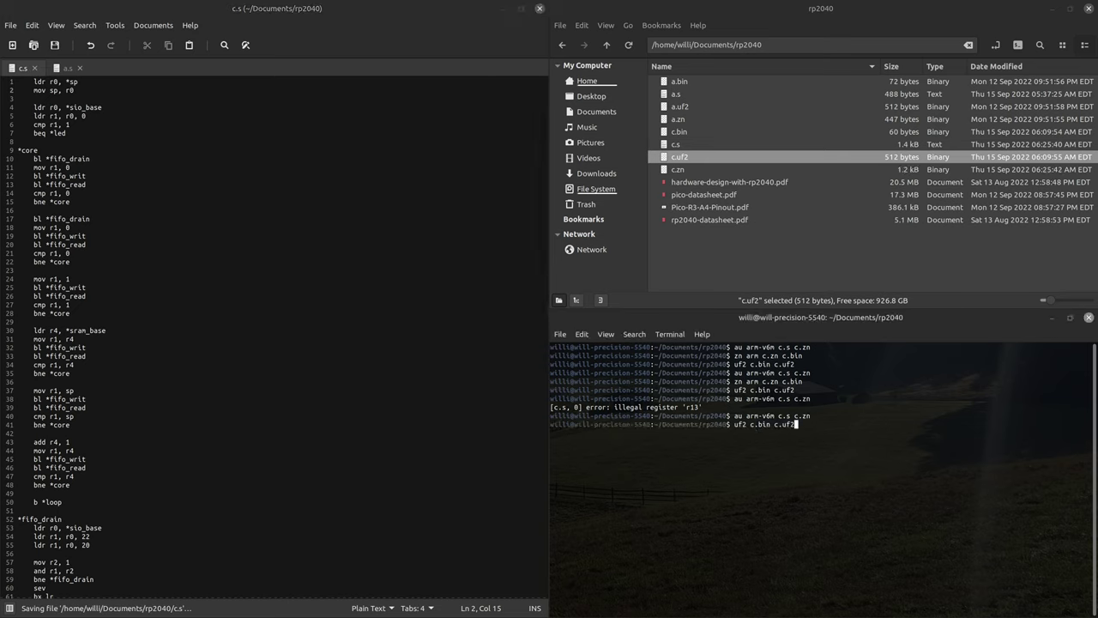
key("Return")
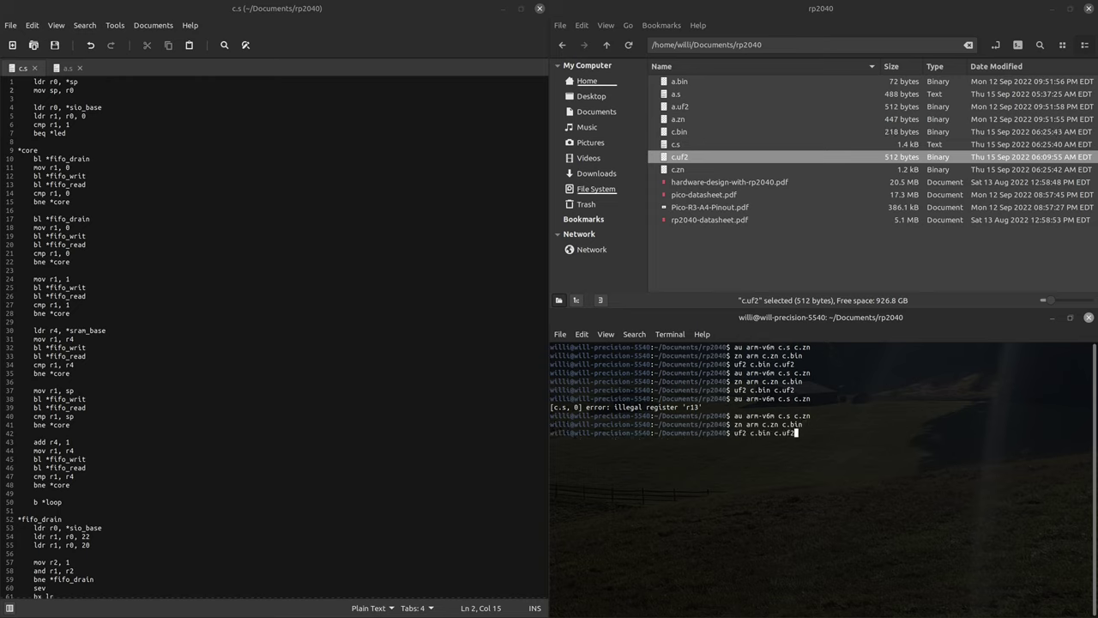
key("Return")
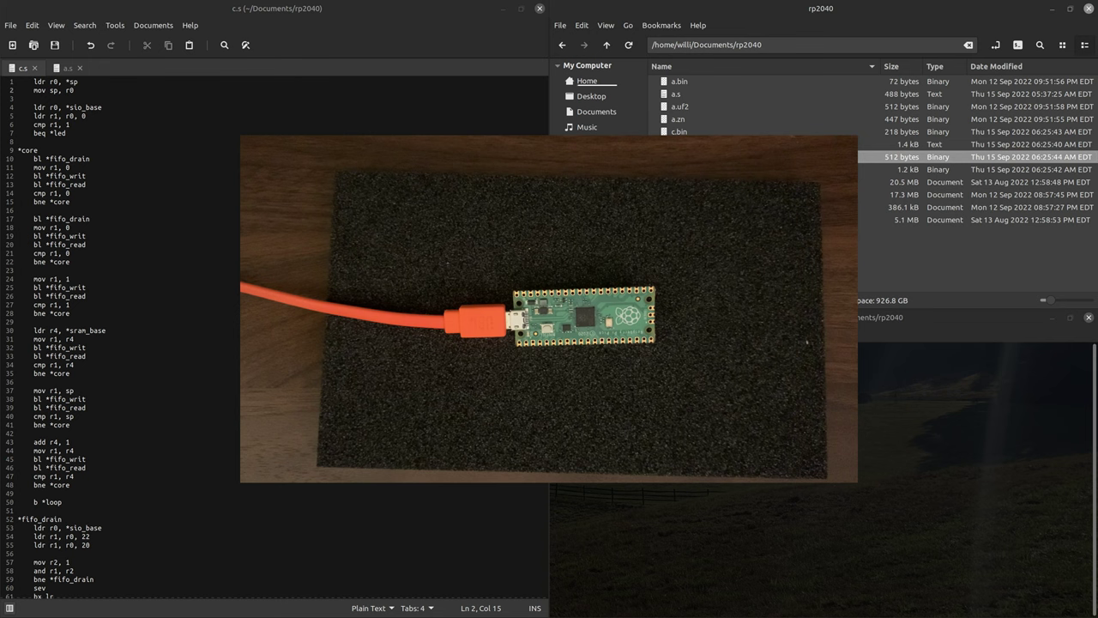
Review the file, edit the cmp line near the top, save c.s and rebuild c.uf2.
scroll("down", 3)
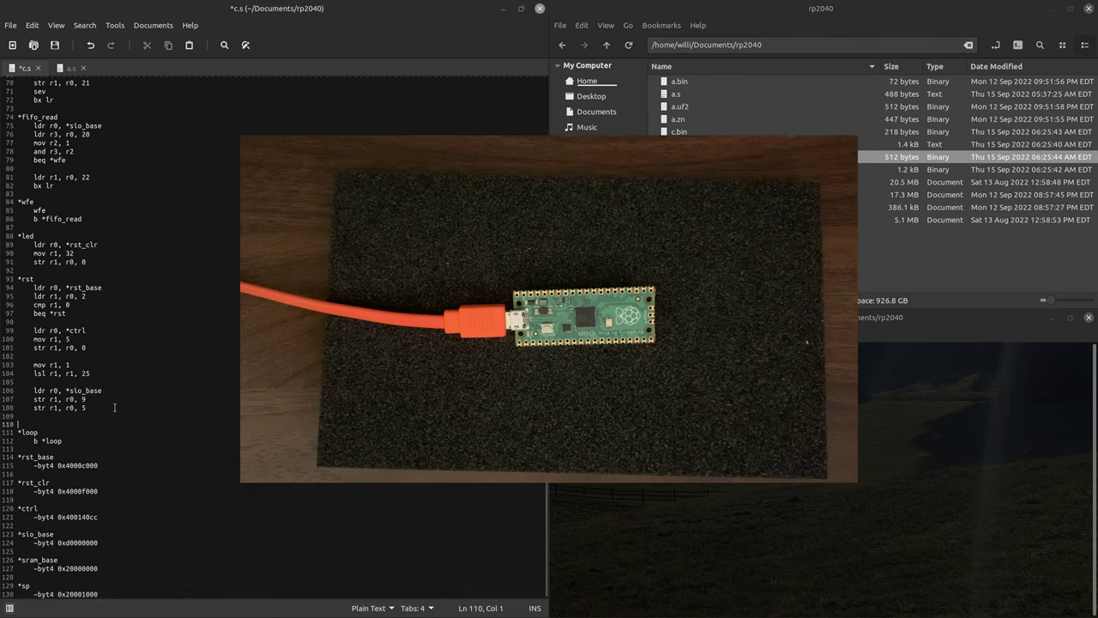
key("ctrl+s")
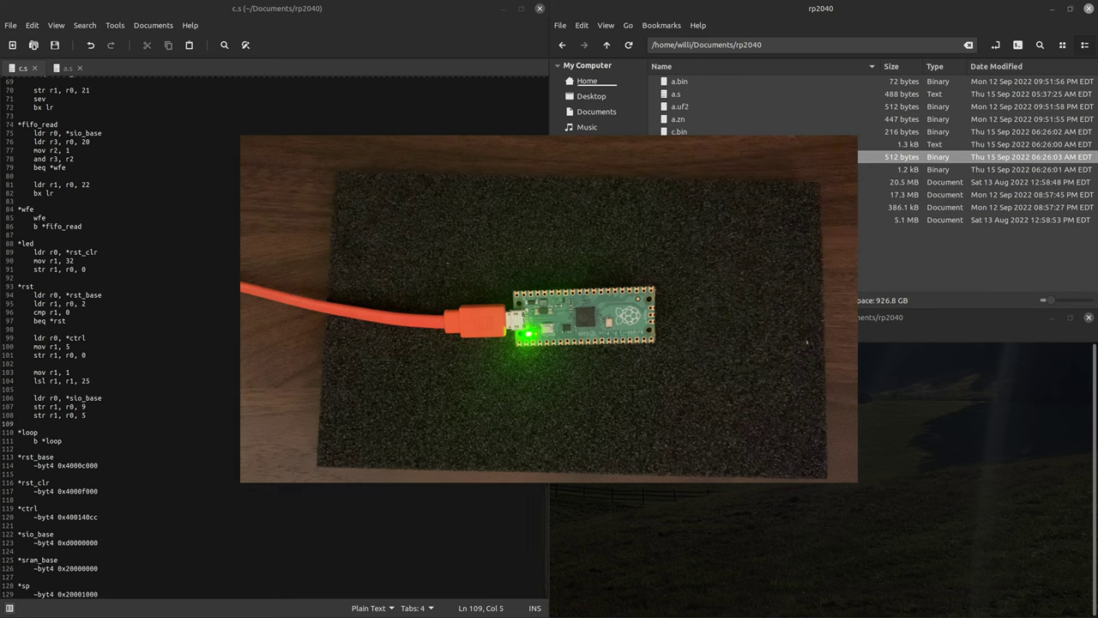
scroll("up", 3)
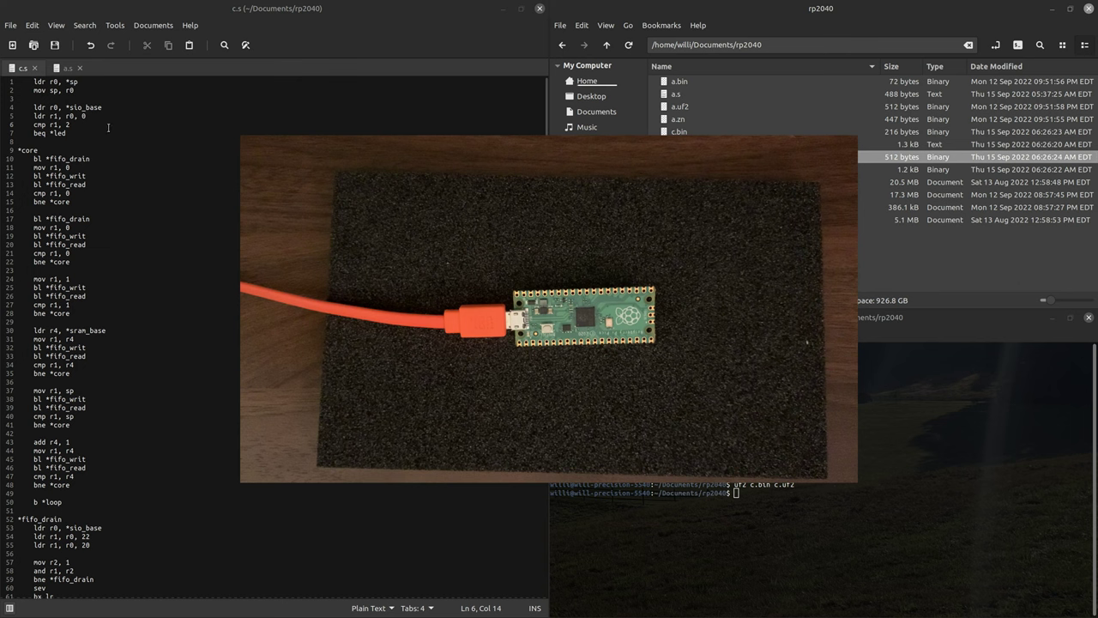
key("ctrl+s")
type("au arm-v6m c.s c.zn")
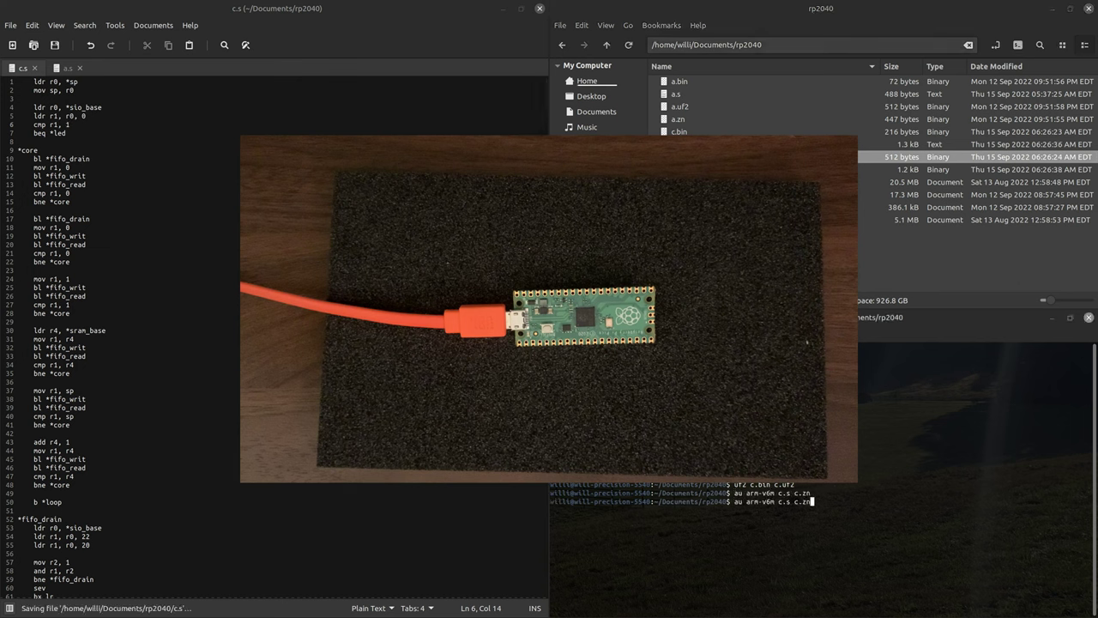
key("Return")
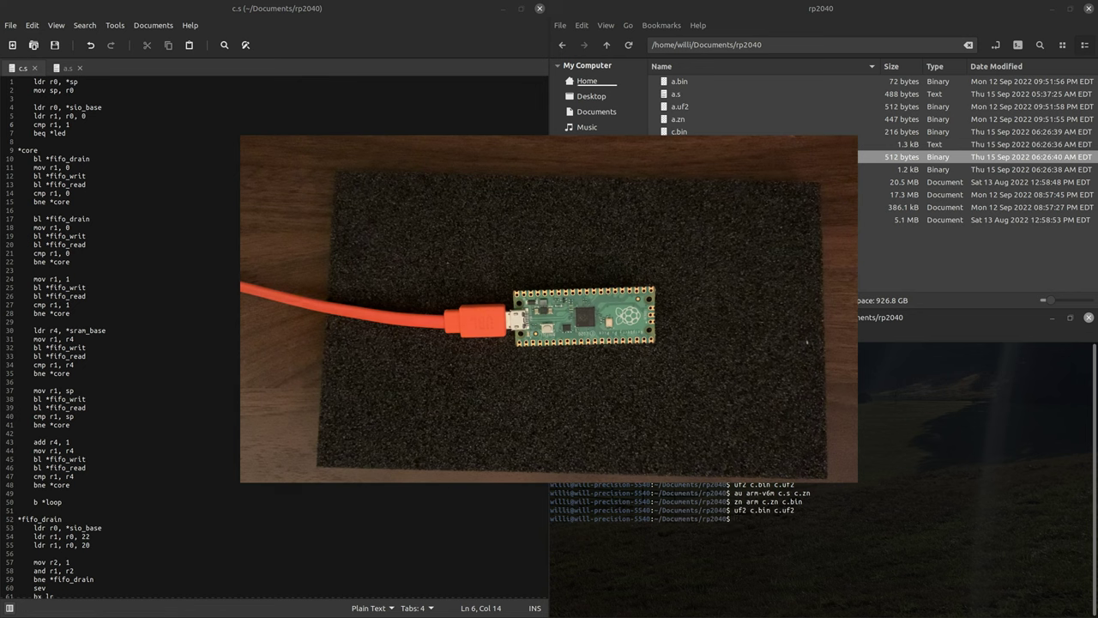